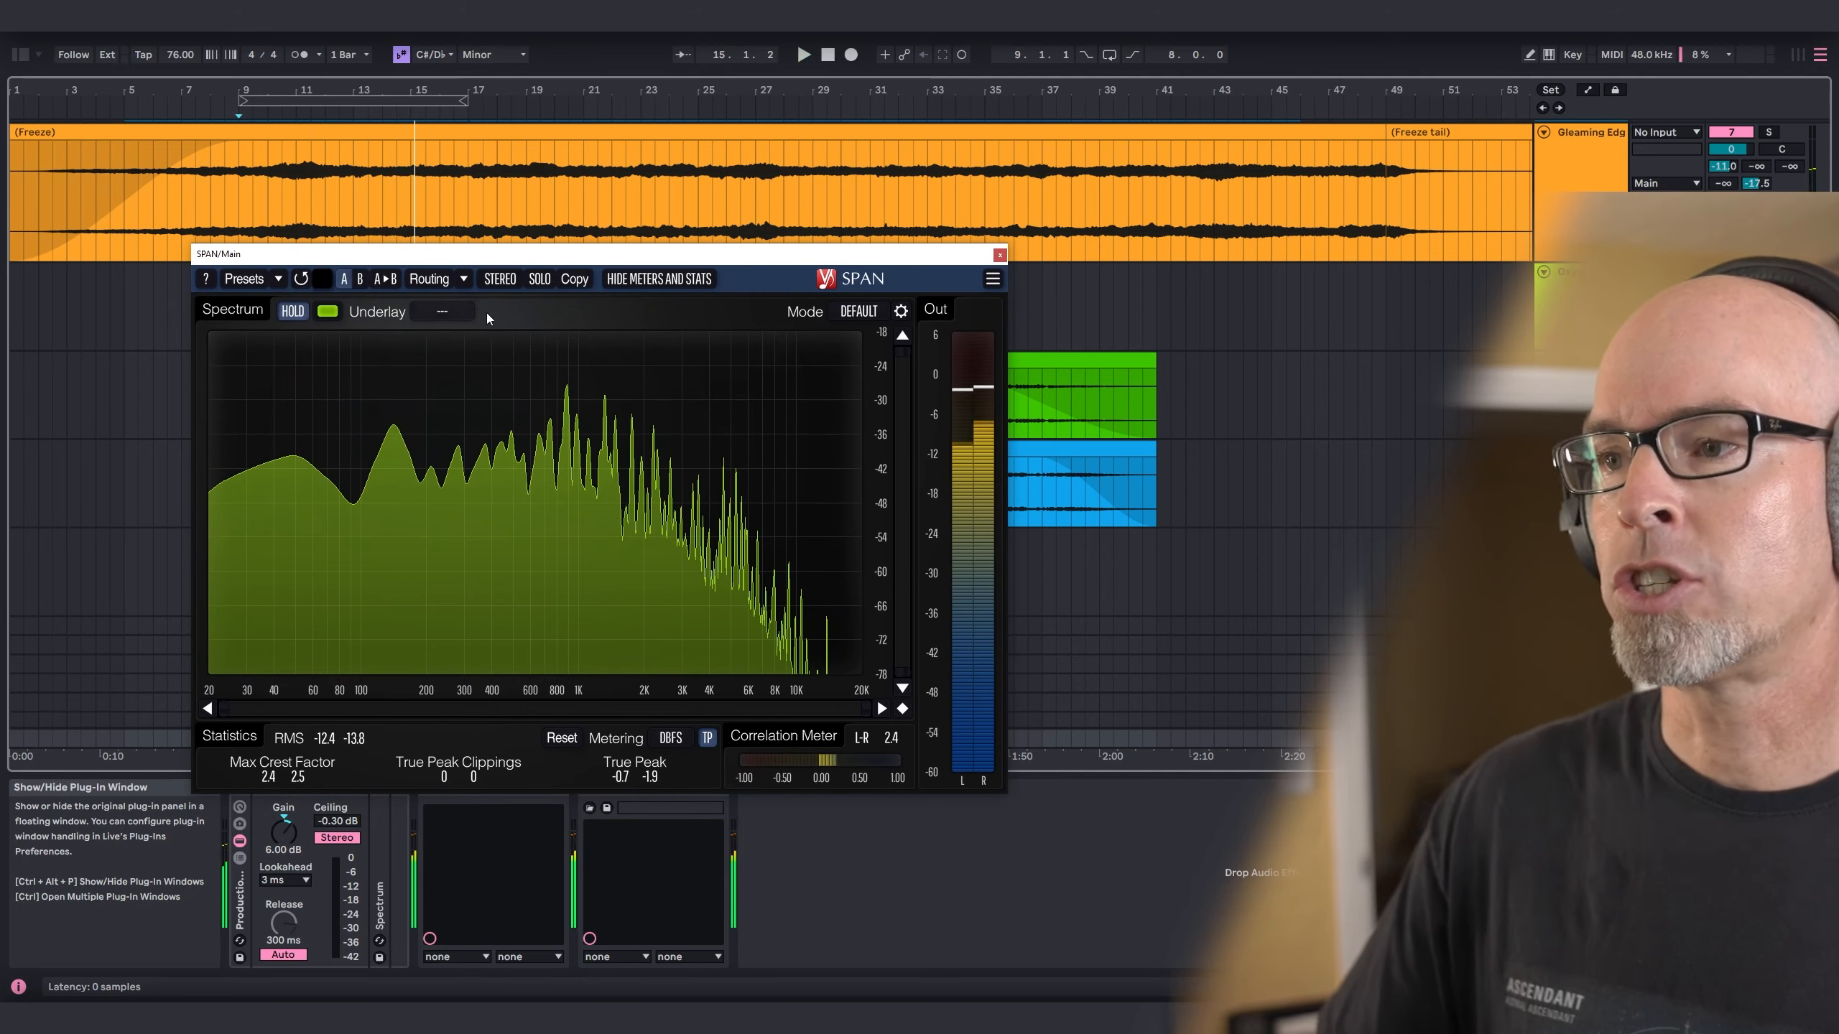
mouse_move(607, 461)
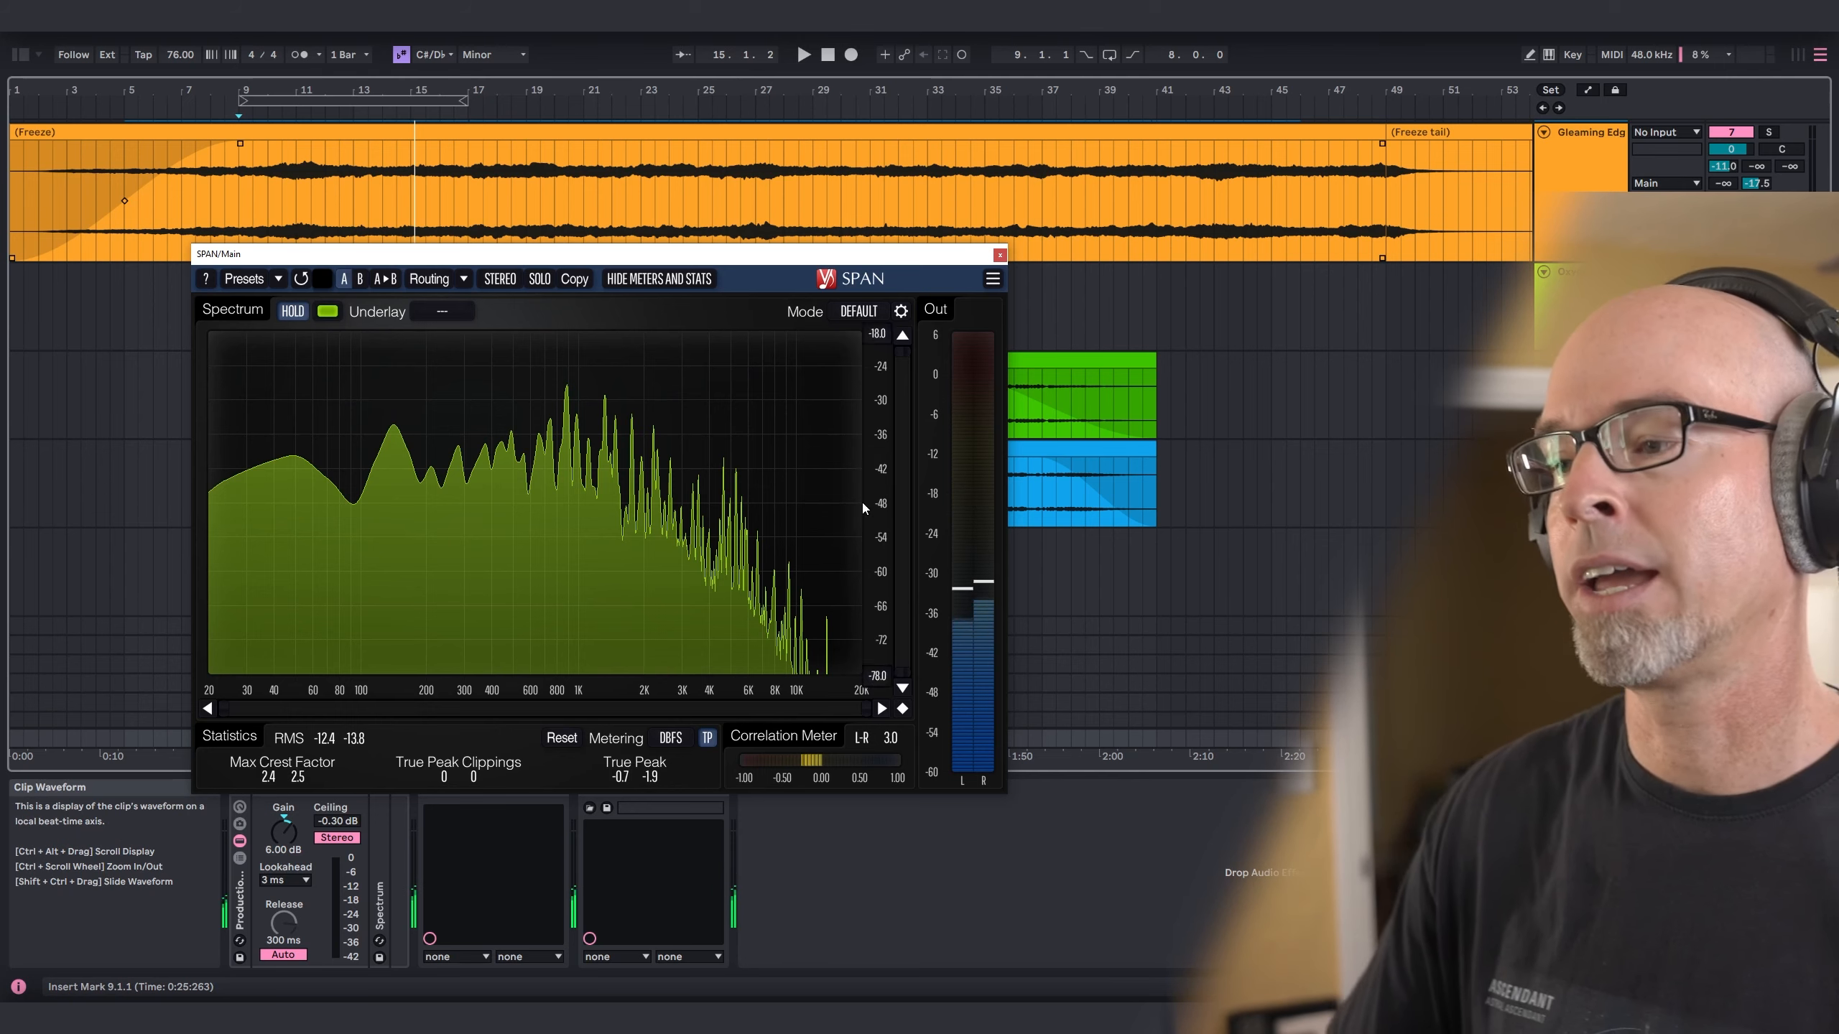
mouse_move(803, 511)
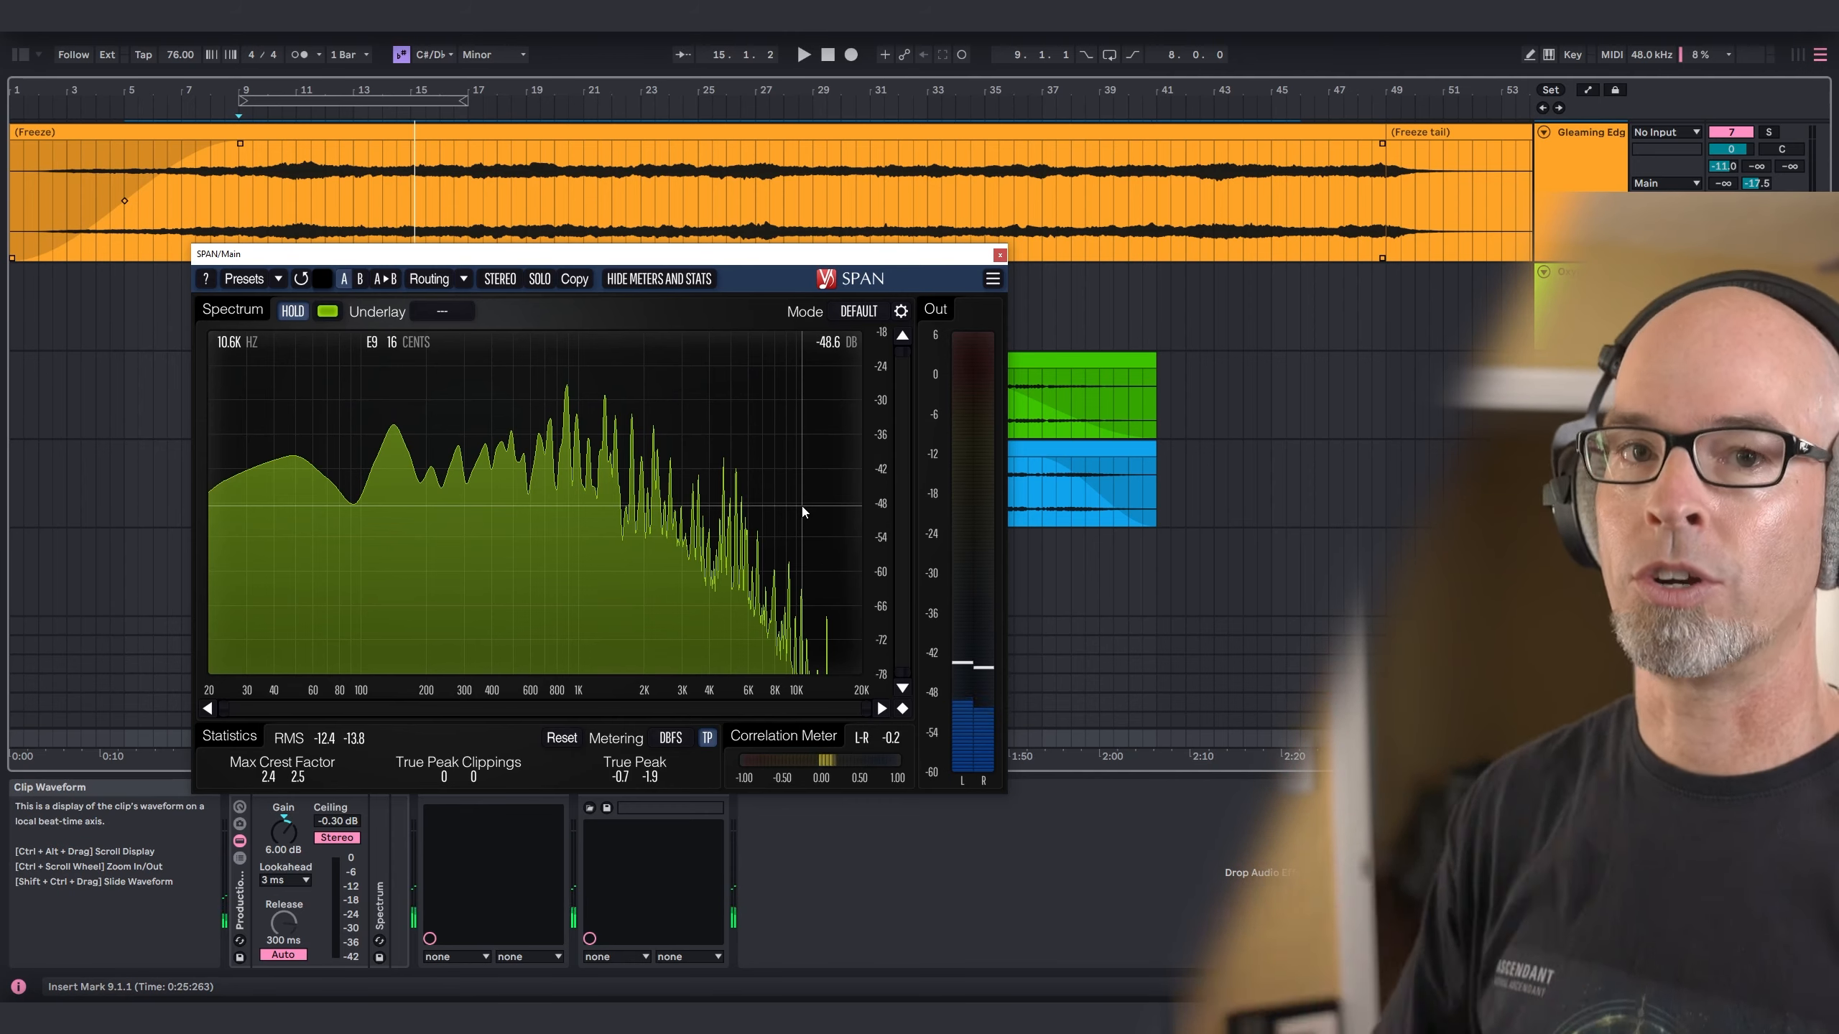
Close the SPAN analyzer window on the frozen orange track.
click(997, 254)
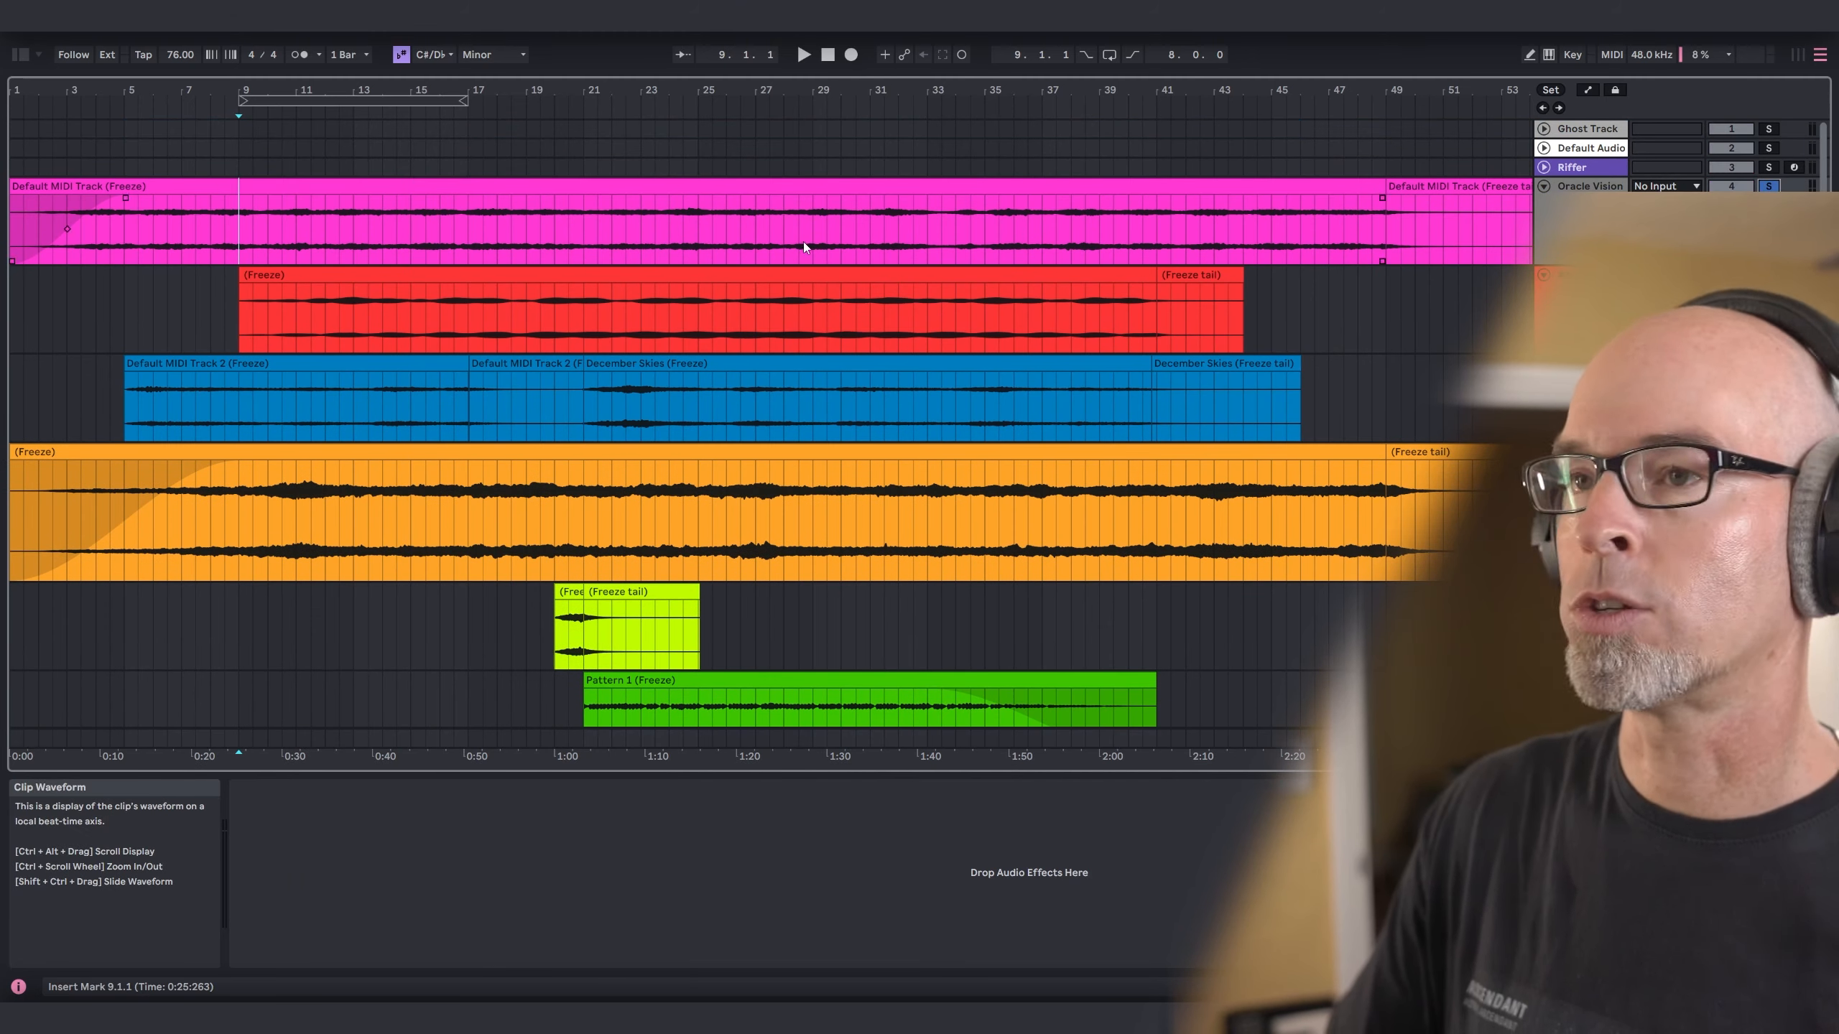
Start playback and use Spectrum Grab on Oracle Vision's Pro-Q 3 to label resonant peaks.
click(803, 54)
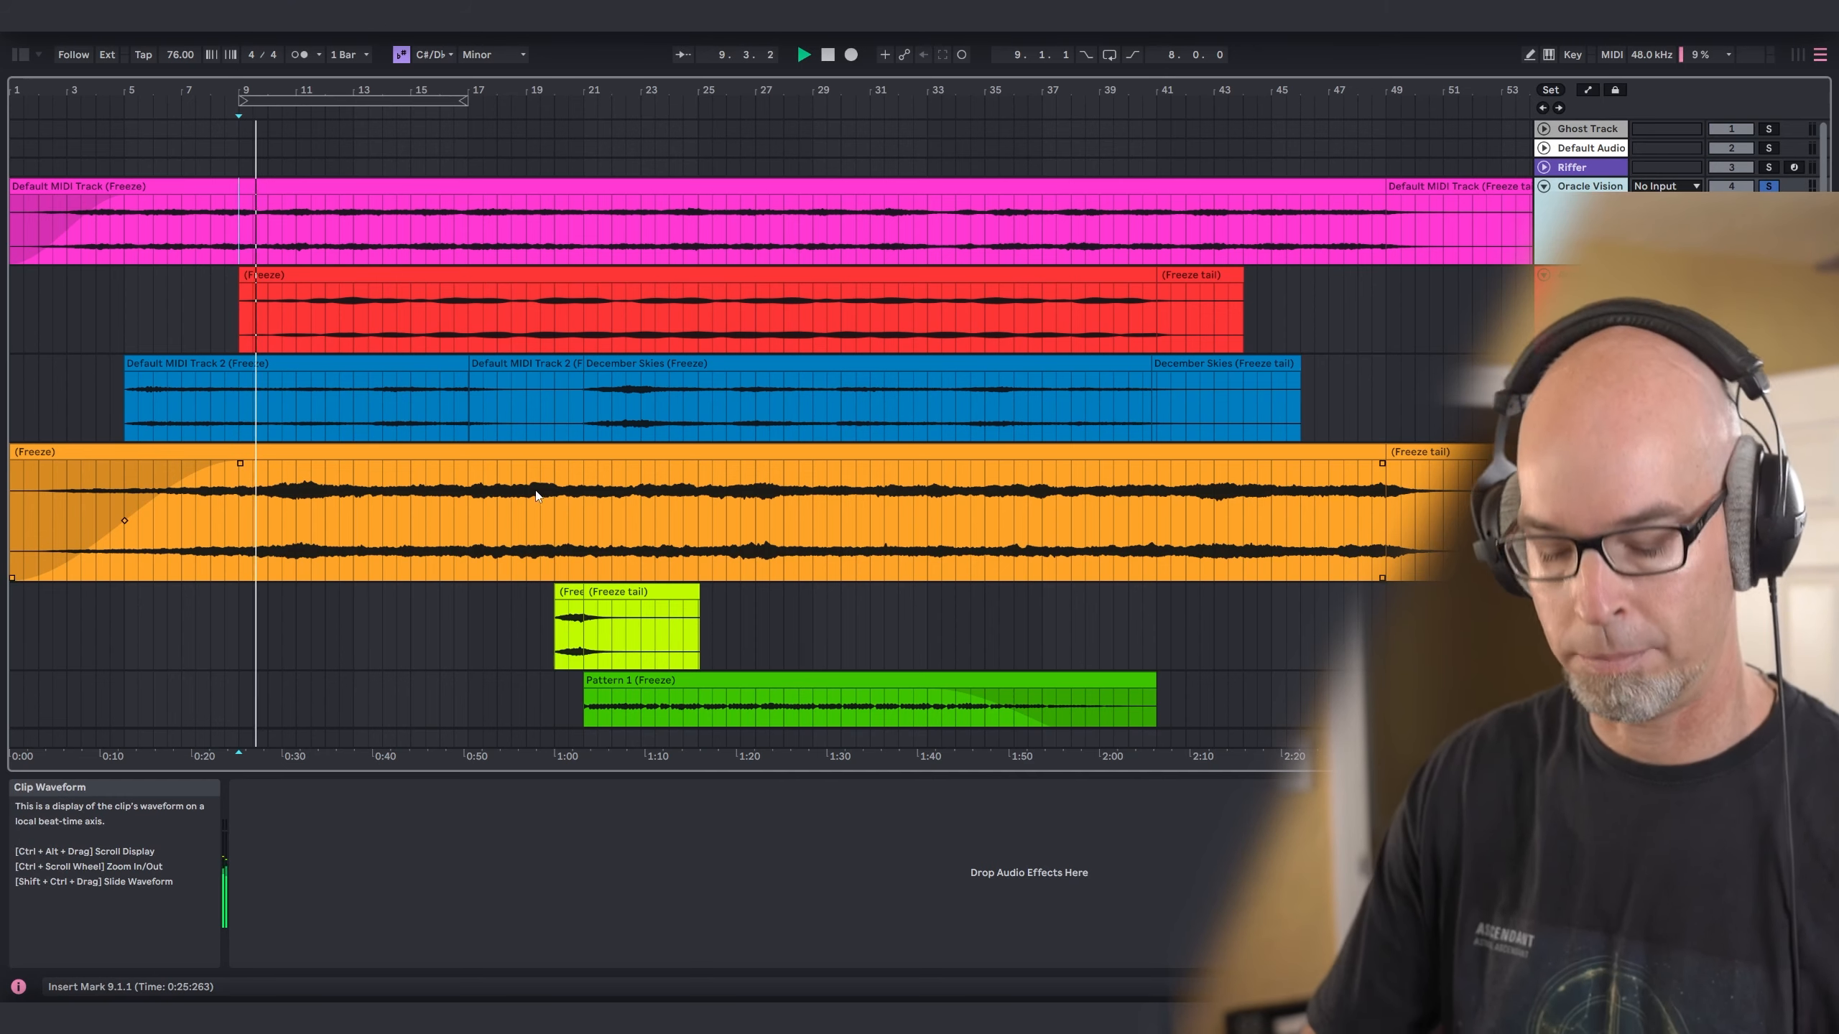
click(19, 54)
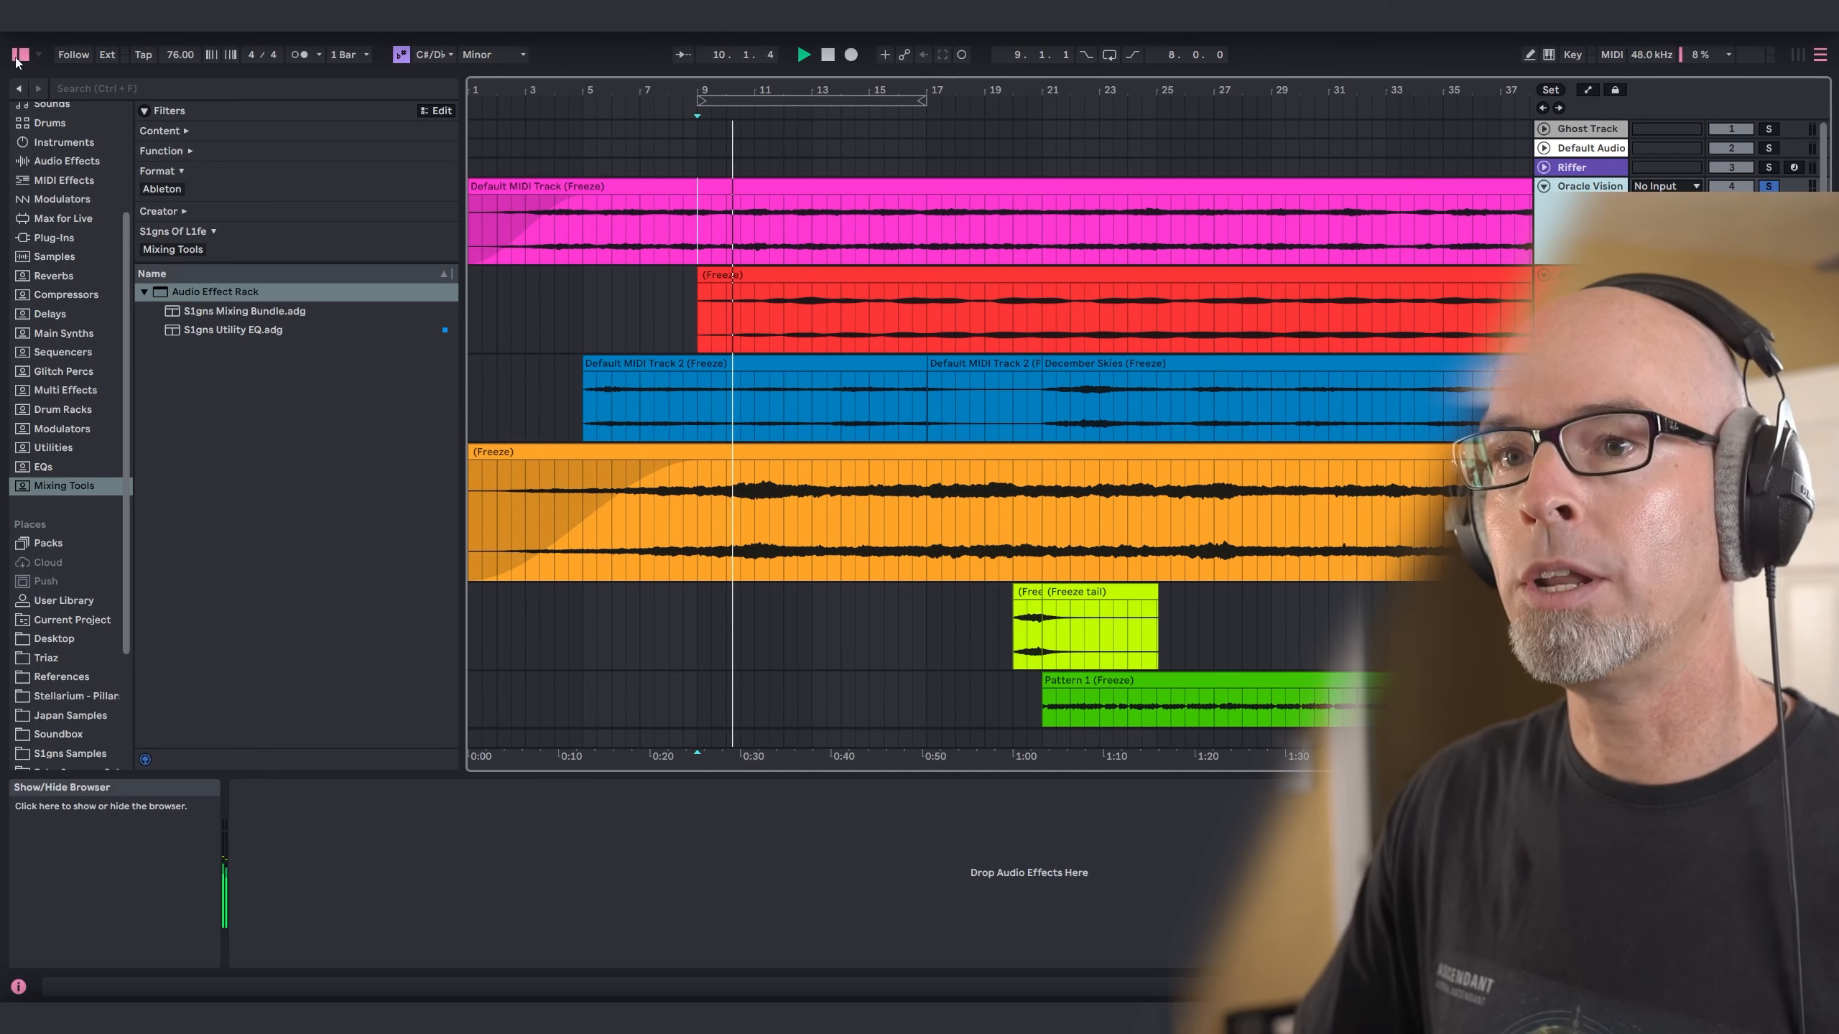
click(760, 202)
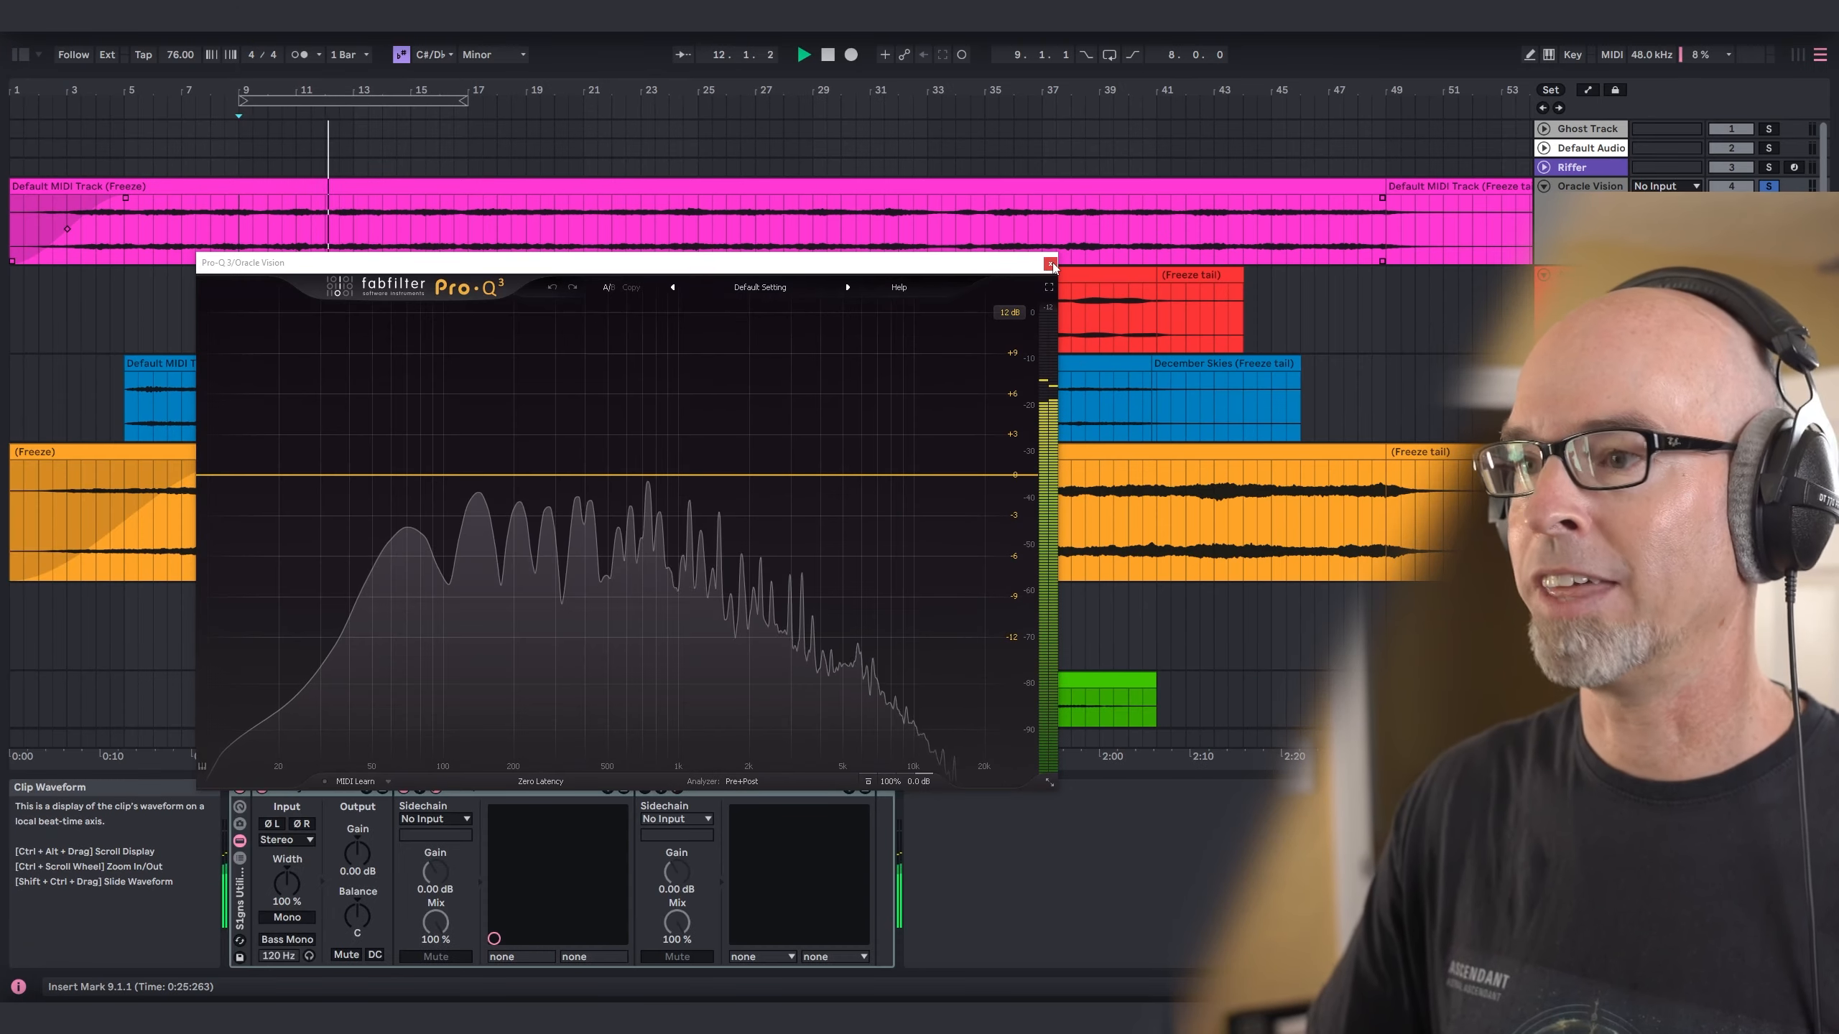
click(1047, 262)
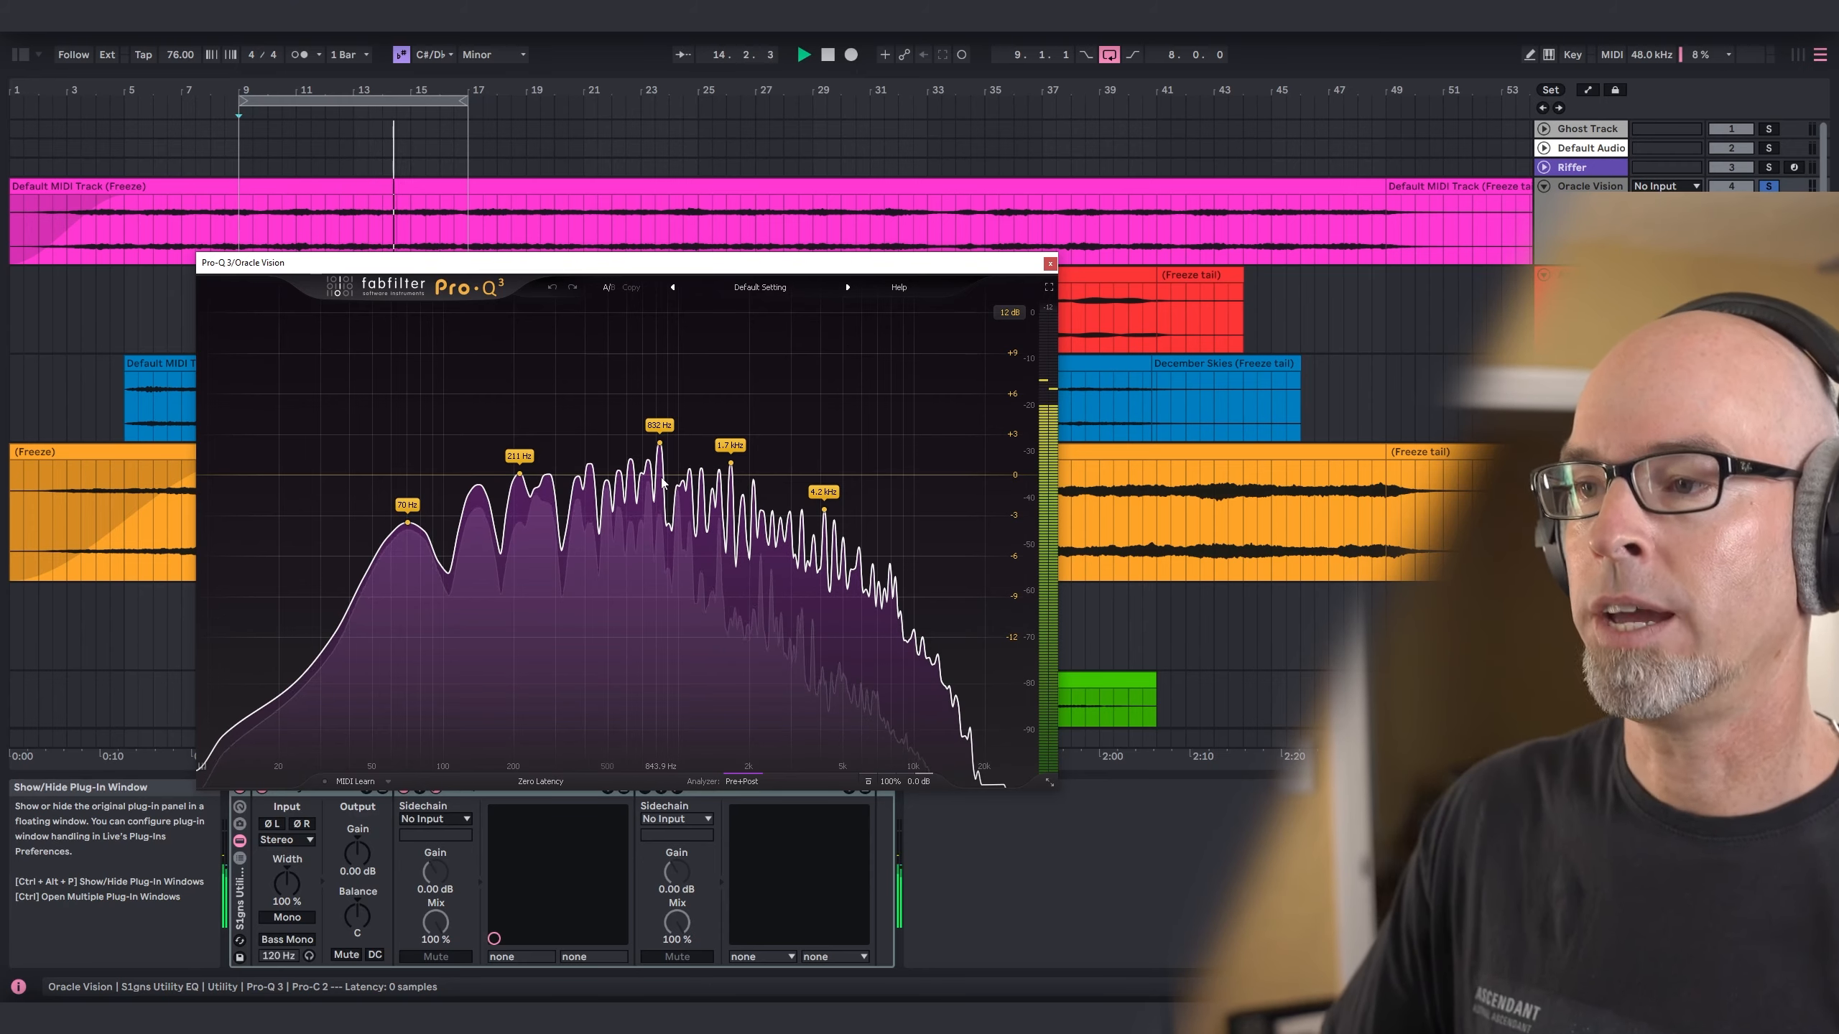
Add a bell band near 830 Hz on Oracle Vision and pull it down into a dip.
click(656, 475)
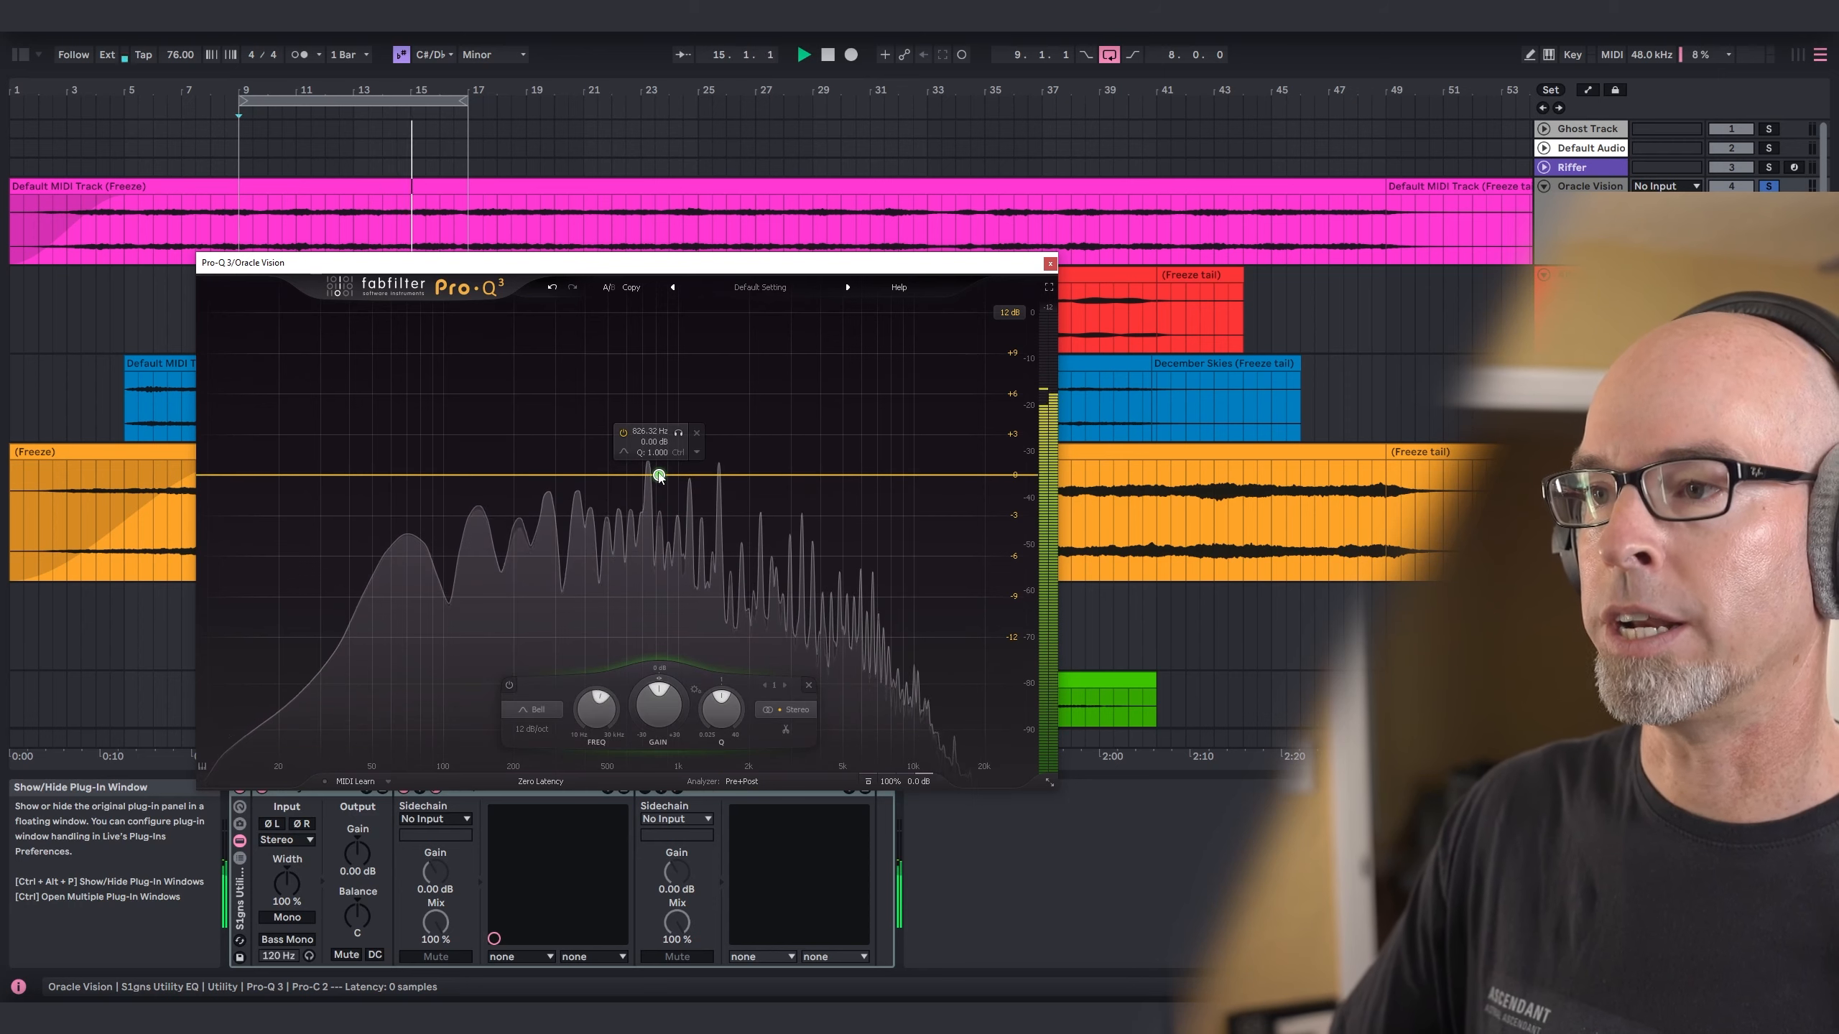
drag(659, 477, 660, 471)
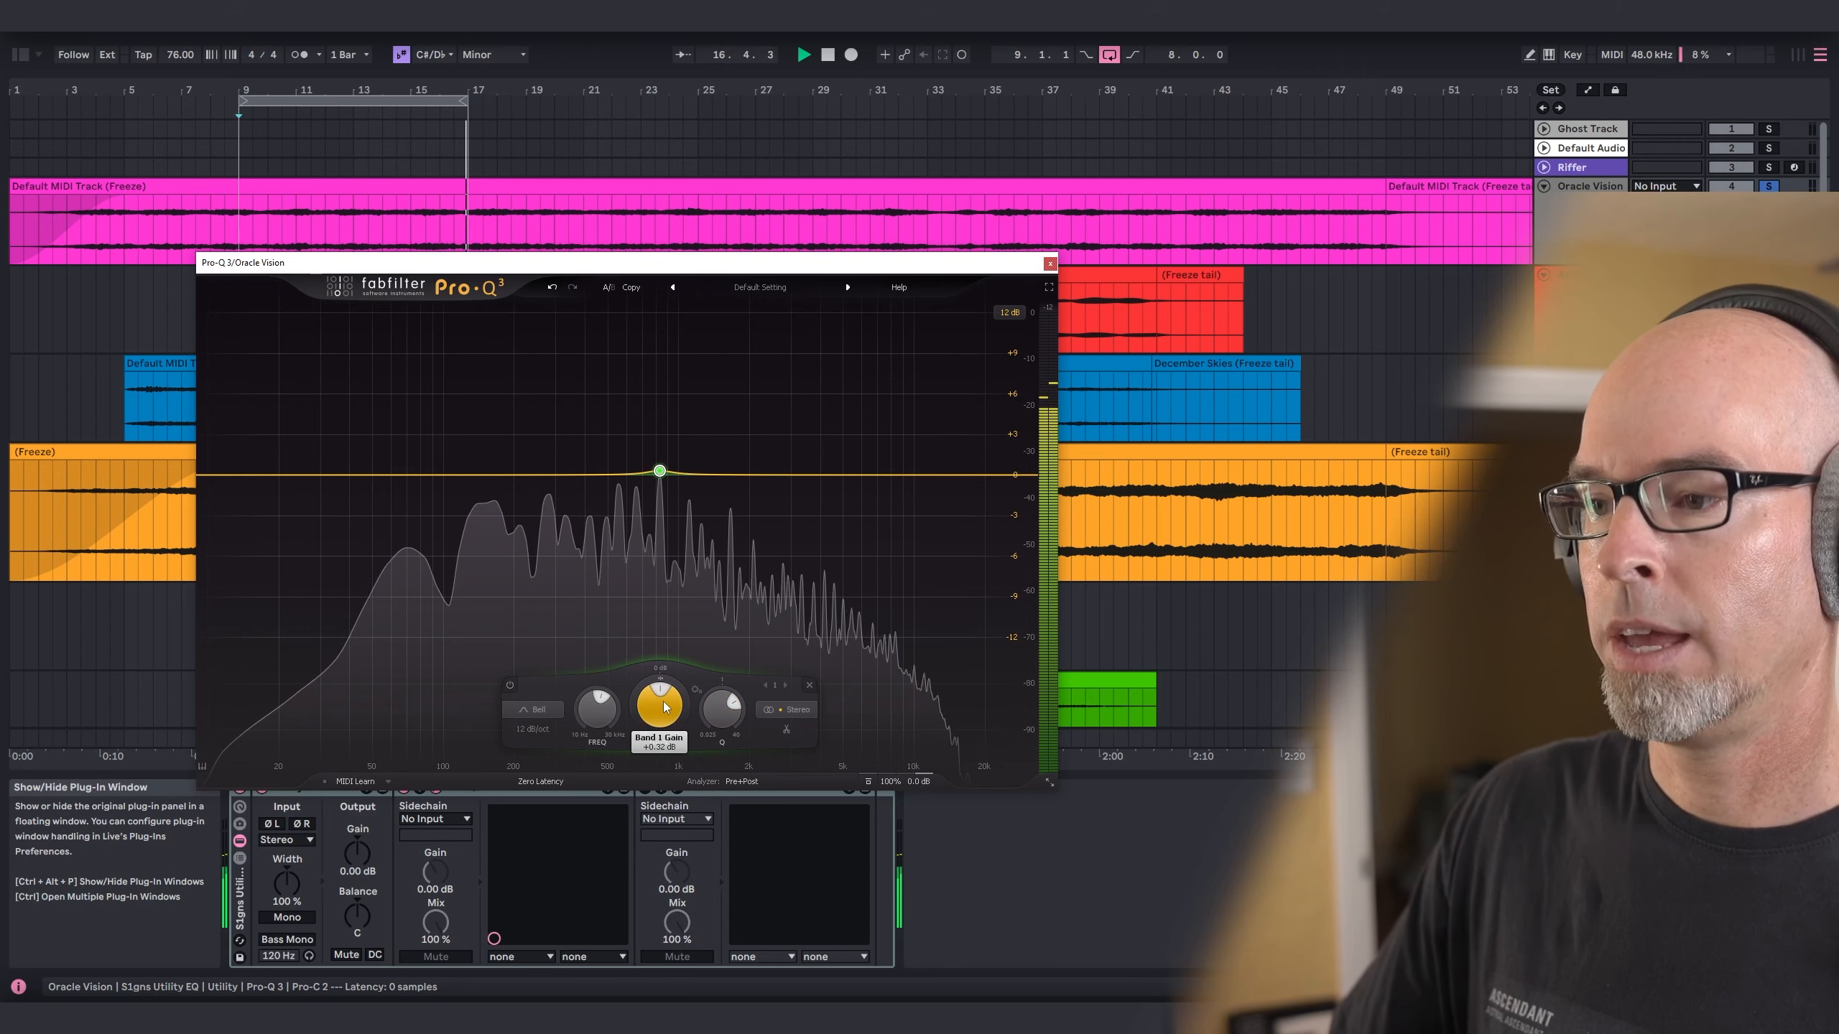
drag(659, 470, 660, 524)
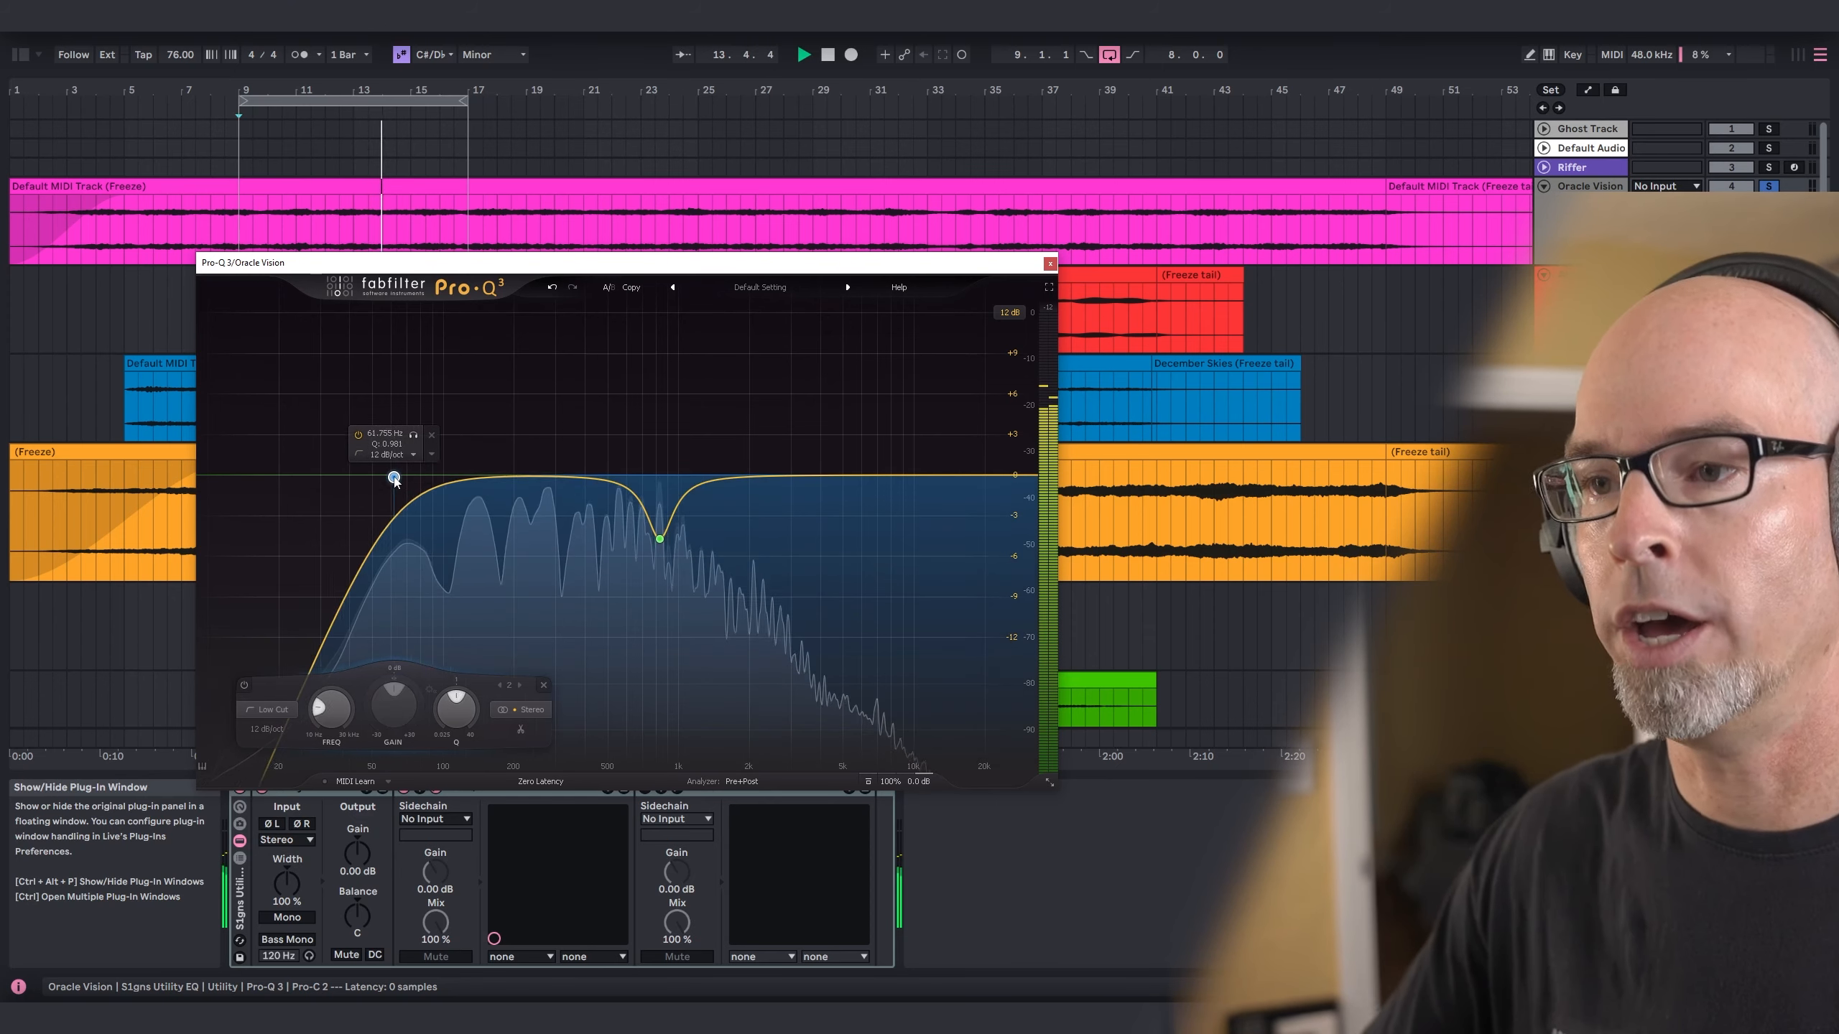
Shape a low cut around 60 Hz, lift the high end, and add a 200 Hz boost band.
drag(394, 479, 404, 477)
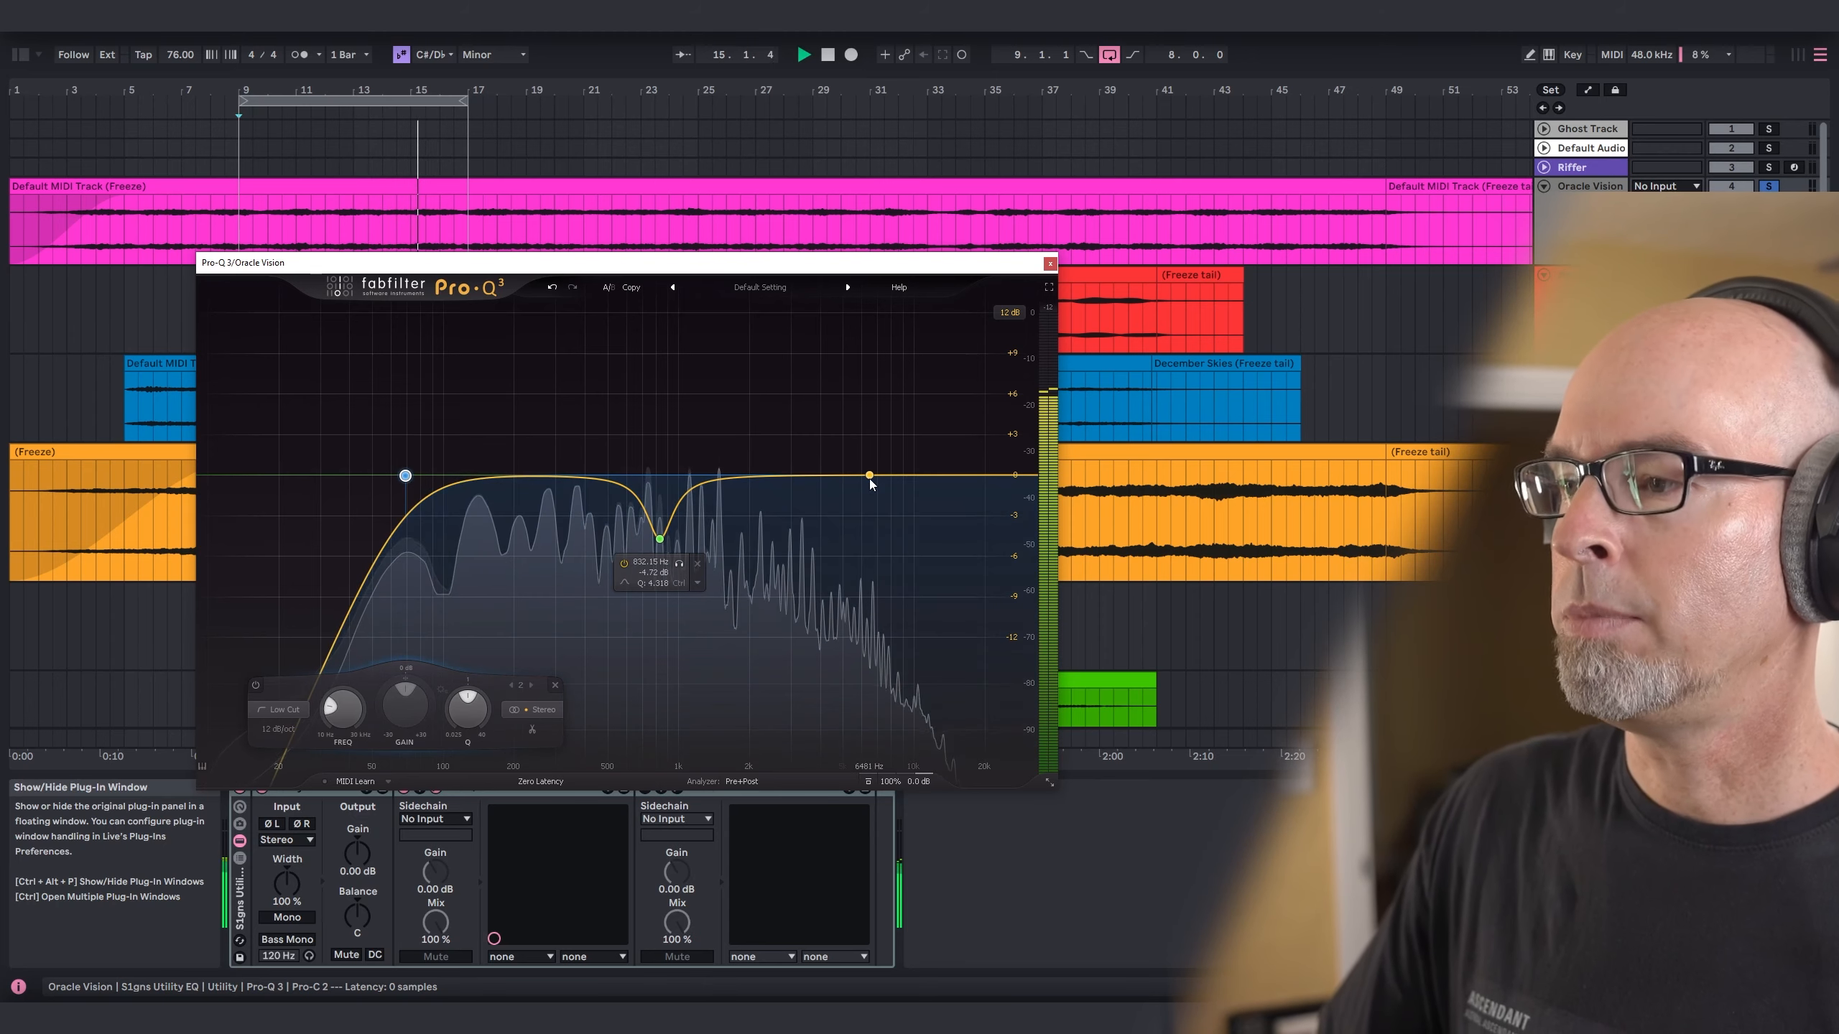
drag(868, 474, 903, 454)
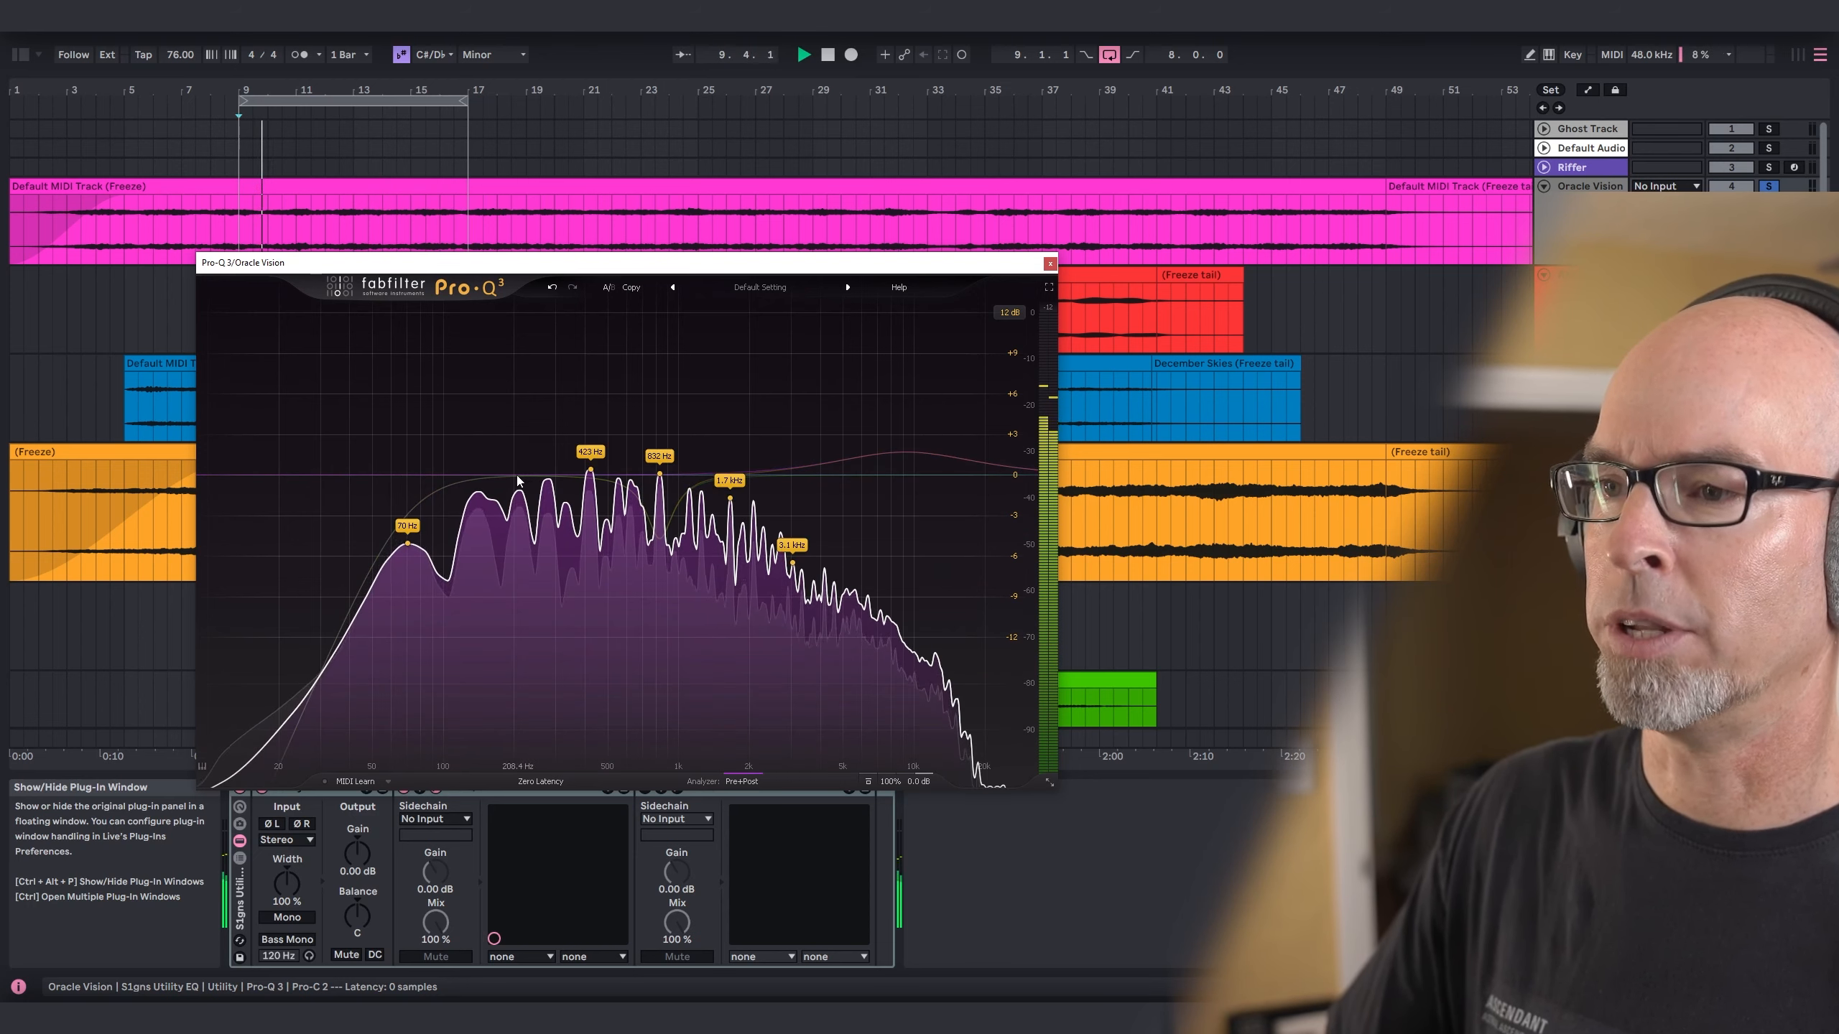
click(522, 489)
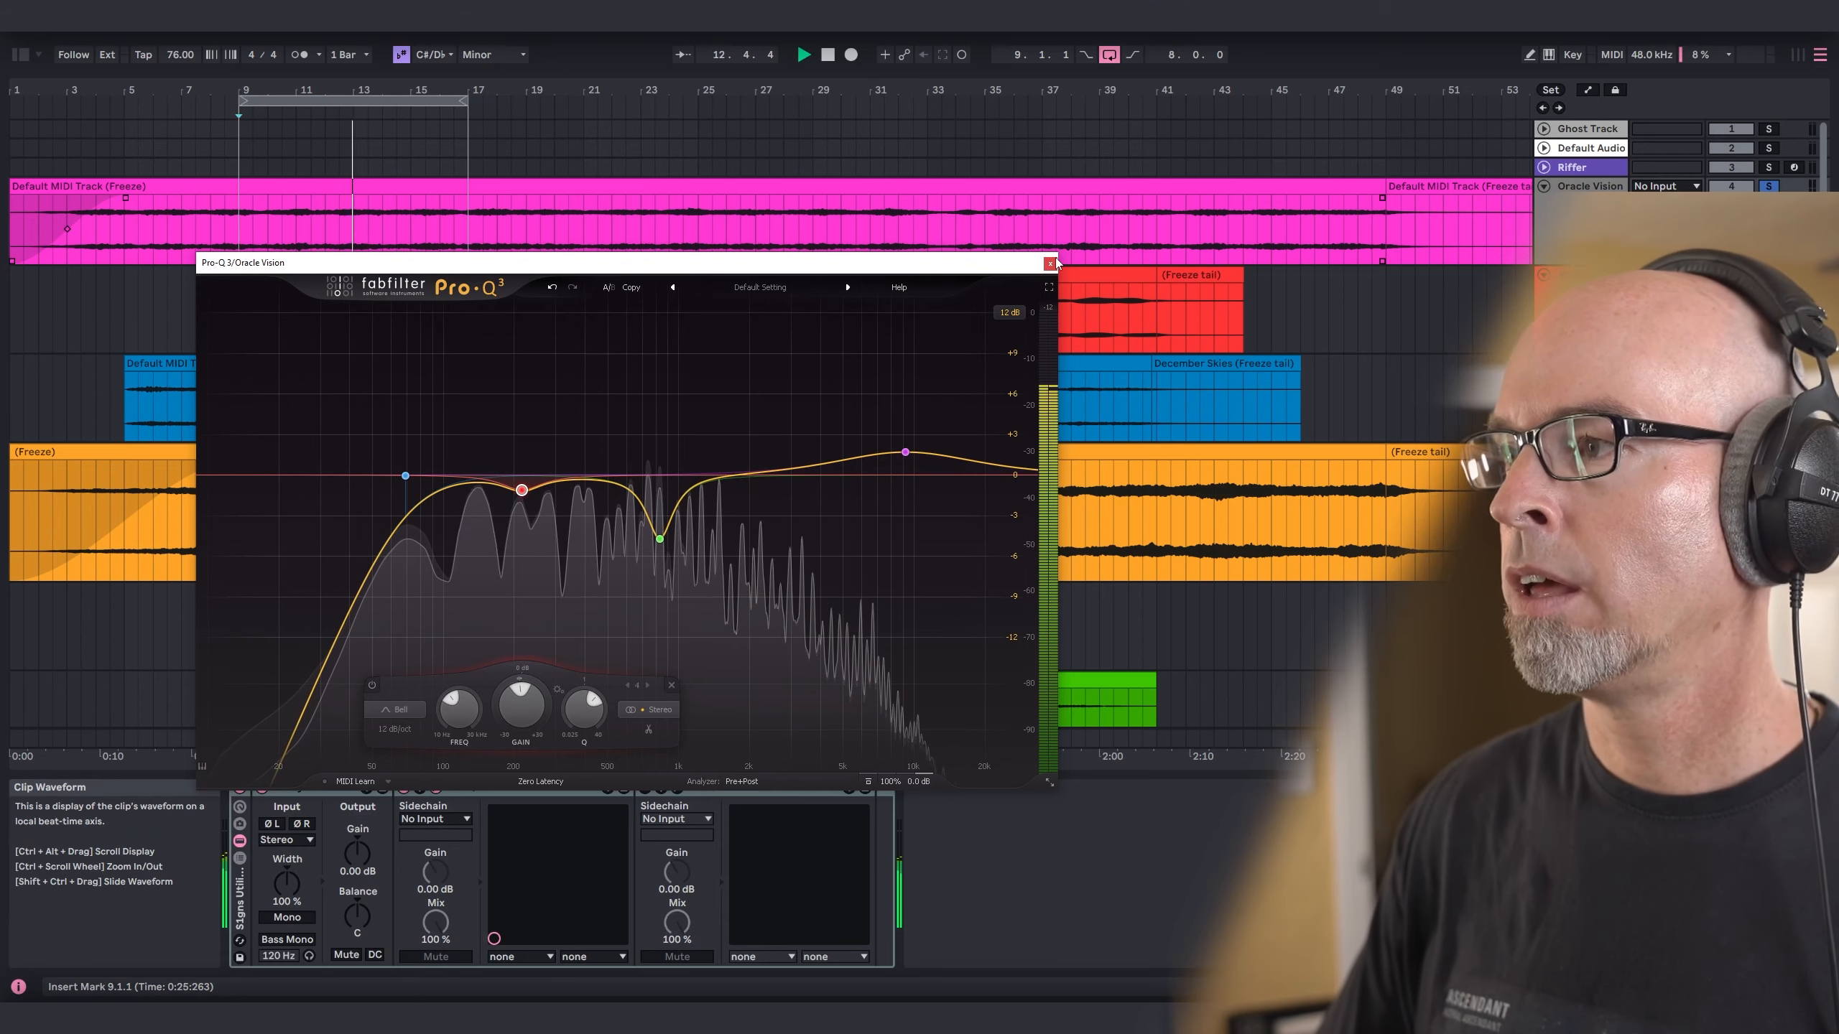
Close Oracle Vision's Pro-Q 3, then check and close the Main track's SPAN analyzer.
click(1047, 261)
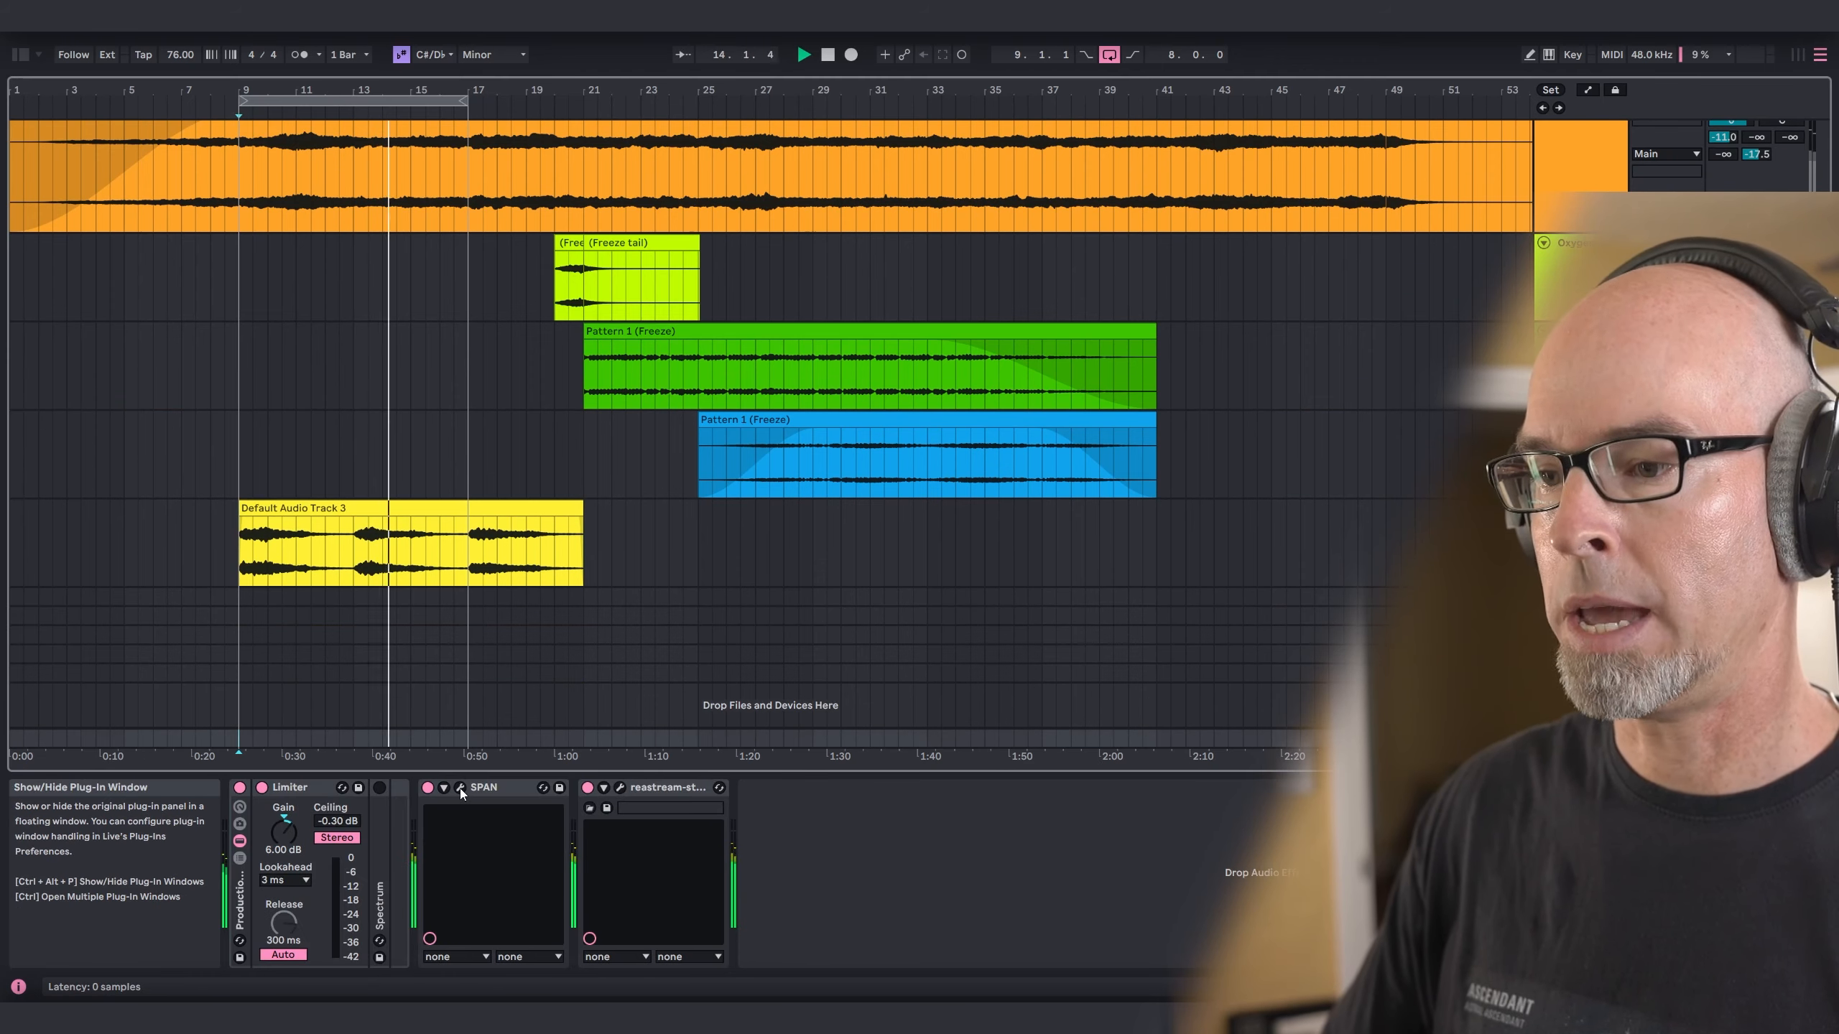
click(458, 787)
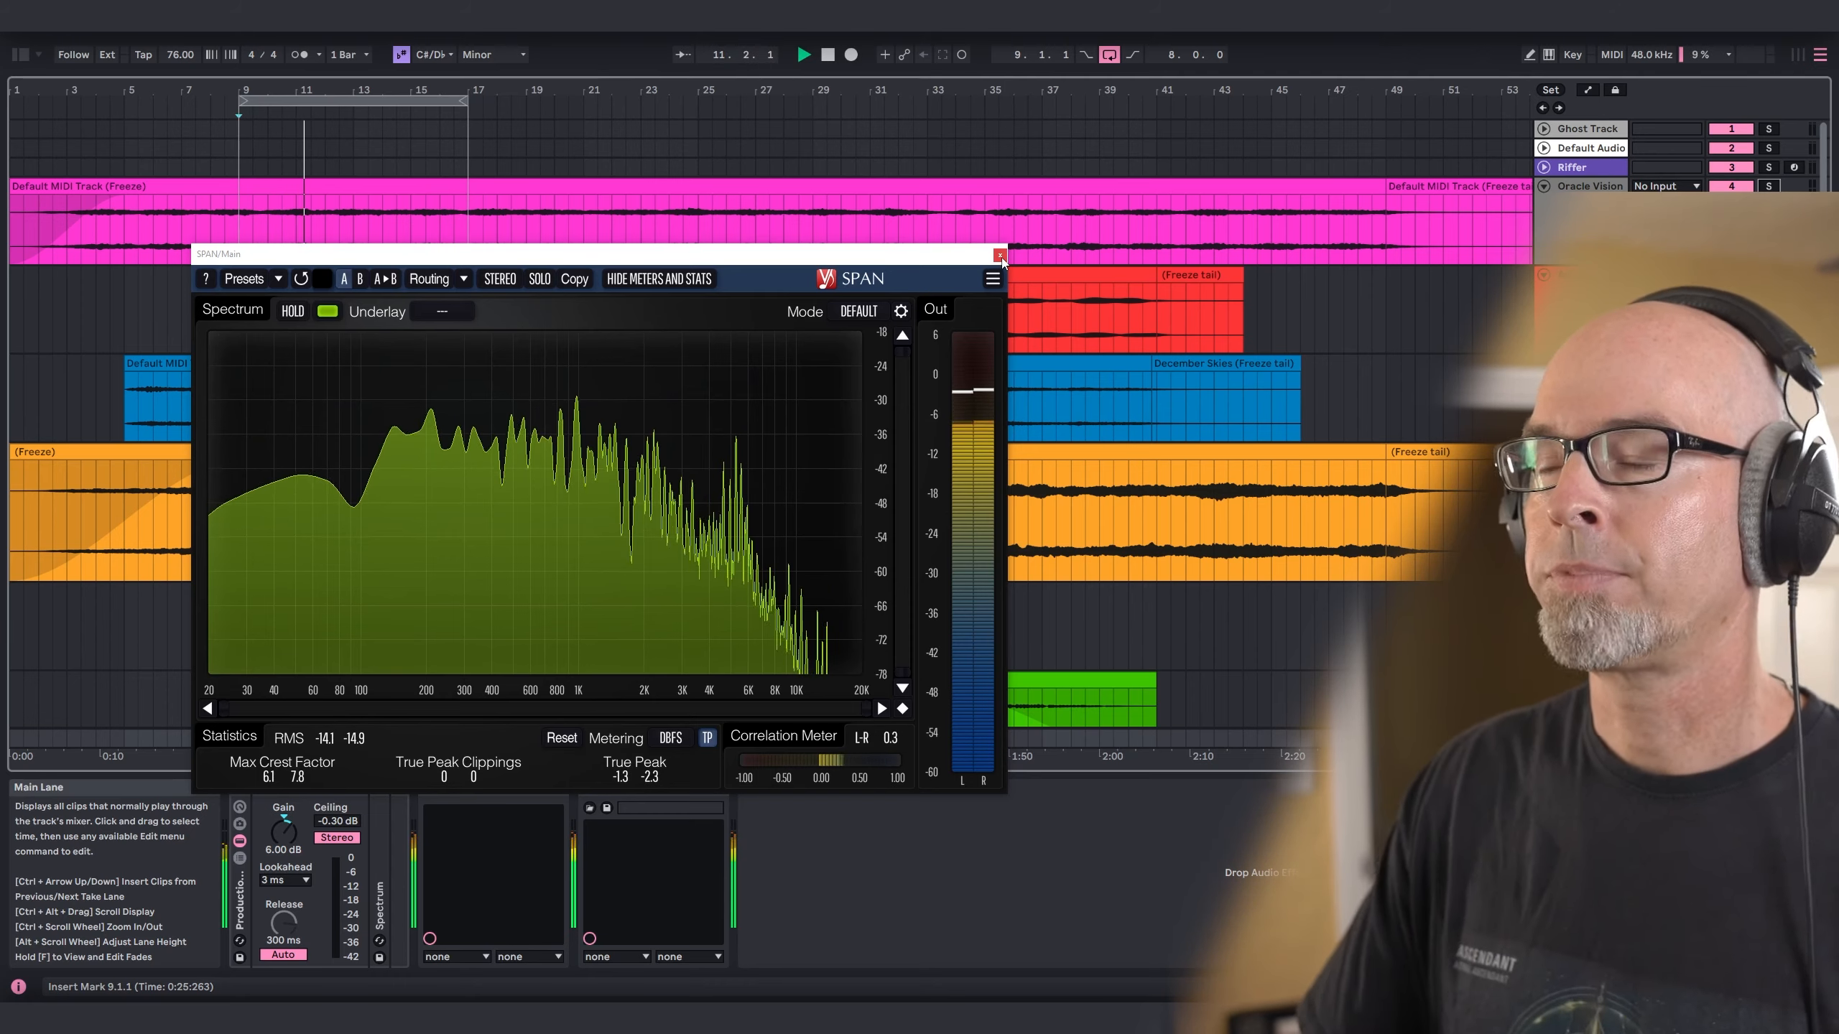
click(998, 254)
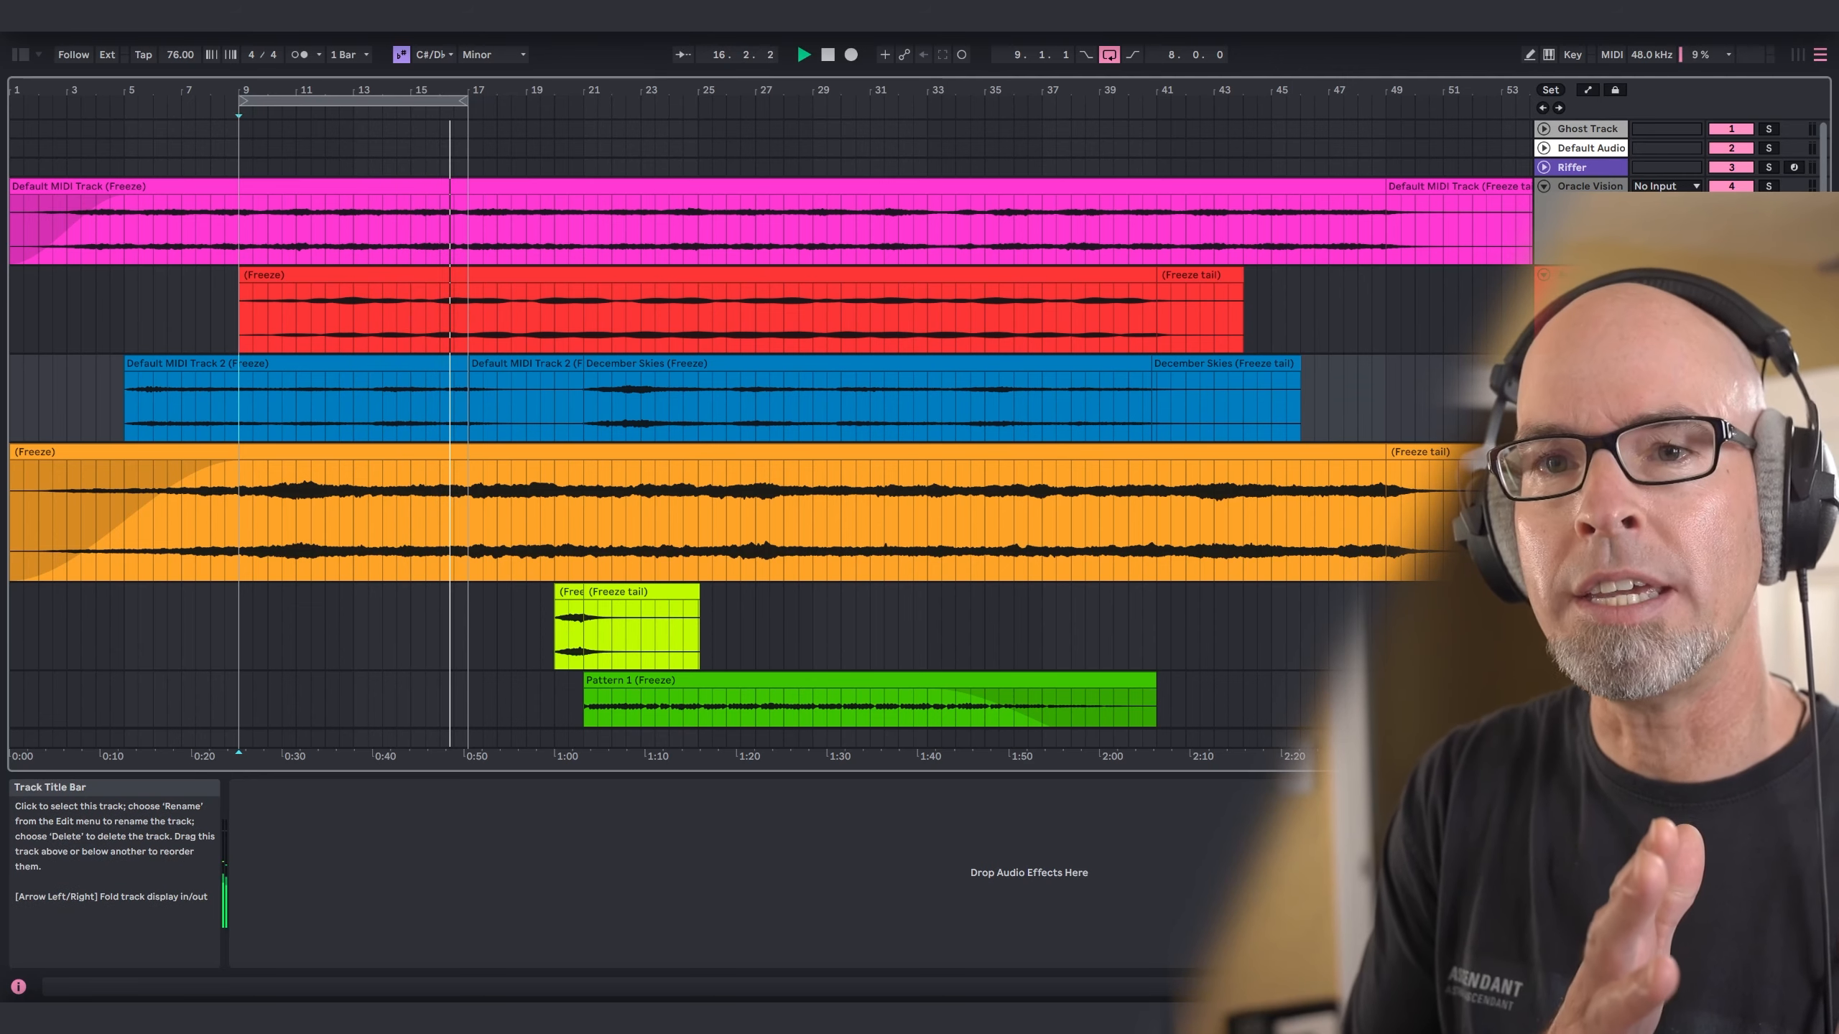
click(827, 56)
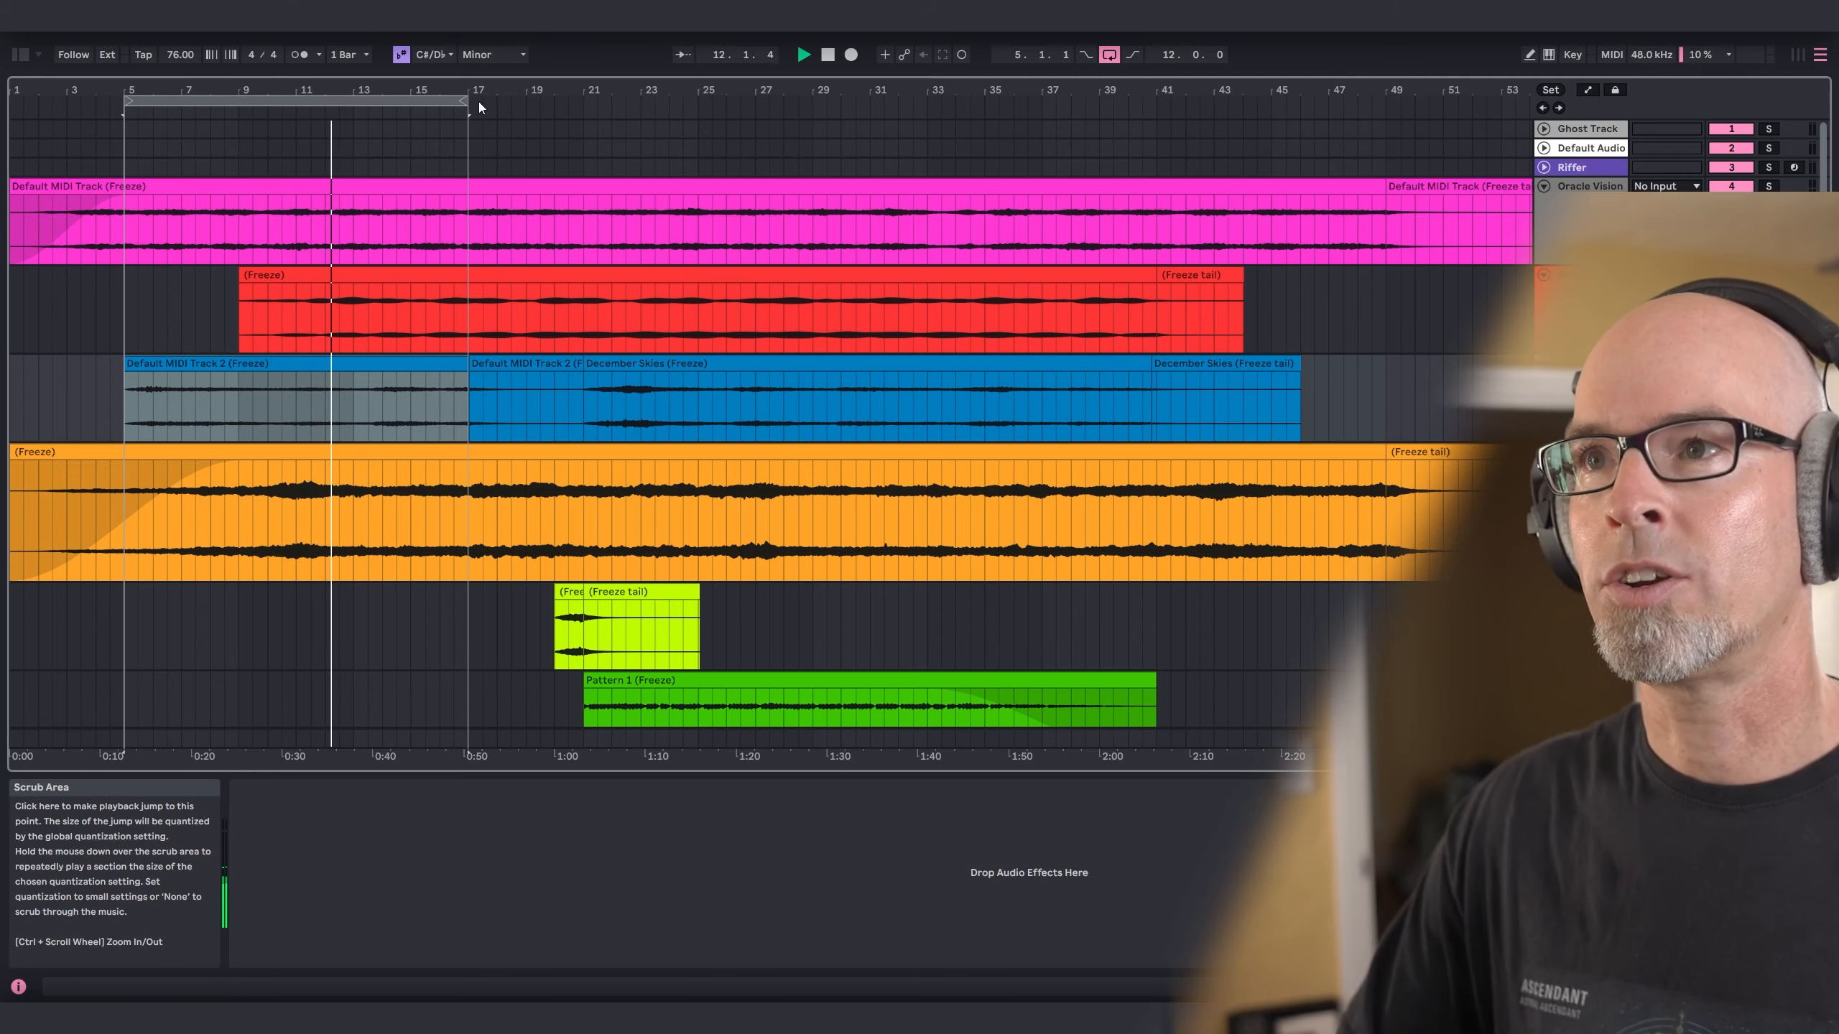
Extend the loop end marker out to bar 19.
drag(469, 99, 528, 100)
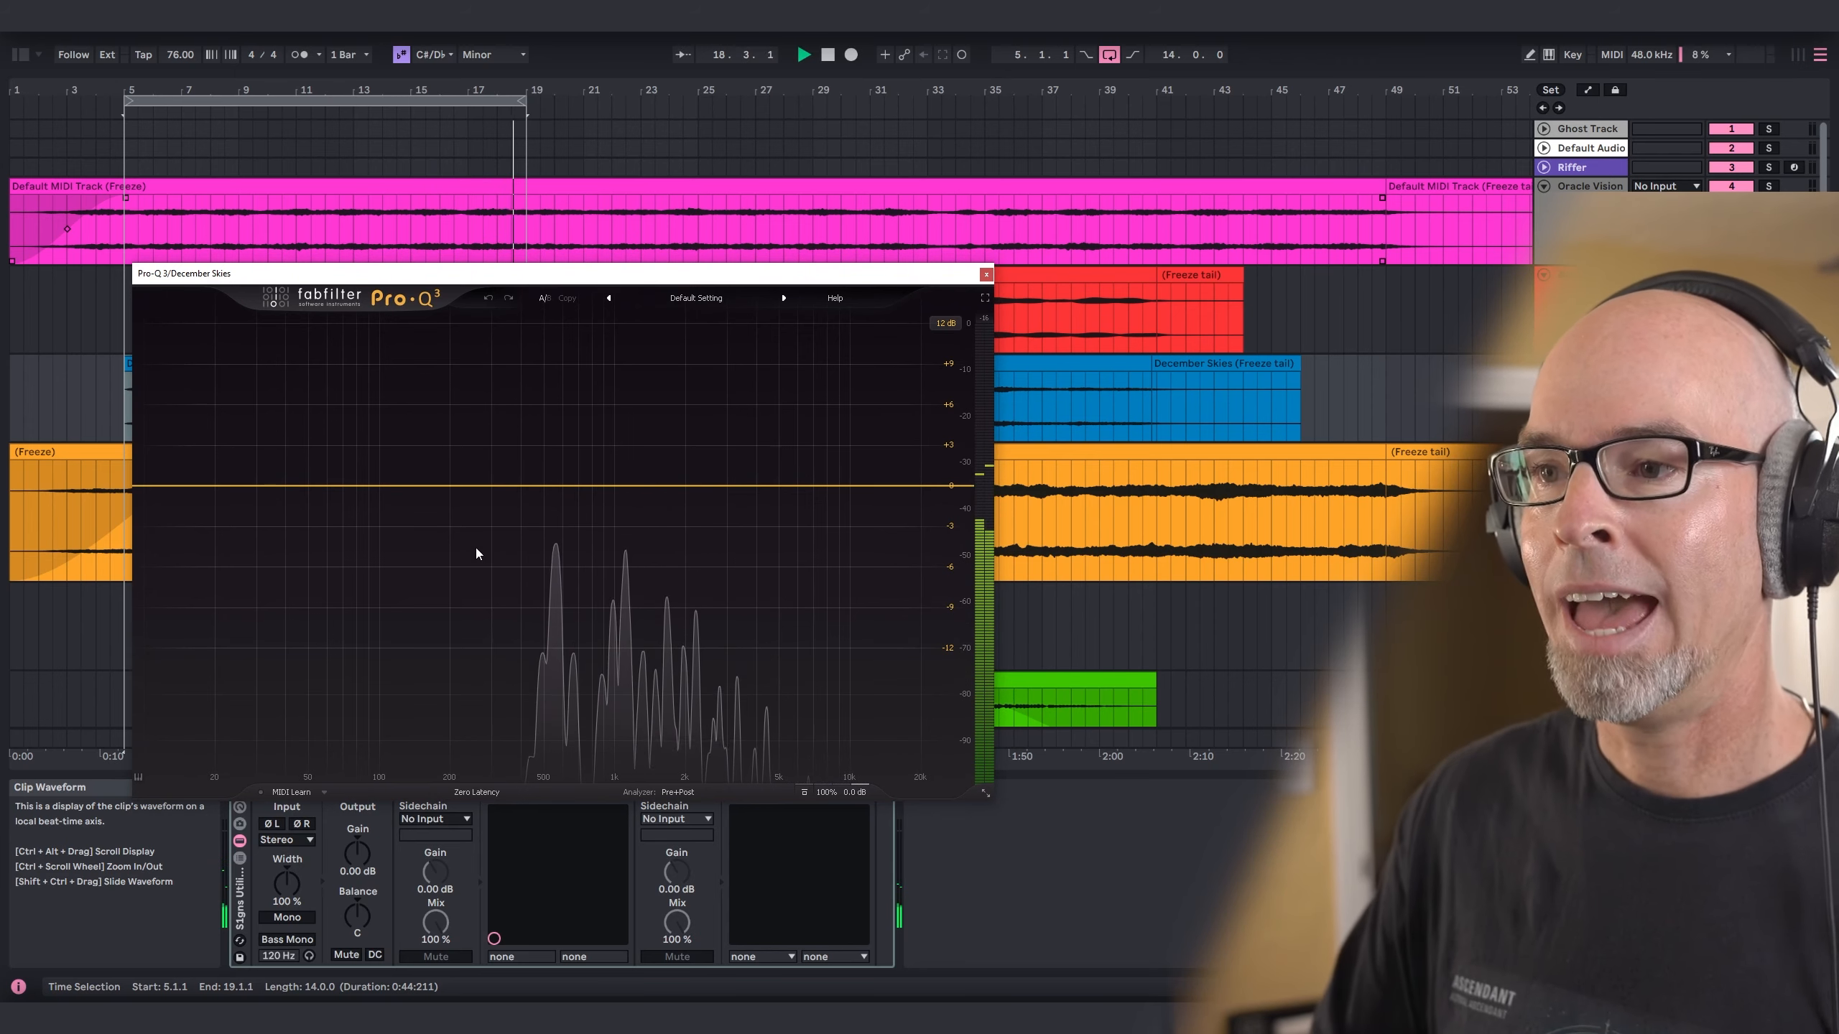
Add a band to December Skies' Pro-Q 3 and set a steep low cut near 376 Hz.
click(499, 485)
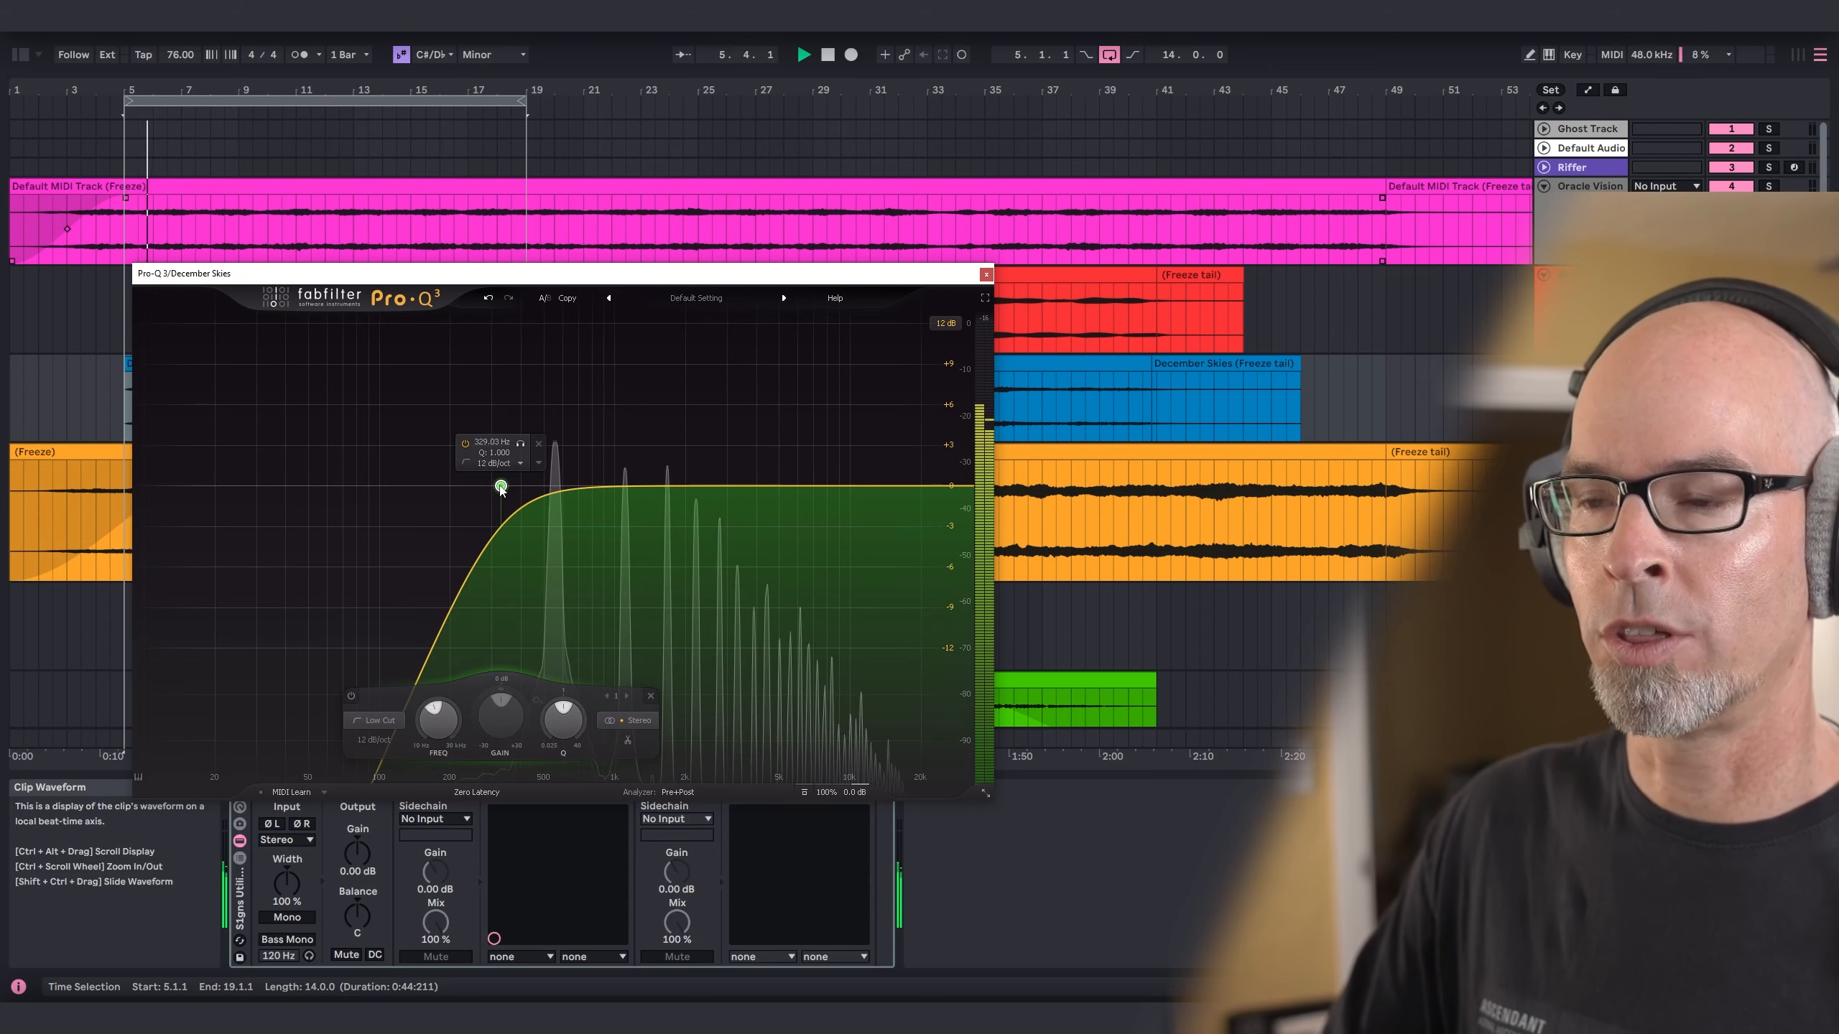
drag(502, 487, 513, 475)
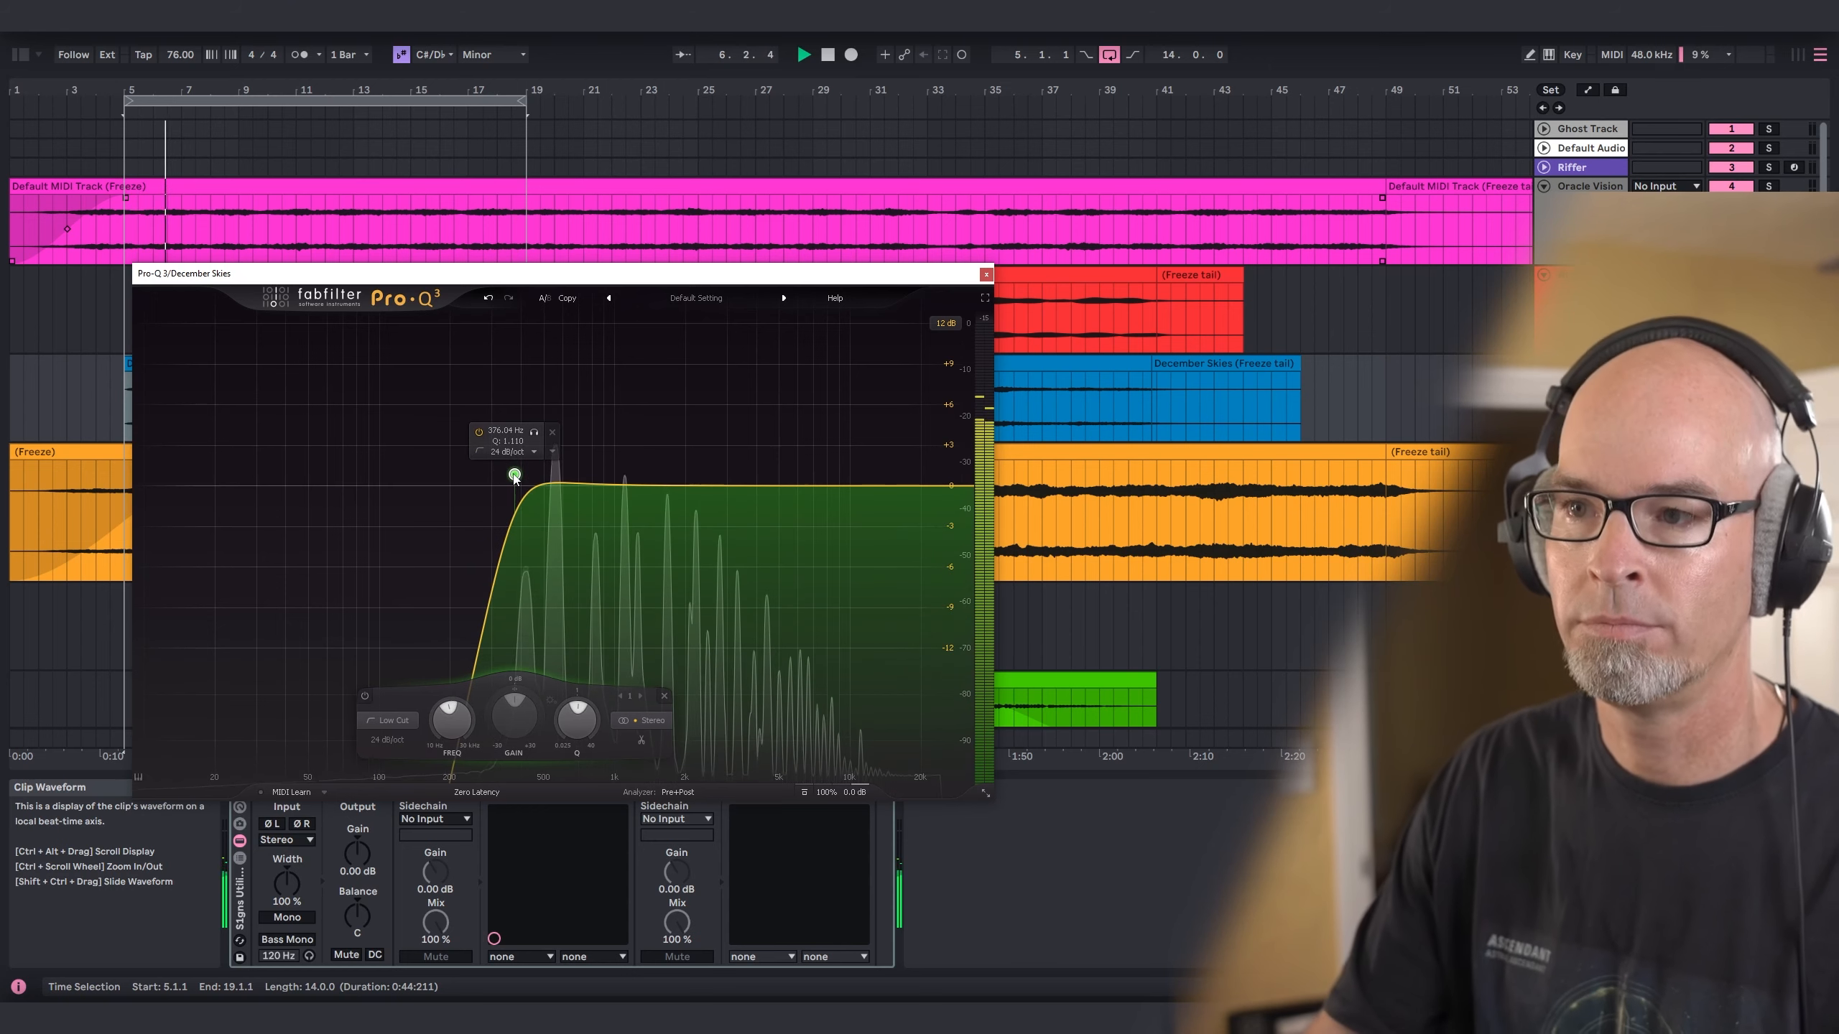
drag(512, 475, 510, 477)
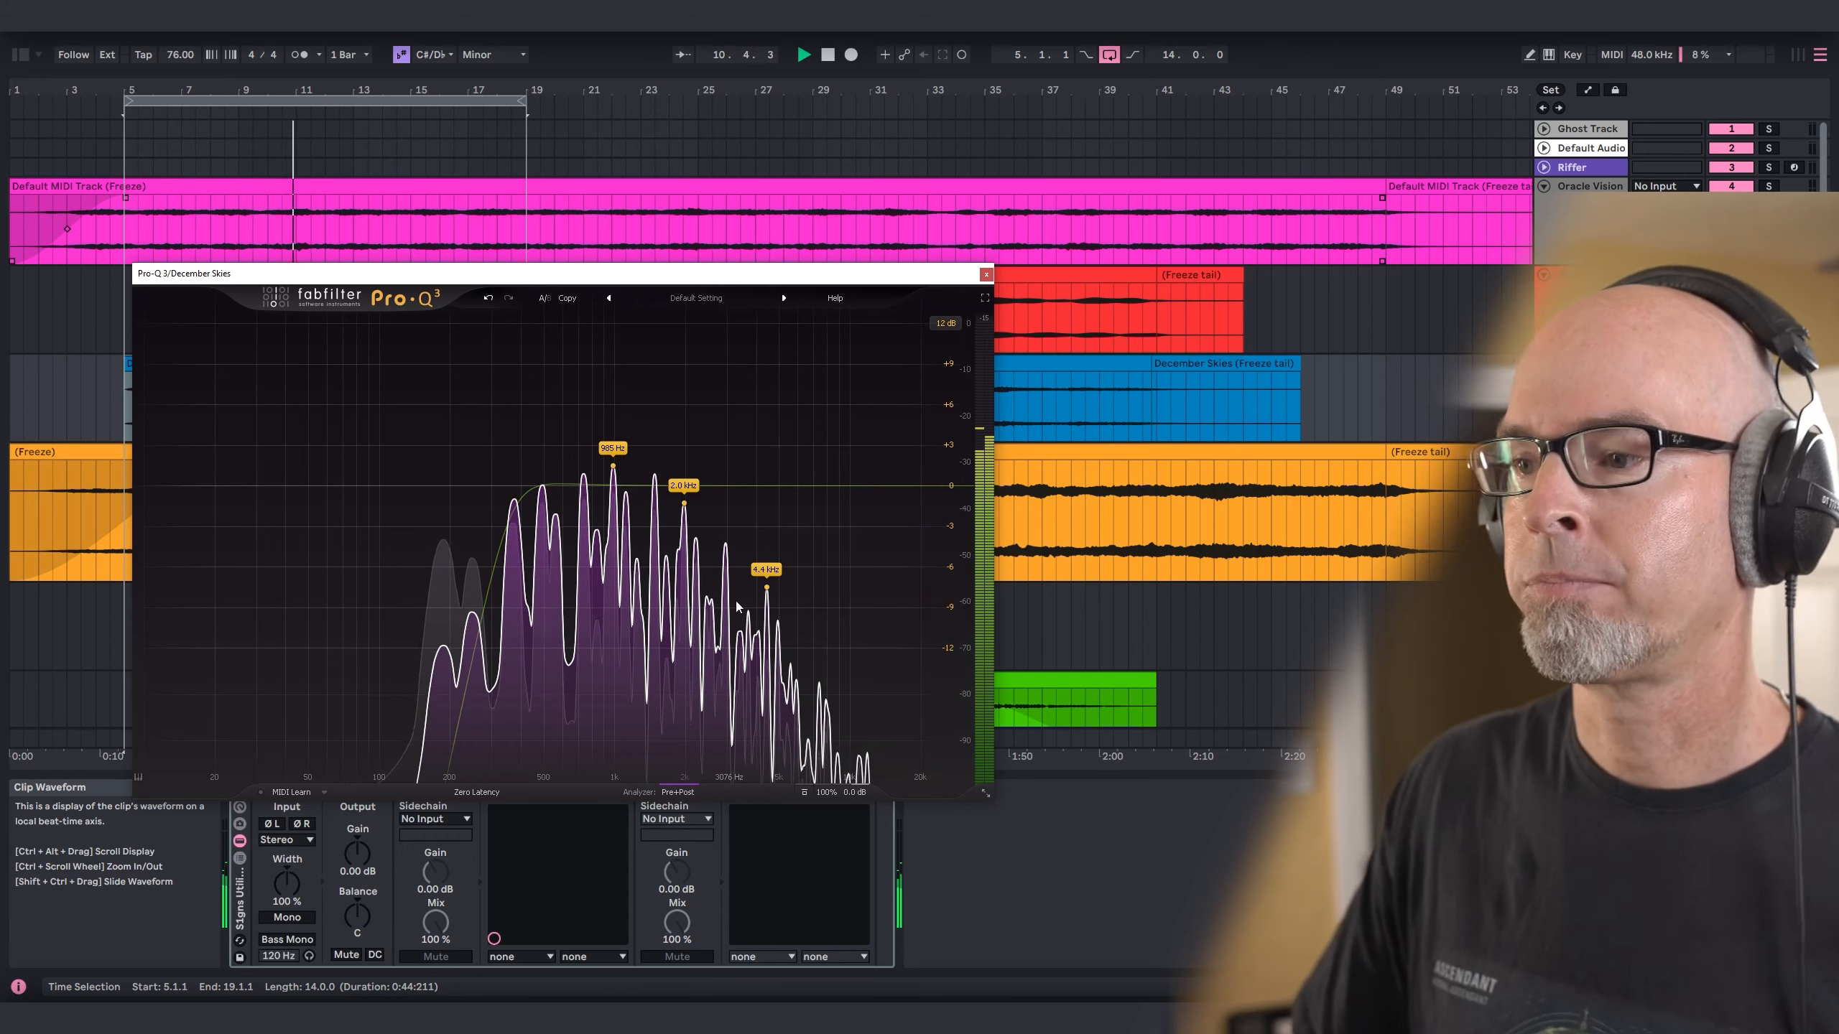
Add a gentle midrange cut to December Skies' EQ and show the Pro-C 2 controls.
click(842, 460)
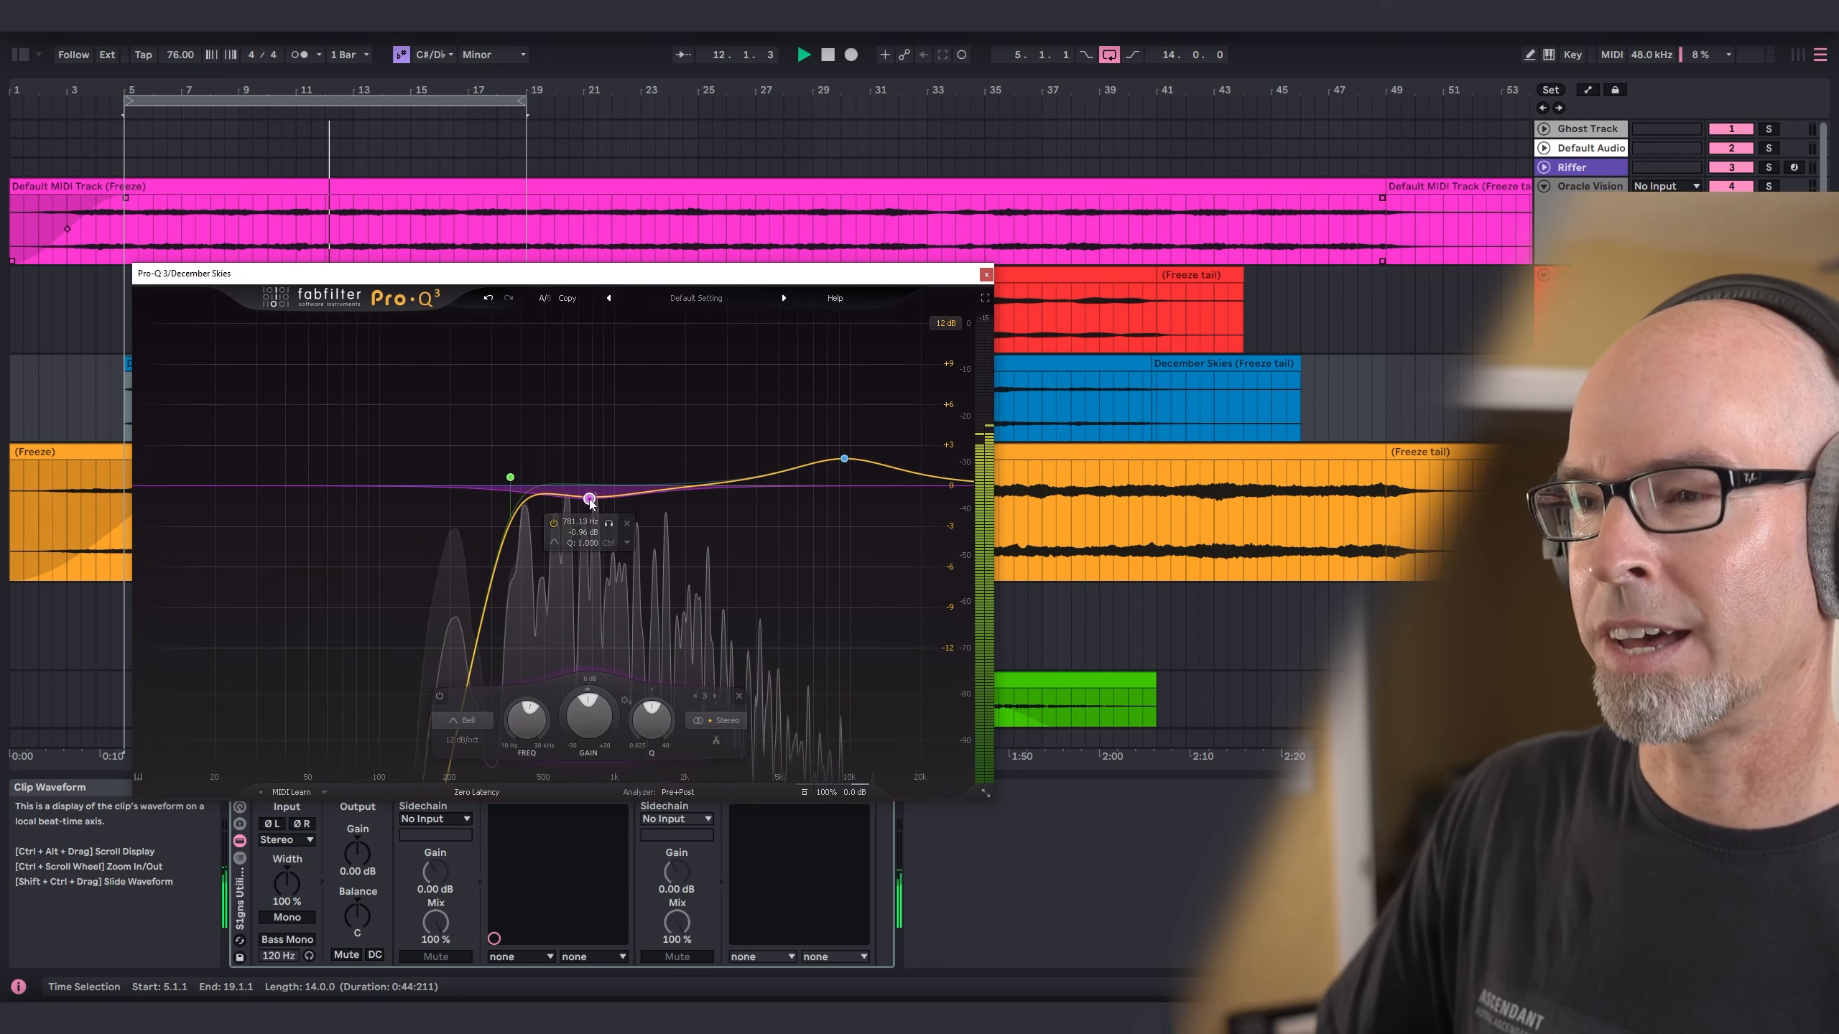
drag(590, 499, 599, 506)
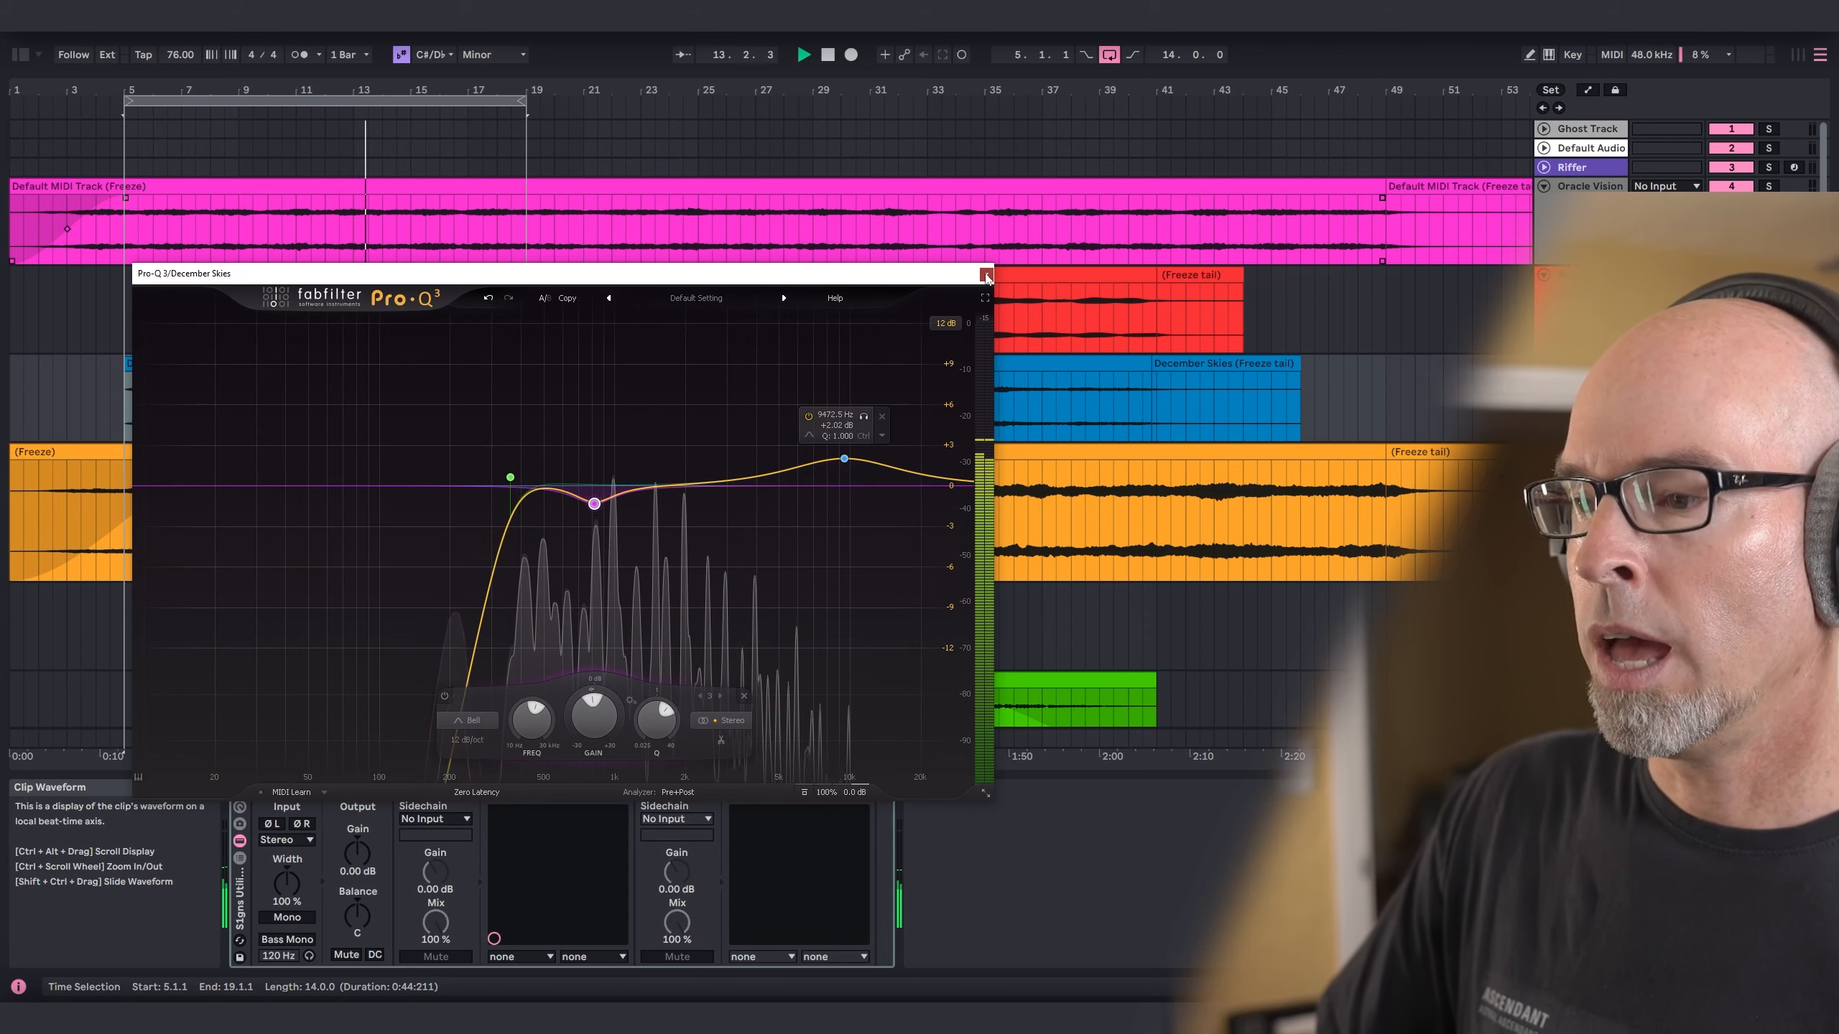
click(986, 274)
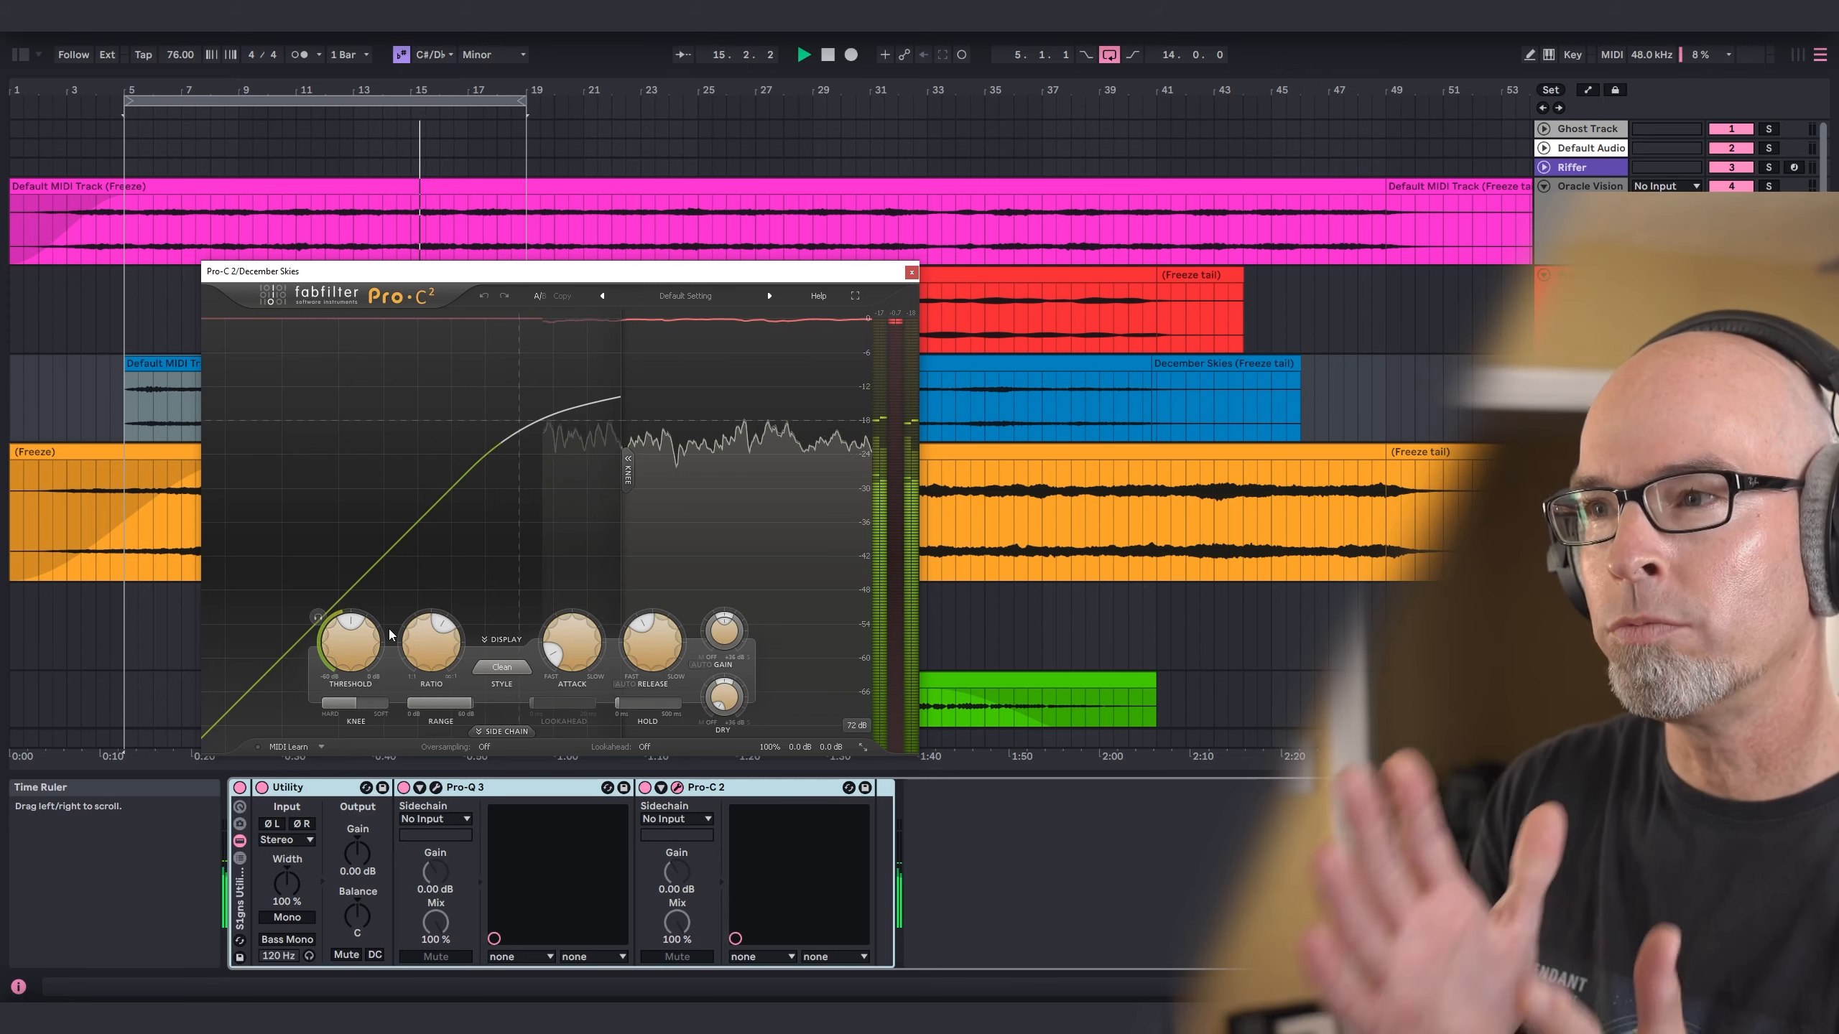
Lower the Pro-C 2 threshold on December Skies to about -19 dB.
drag(350, 633, 350, 657)
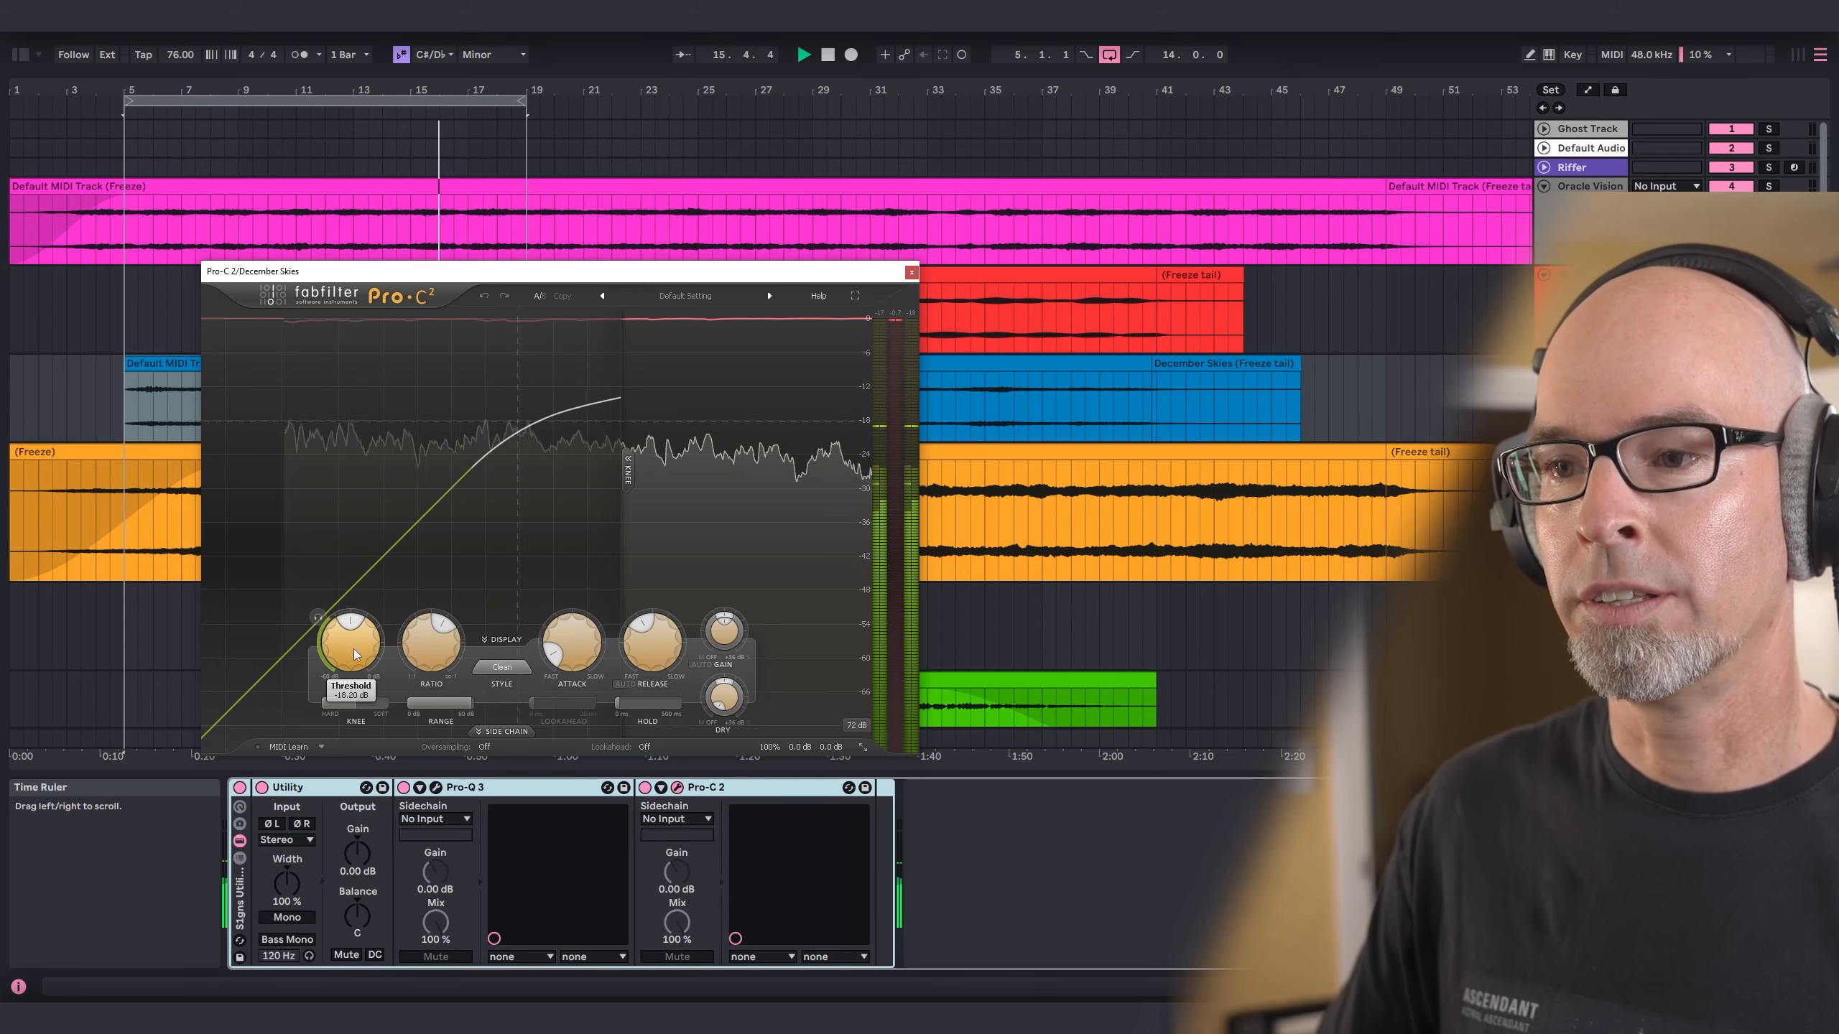
drag(350, 643, 350, 657)
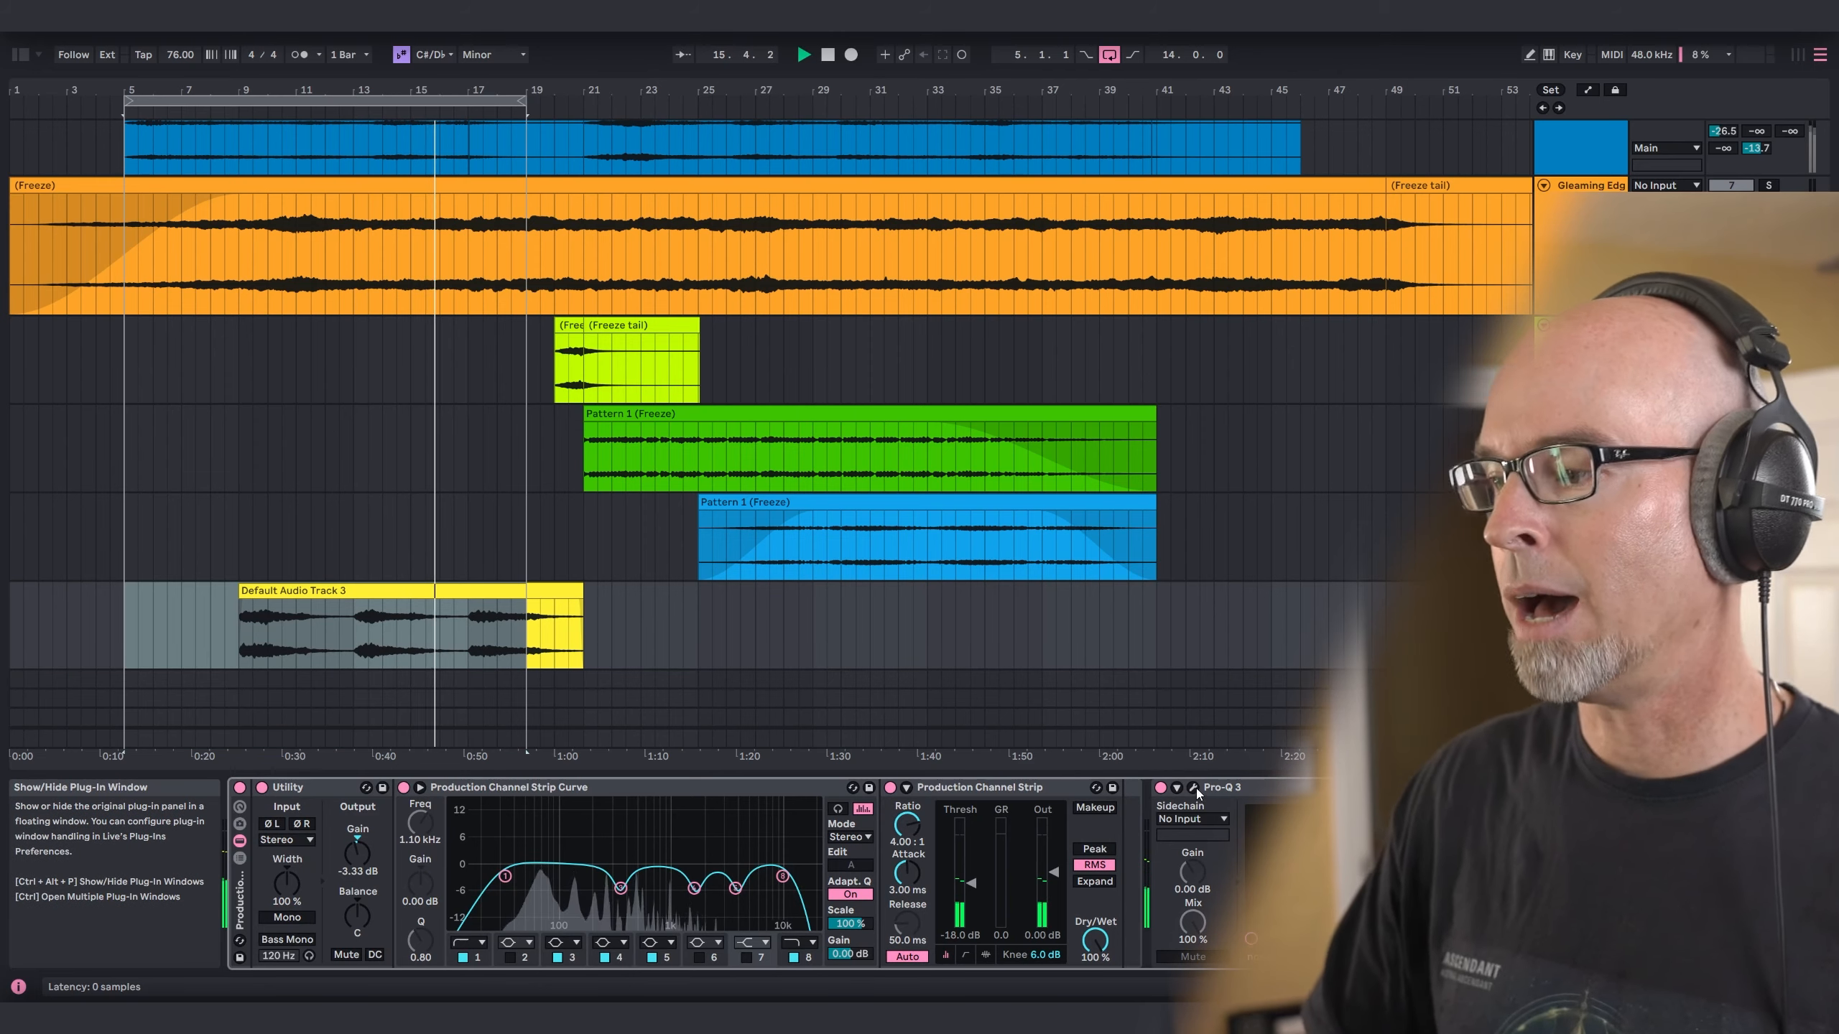
Sweep the Default Audio Track's Pro-Q 3 low-cut frequency higher, then close the equaliser.
click(1194, 788)
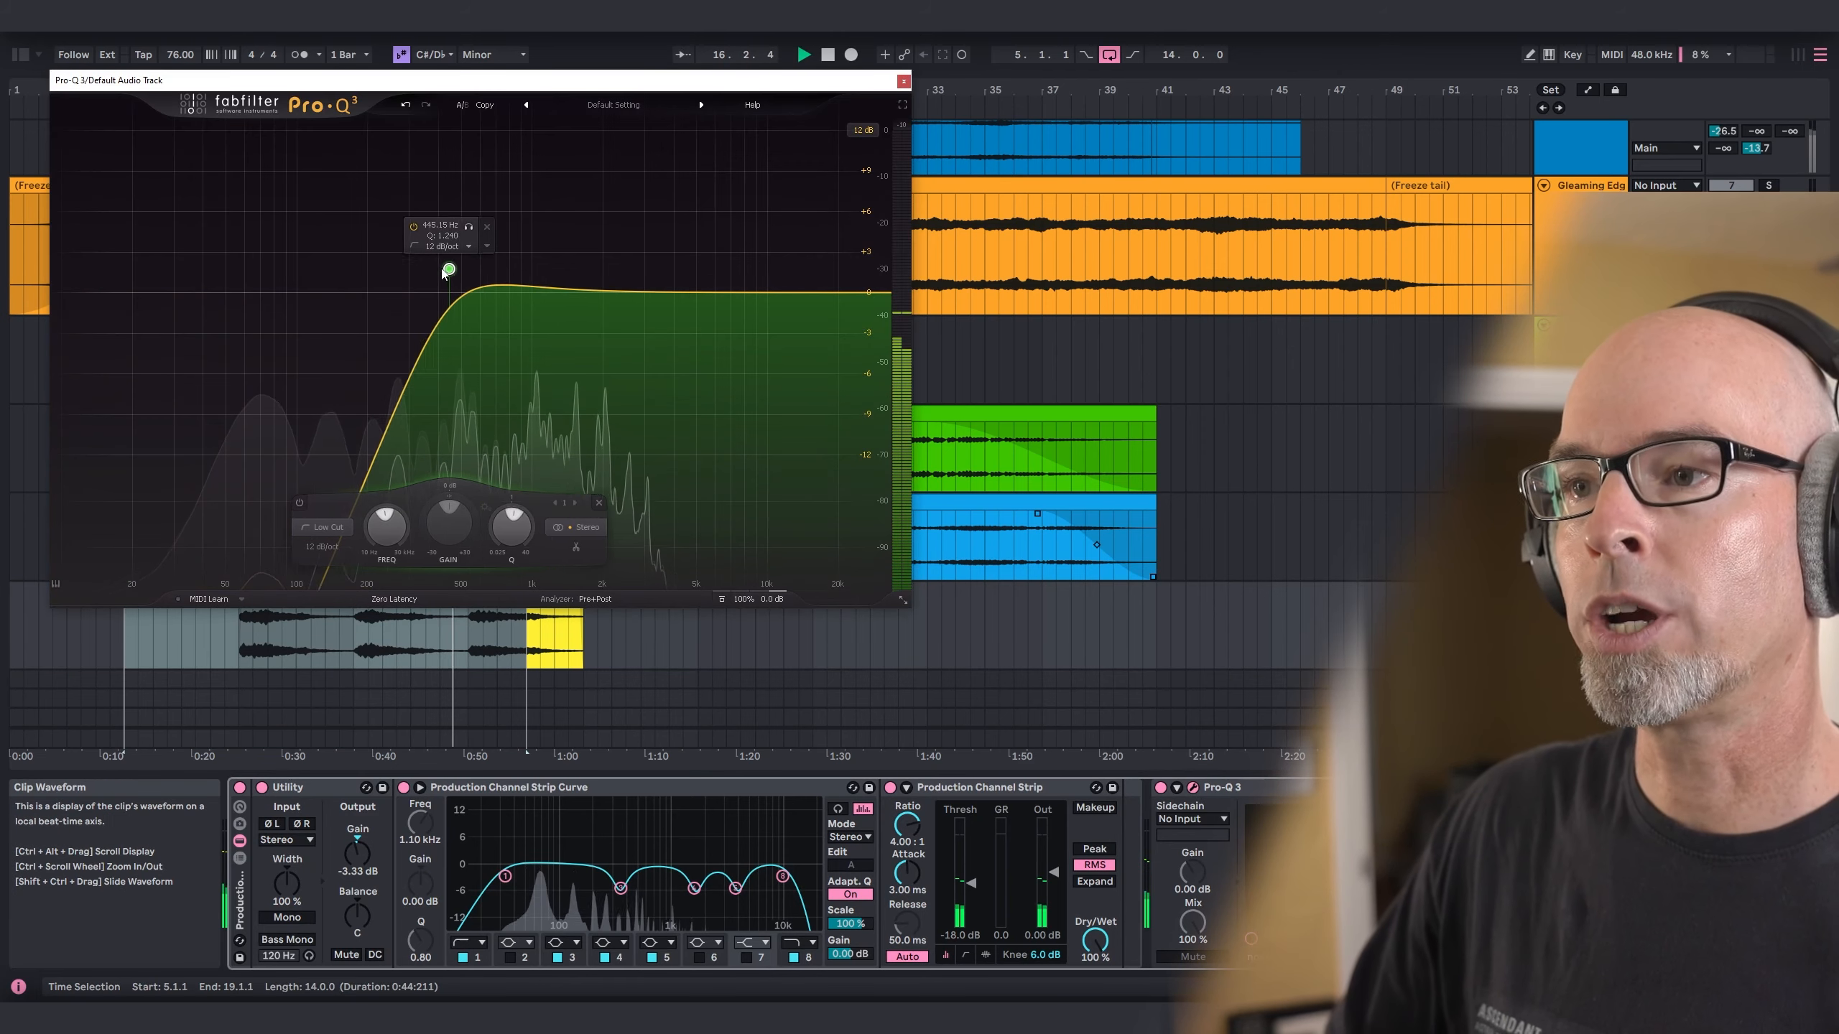
drag(449, 270, 407, 268)
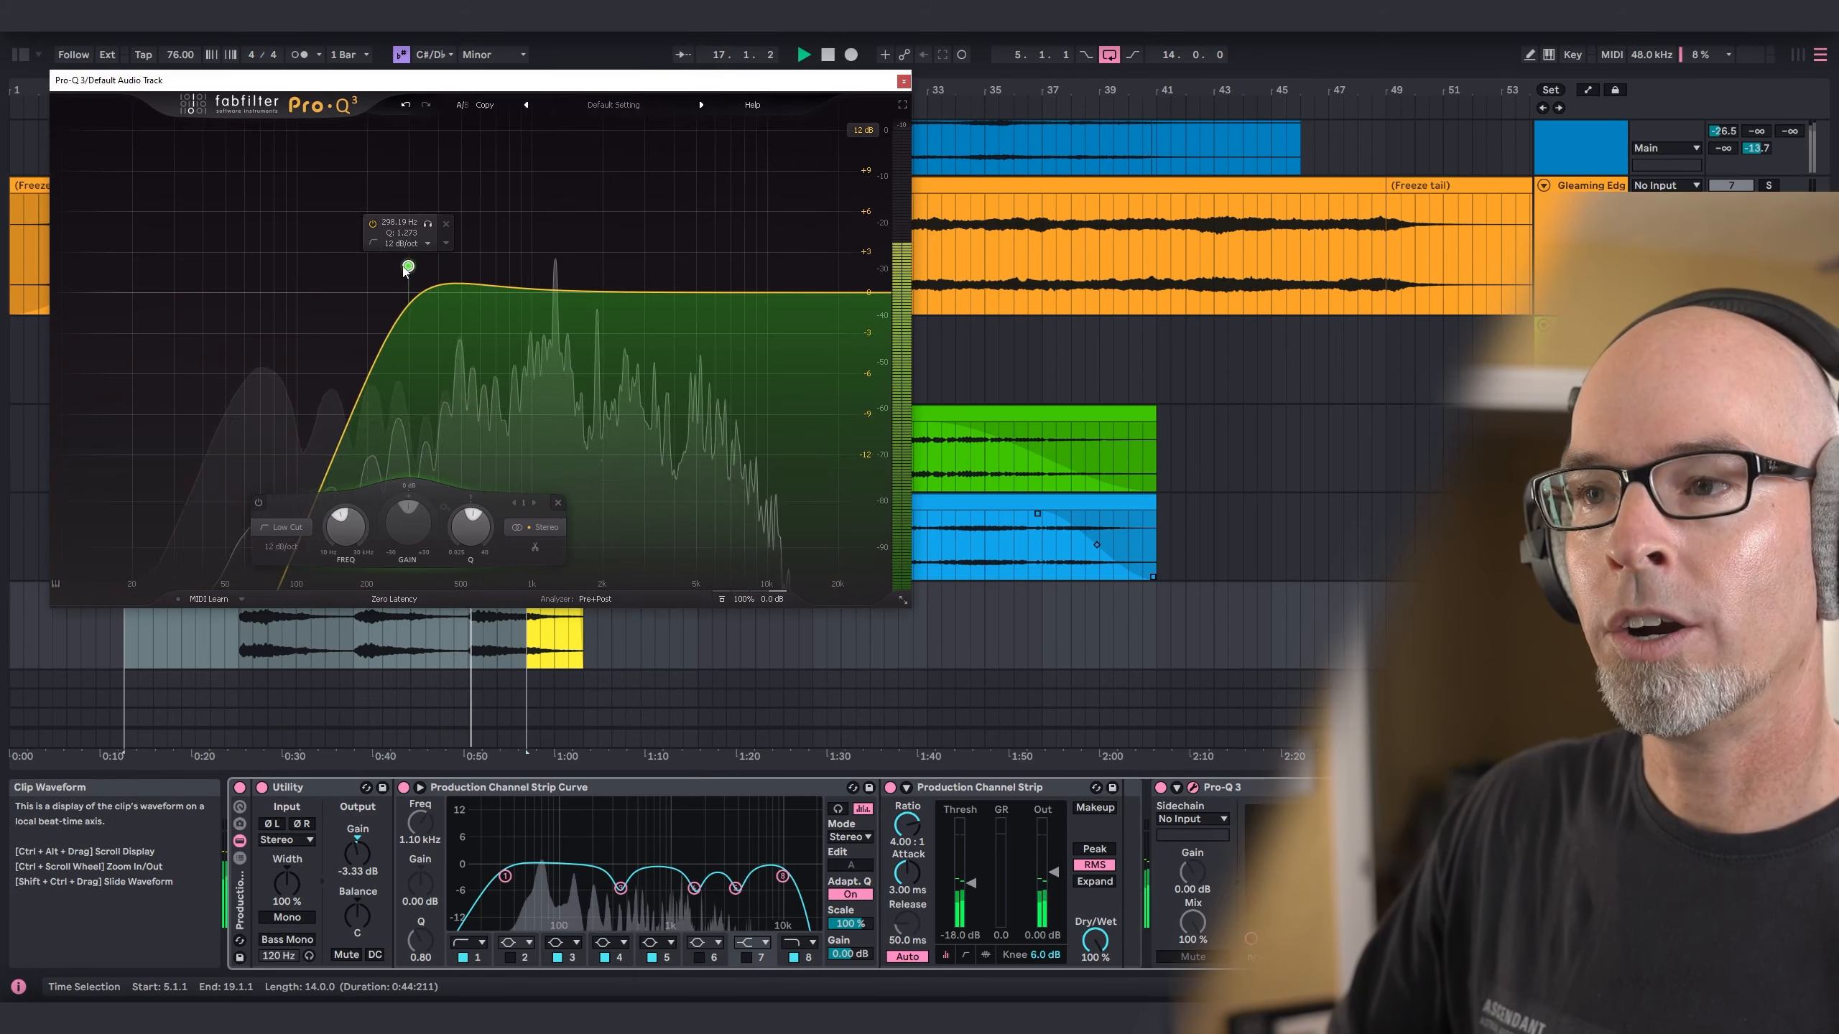
drag(407, 267, 461, 267)
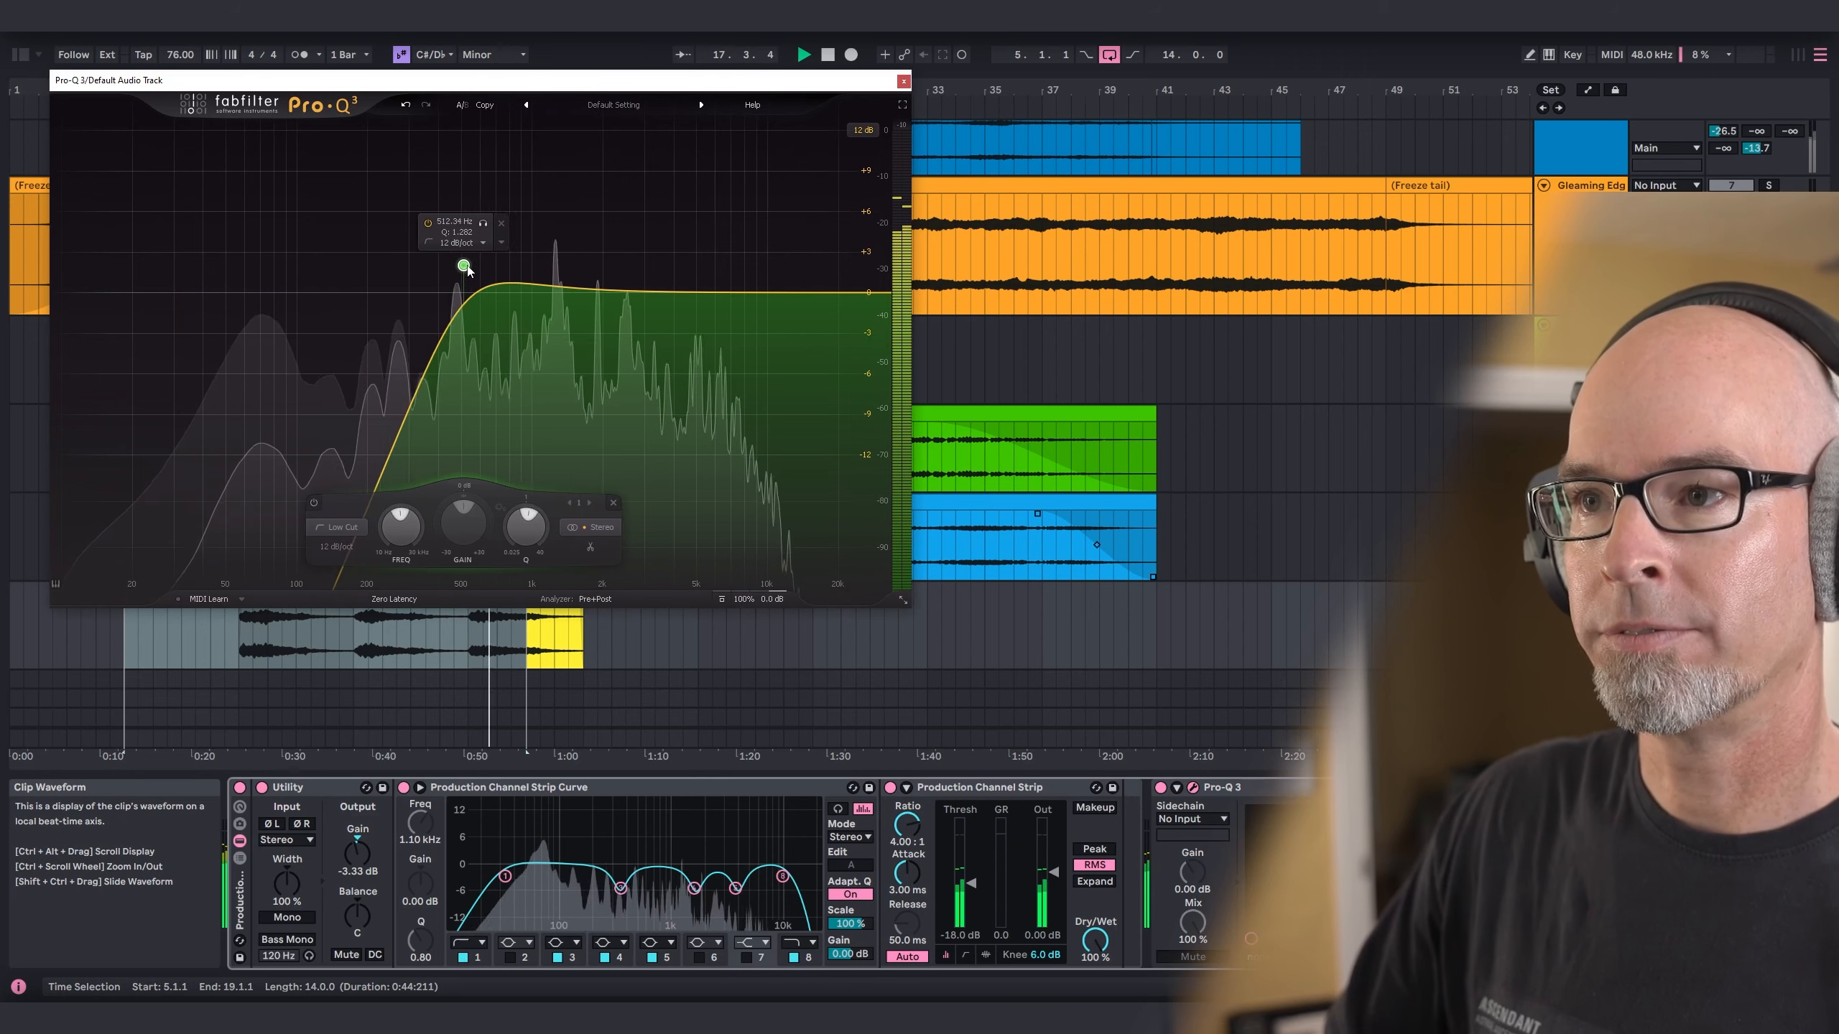
drag(459, 267, 484, 271)
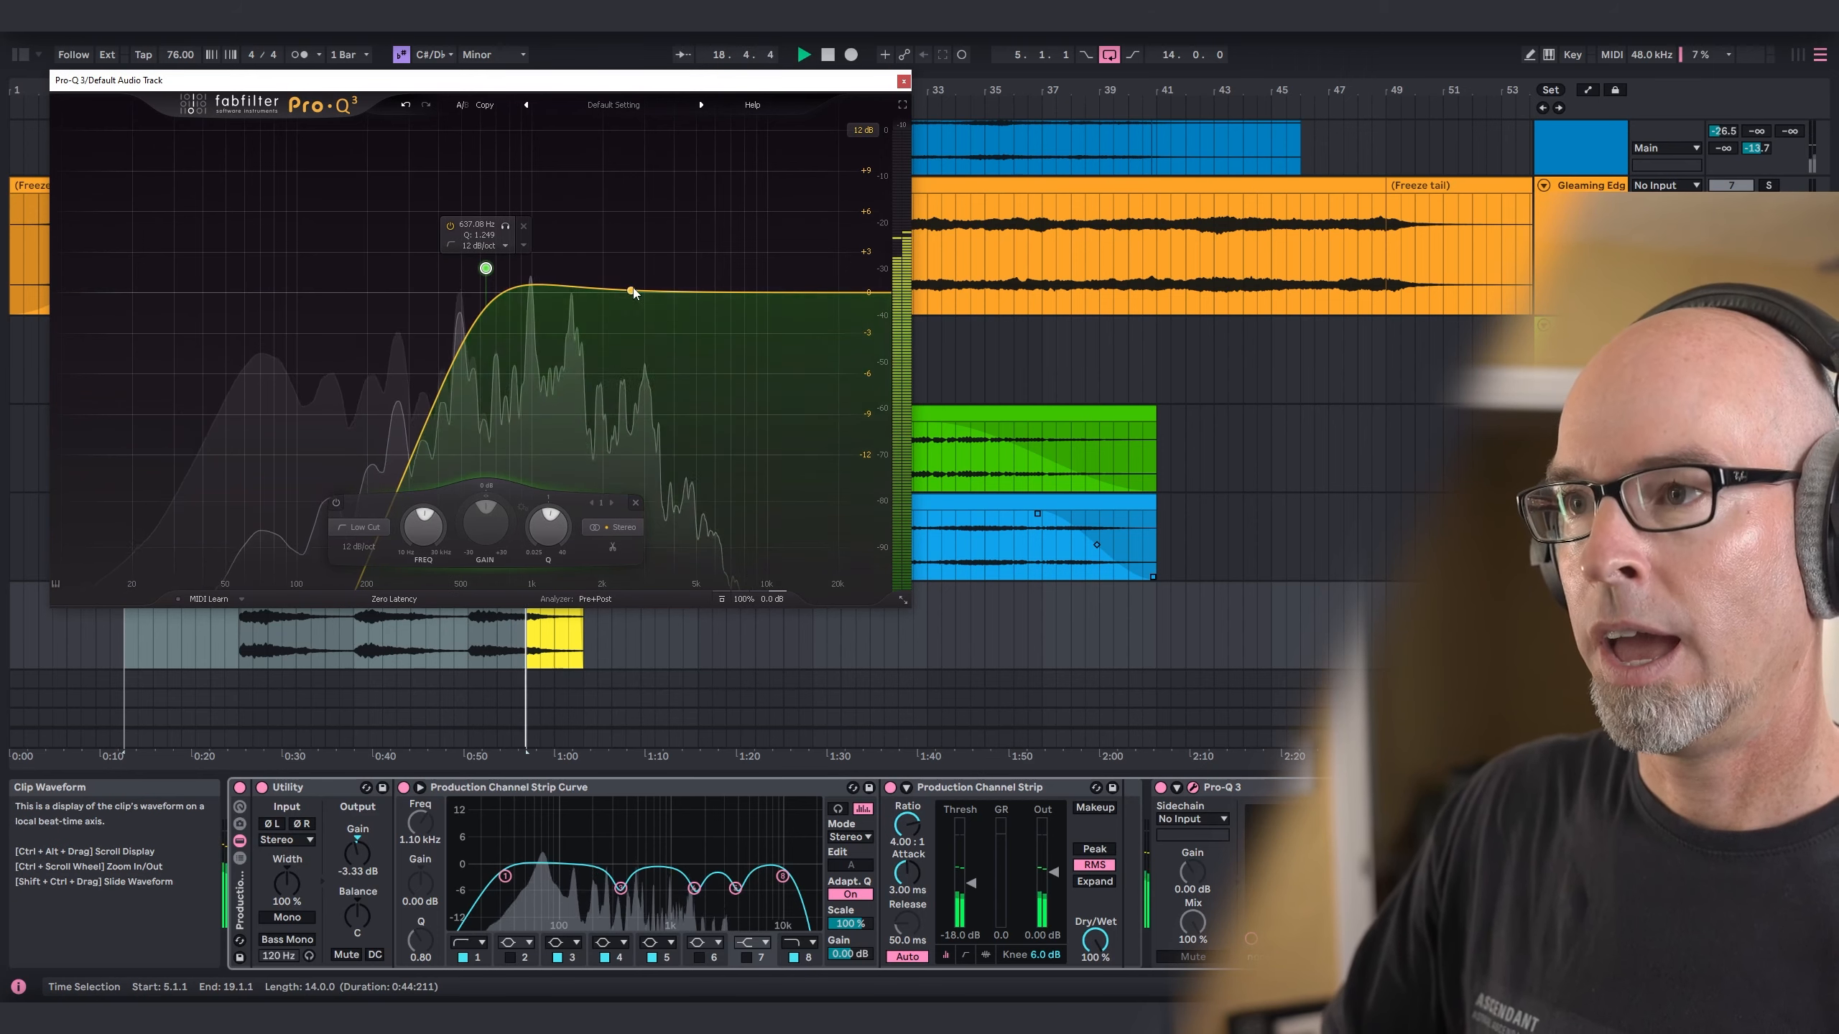
click(903, 79)
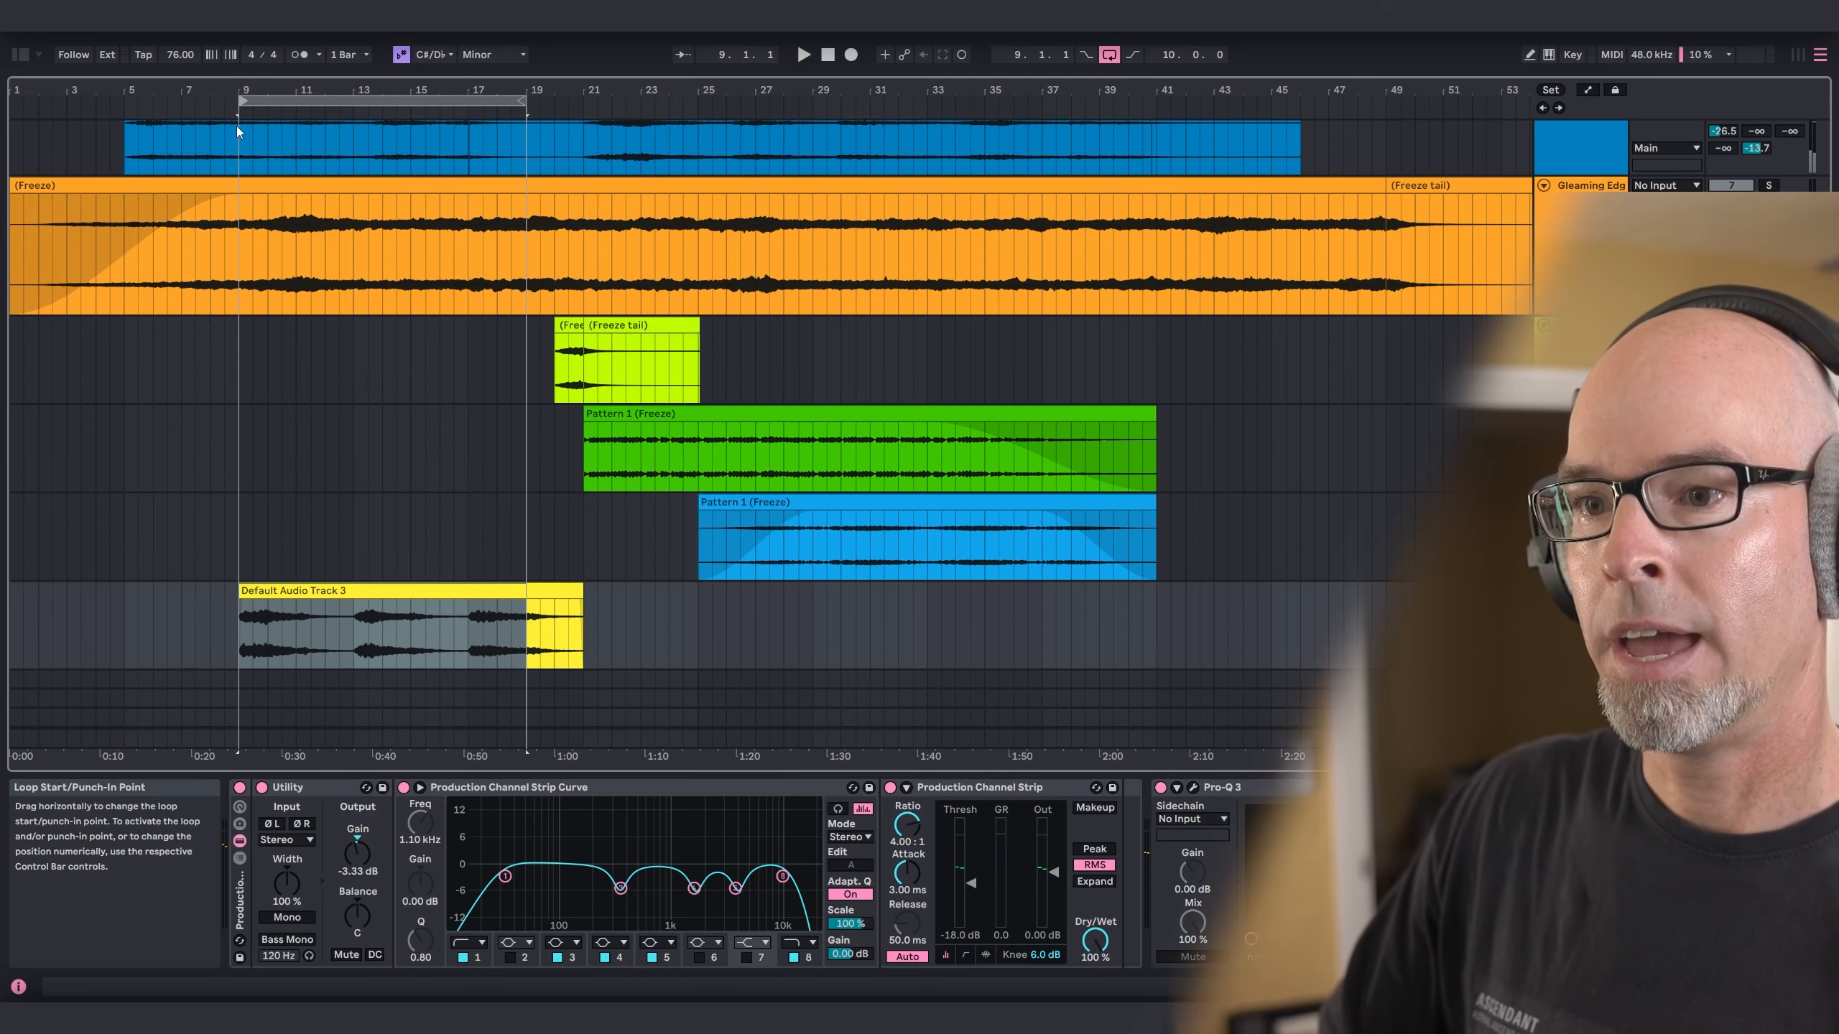
Load the SPACE - Ambient Horizon preset in Valhalla Supermassive and set its mix to 88.4%.
click(803, 54)
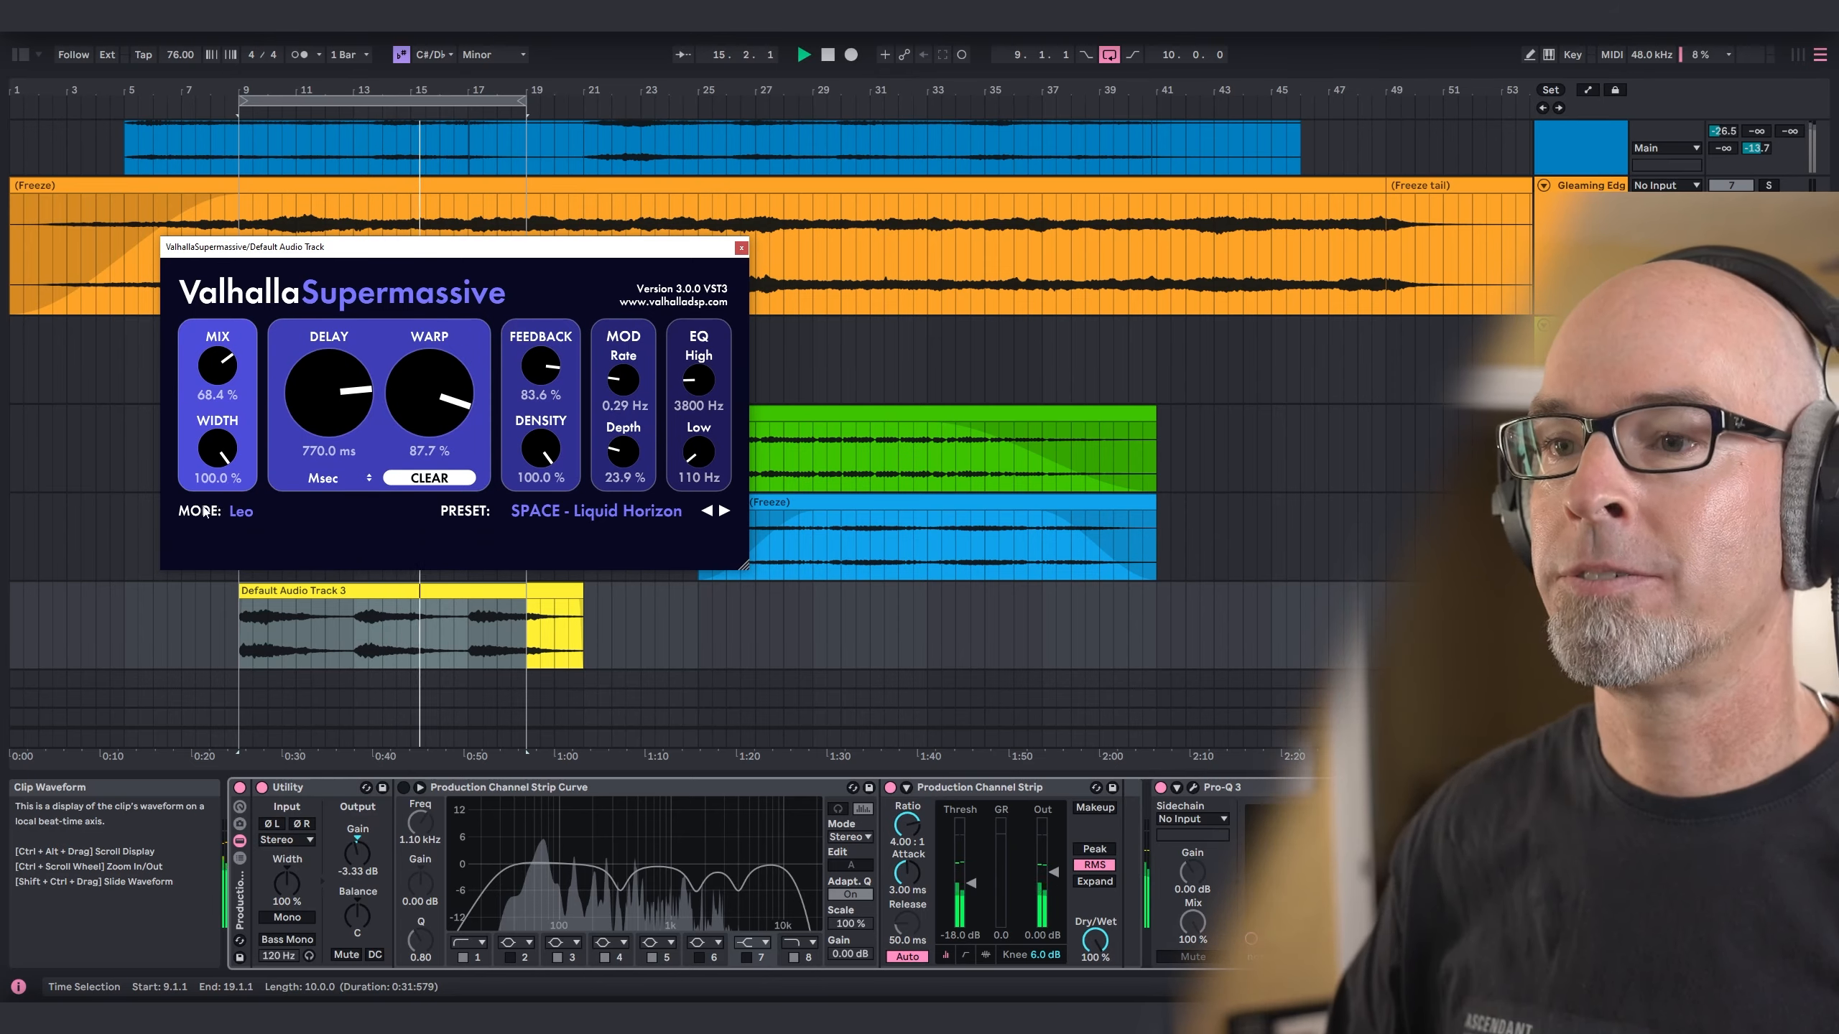
click(594, 510)
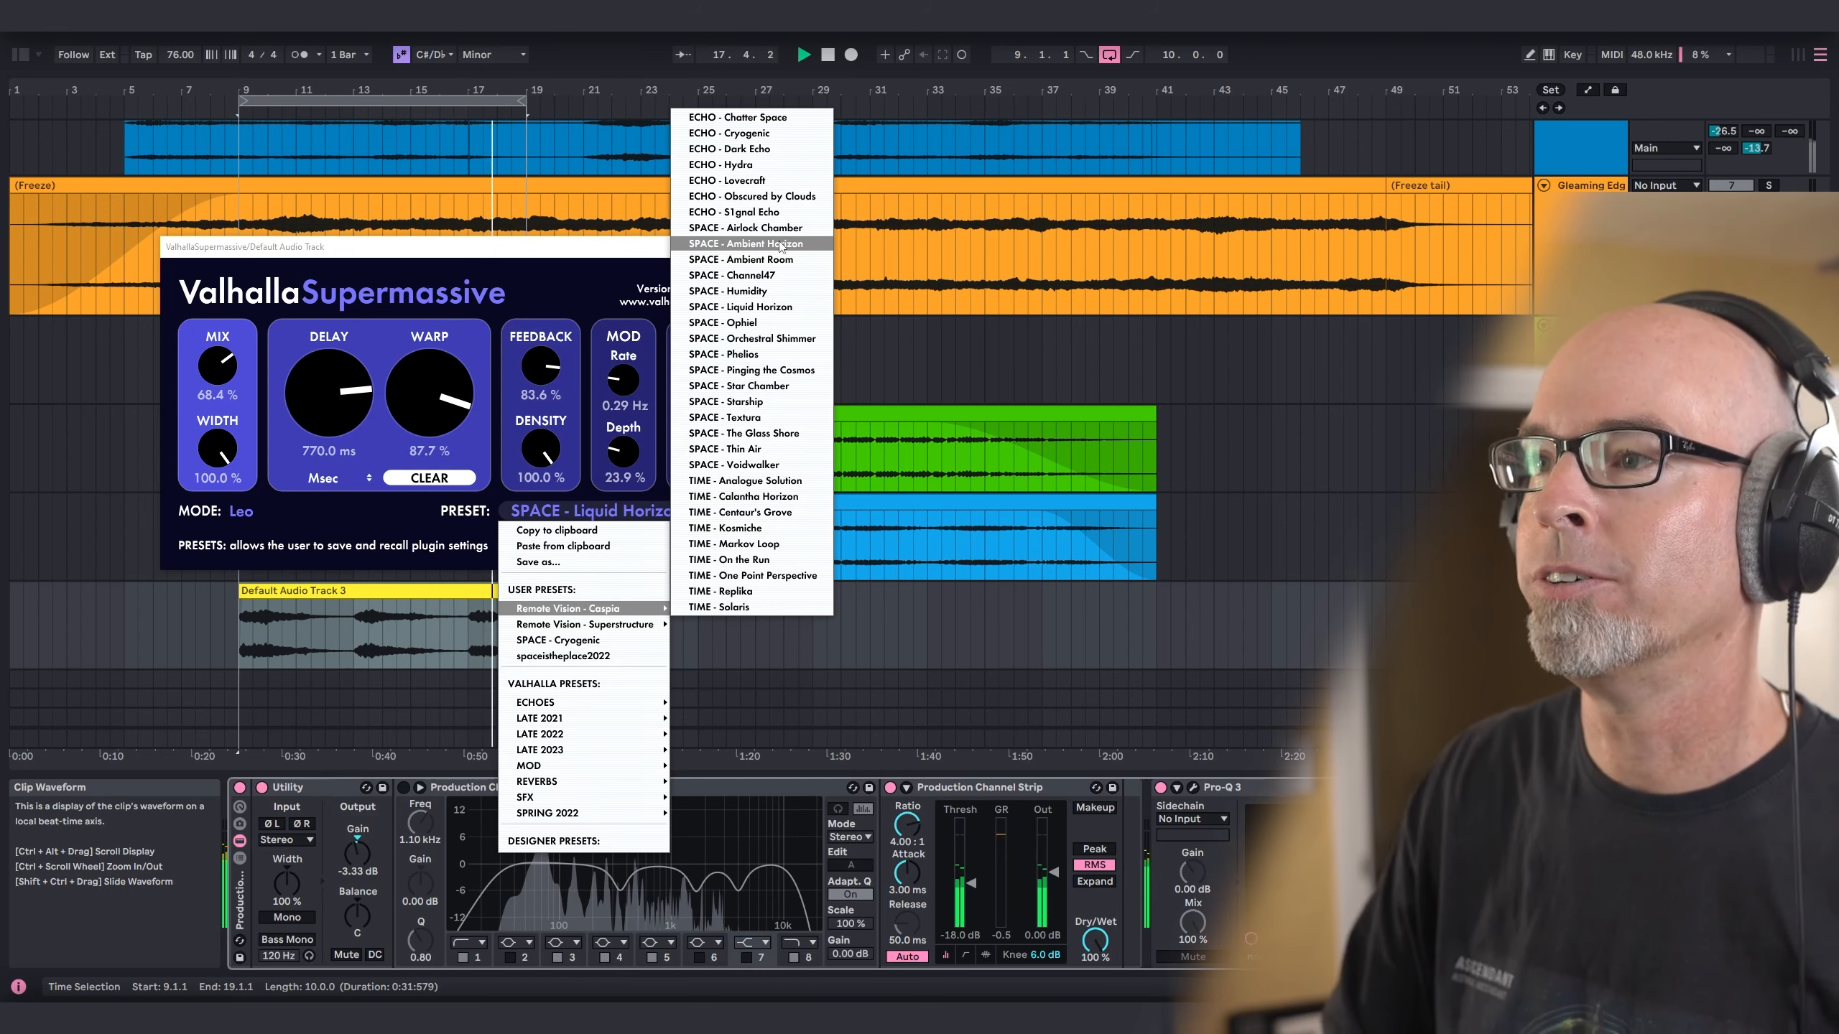
click(747, 243)
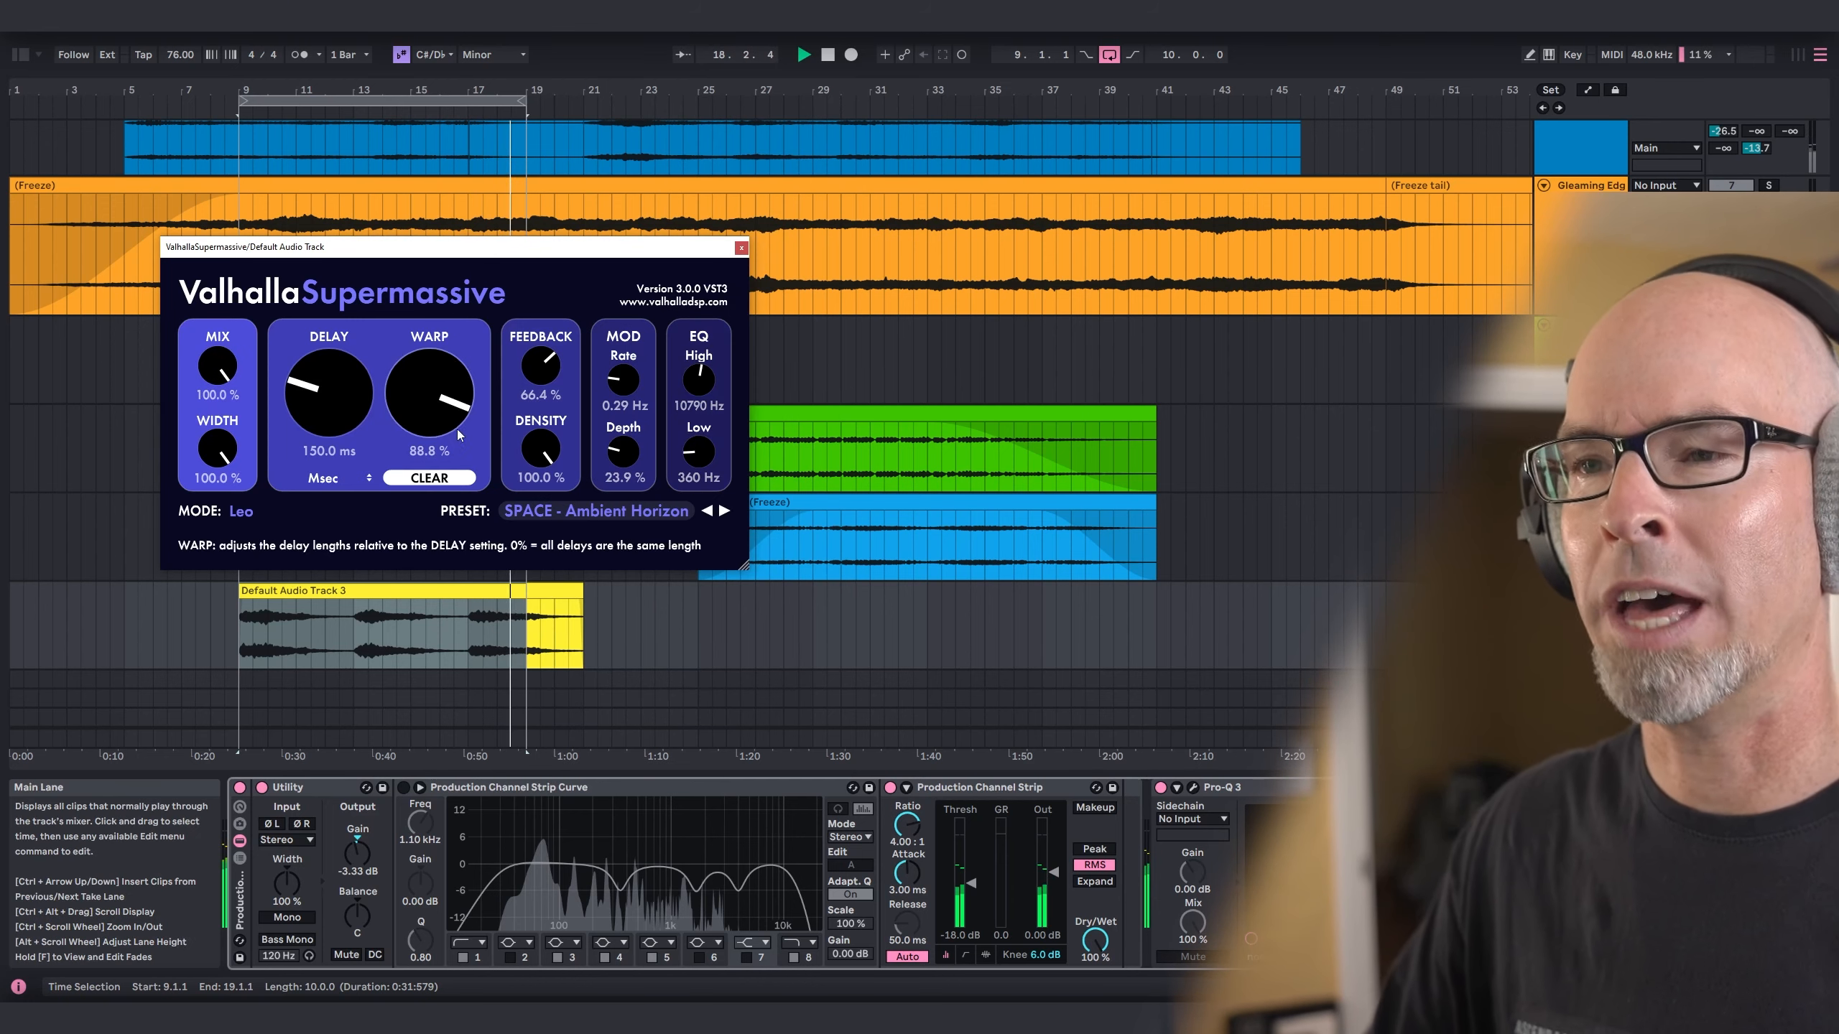
mouse_move(217, 370)
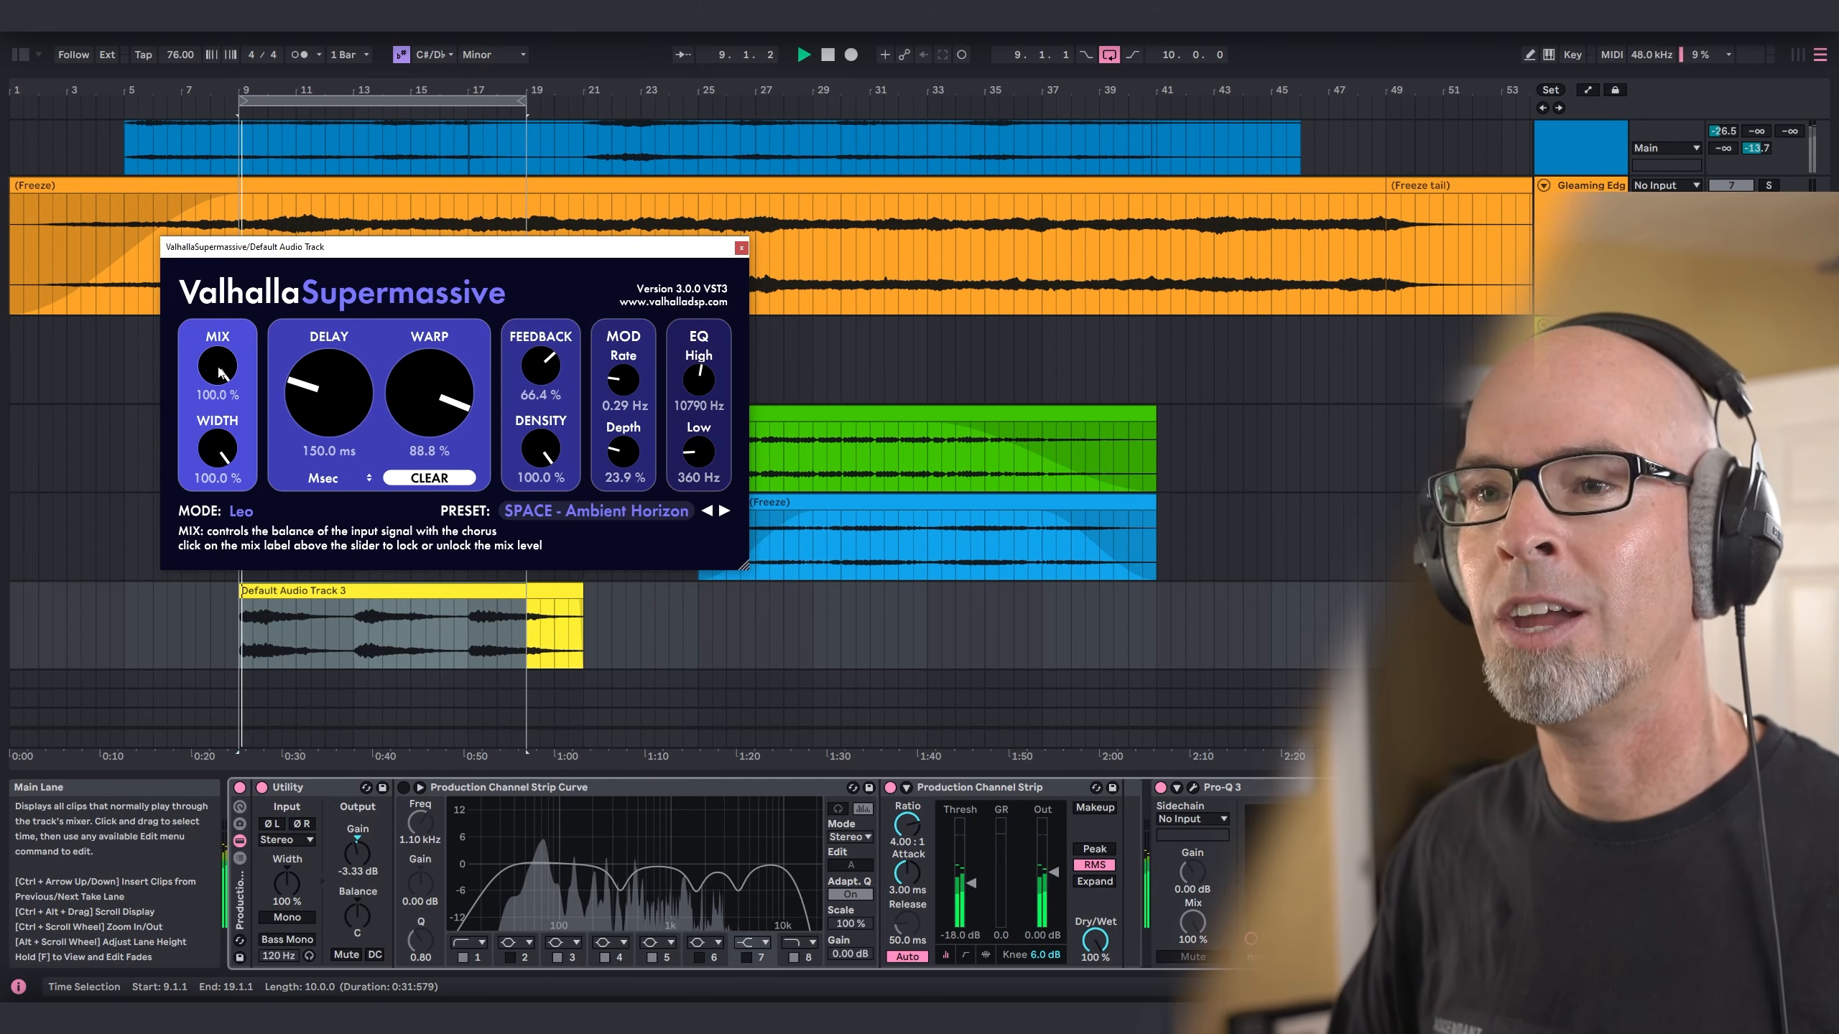
drag(215, 364, 216, 387)
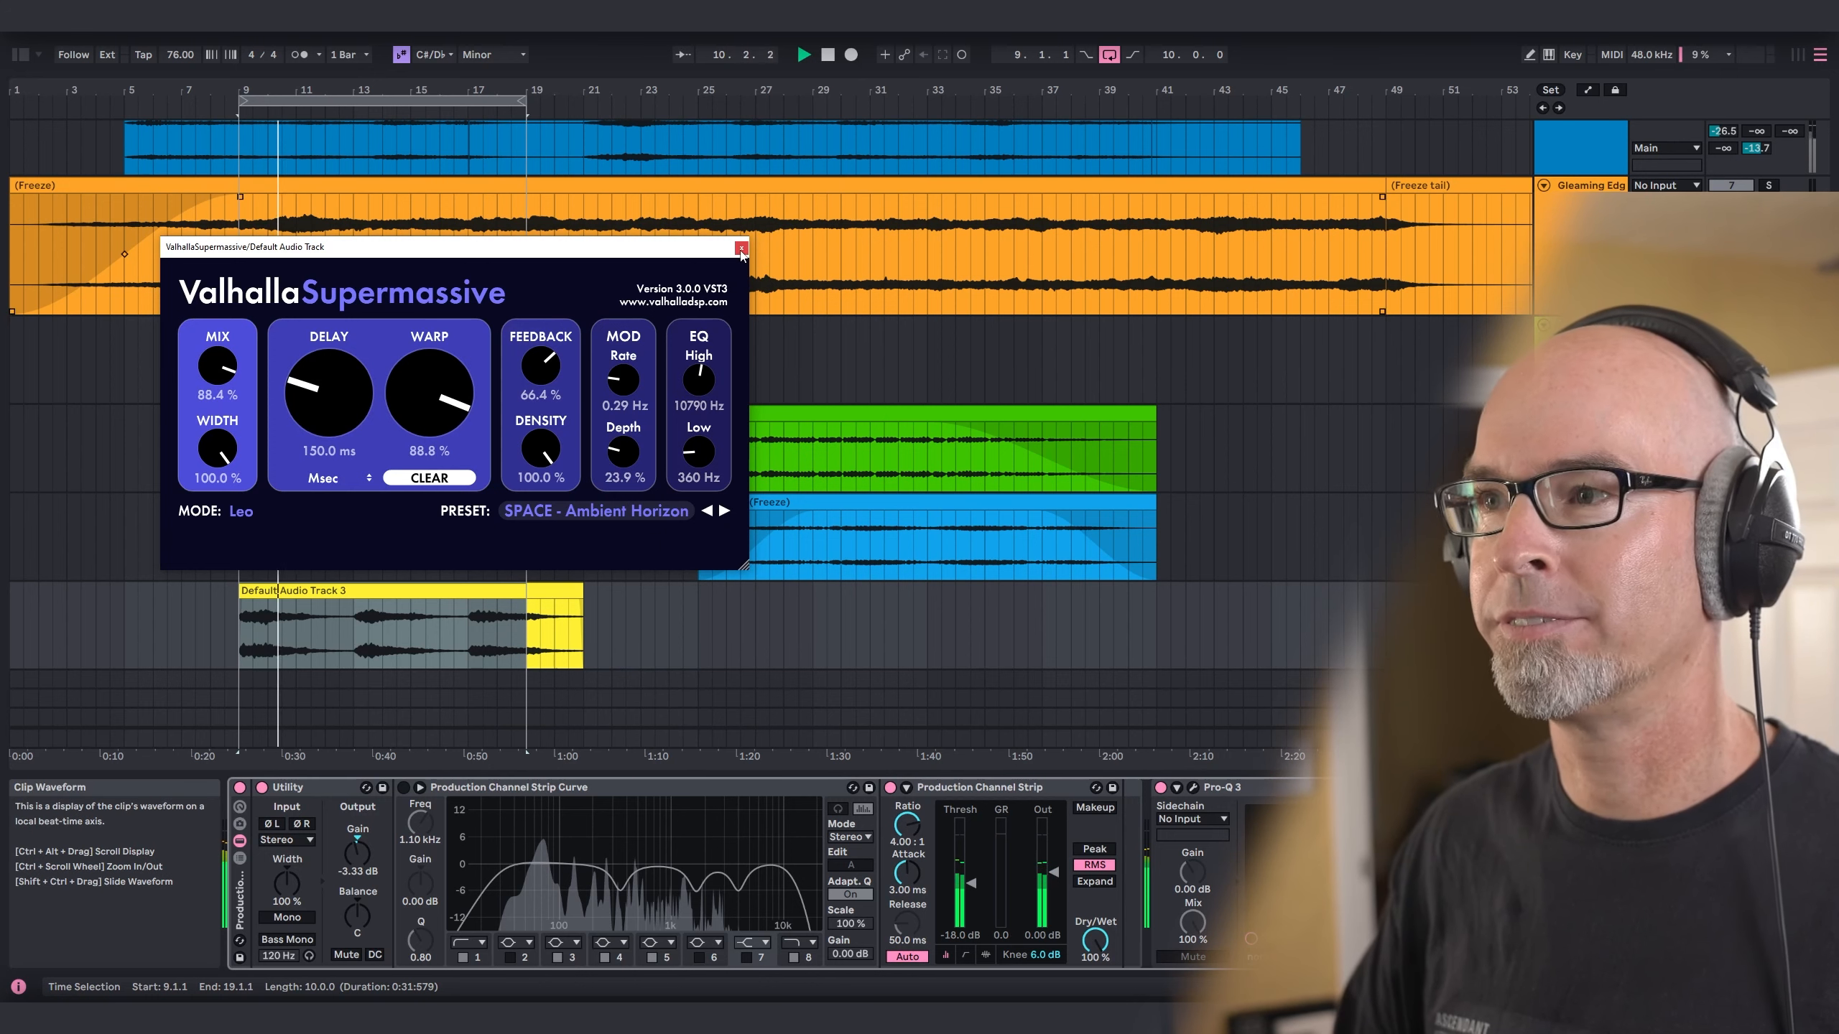
click(740, 250)
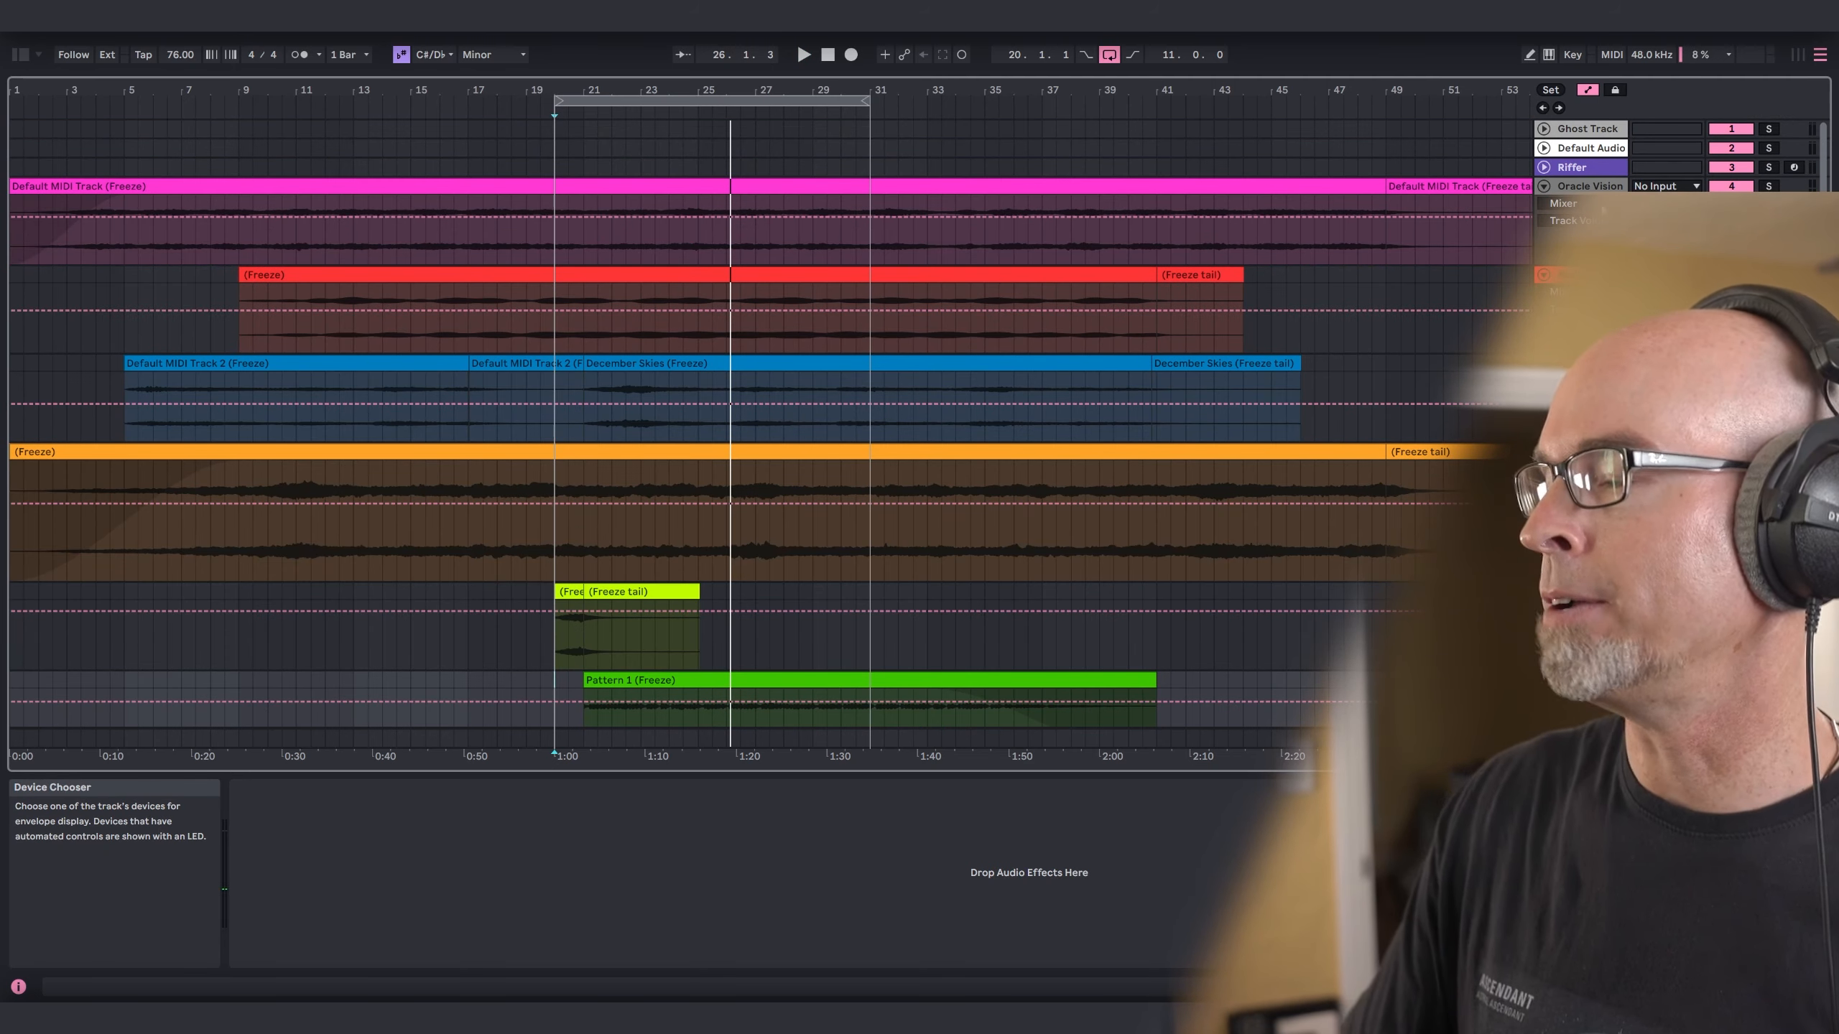
Draw a volume dip on the pink track near bar 20 and ramp the orange track's volume down.
click(178, 215)
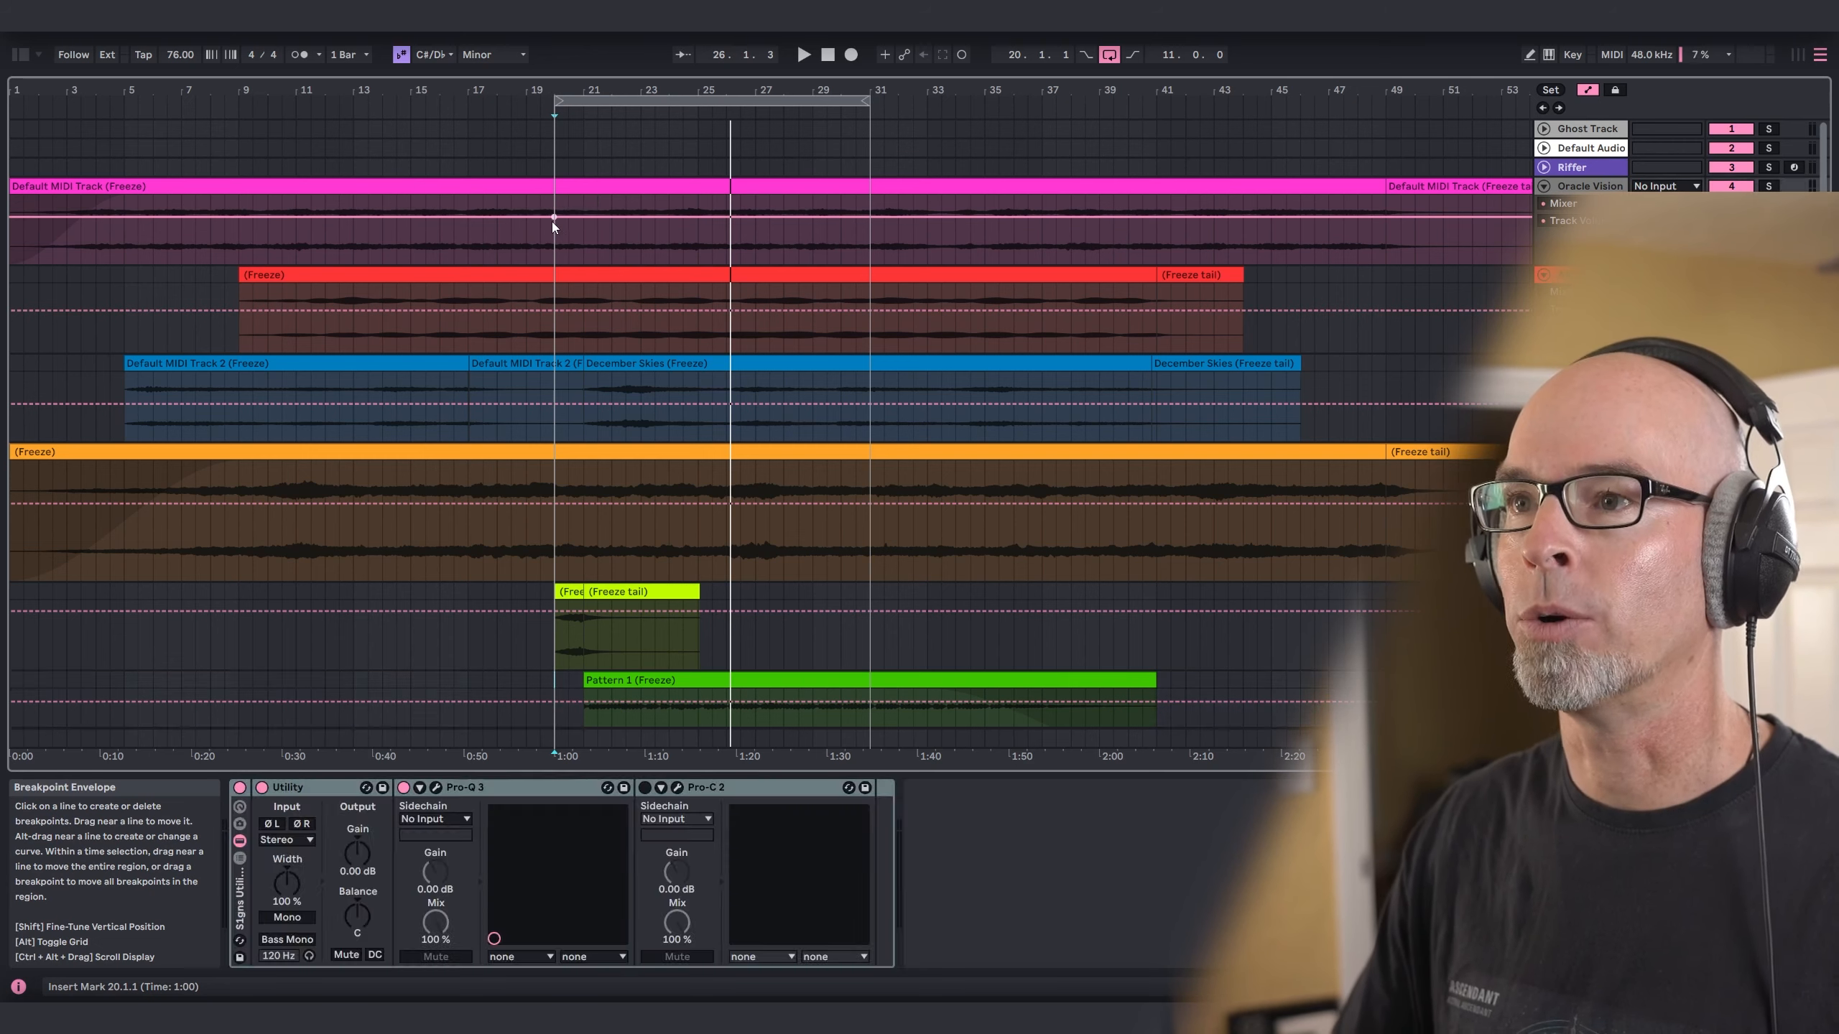
drag(553, 219, 841, 237)
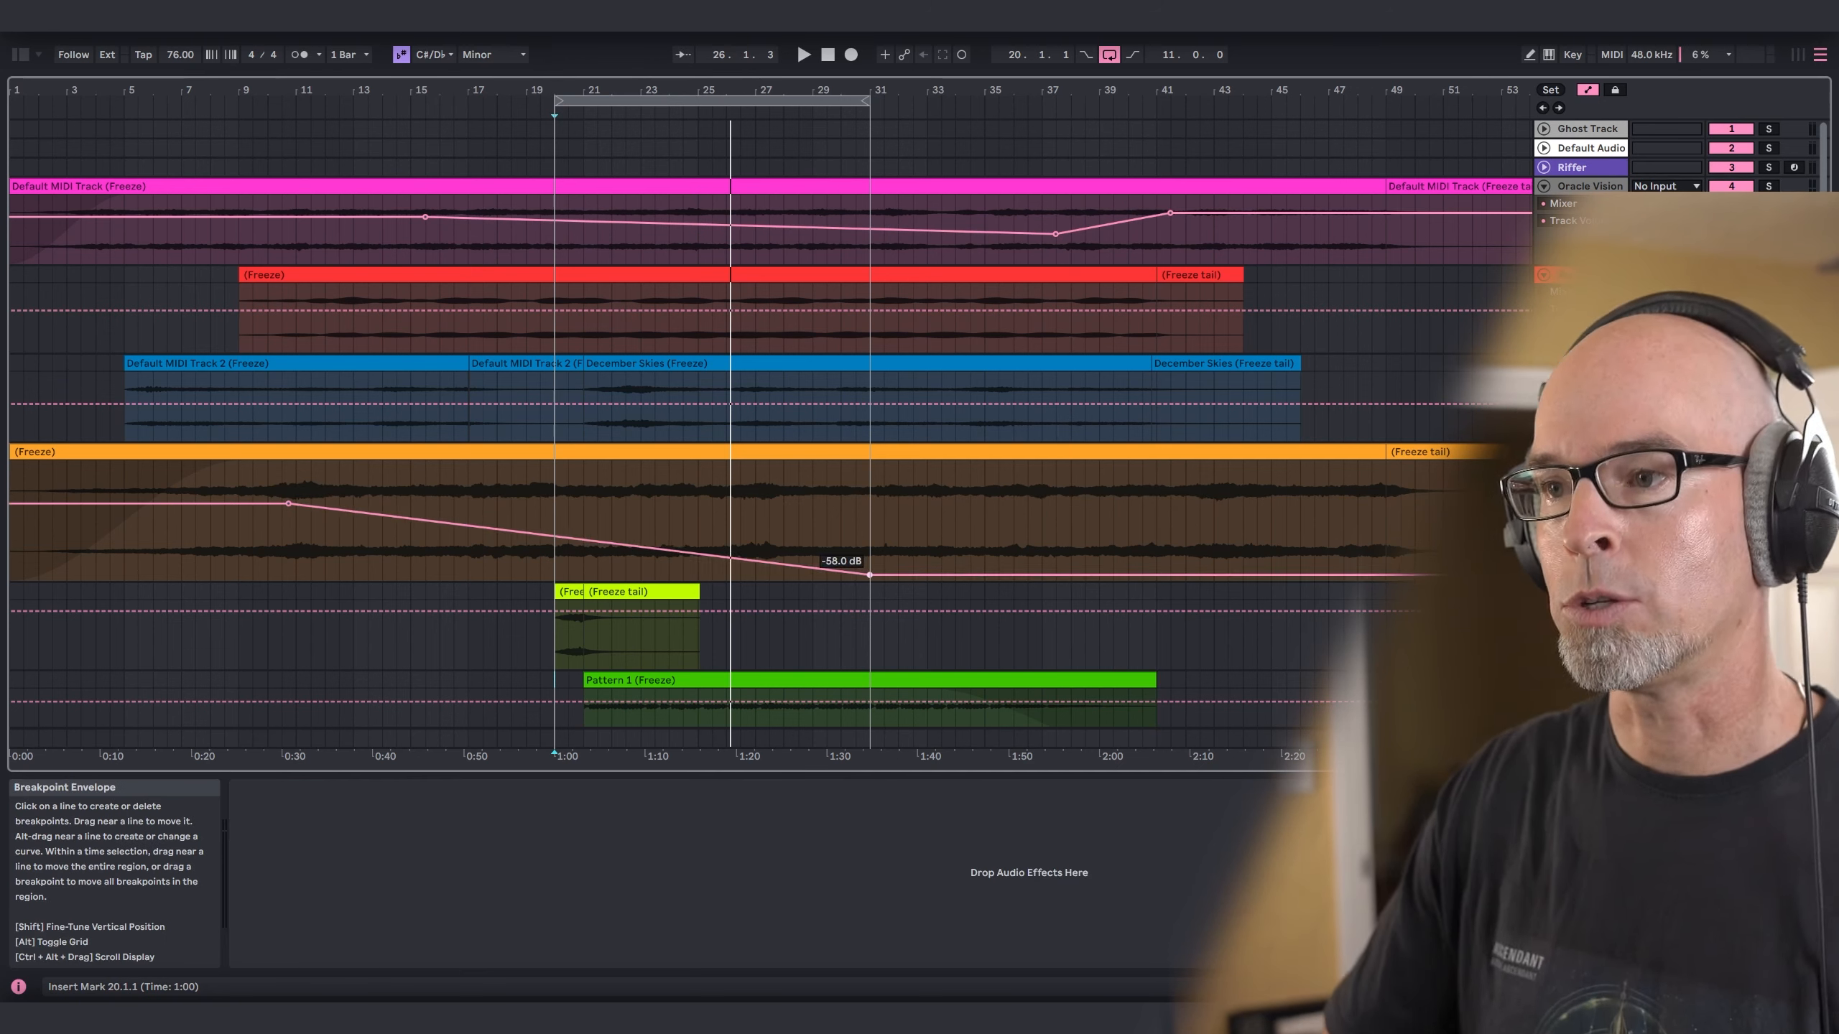
drag(869, 575, 764, 567)
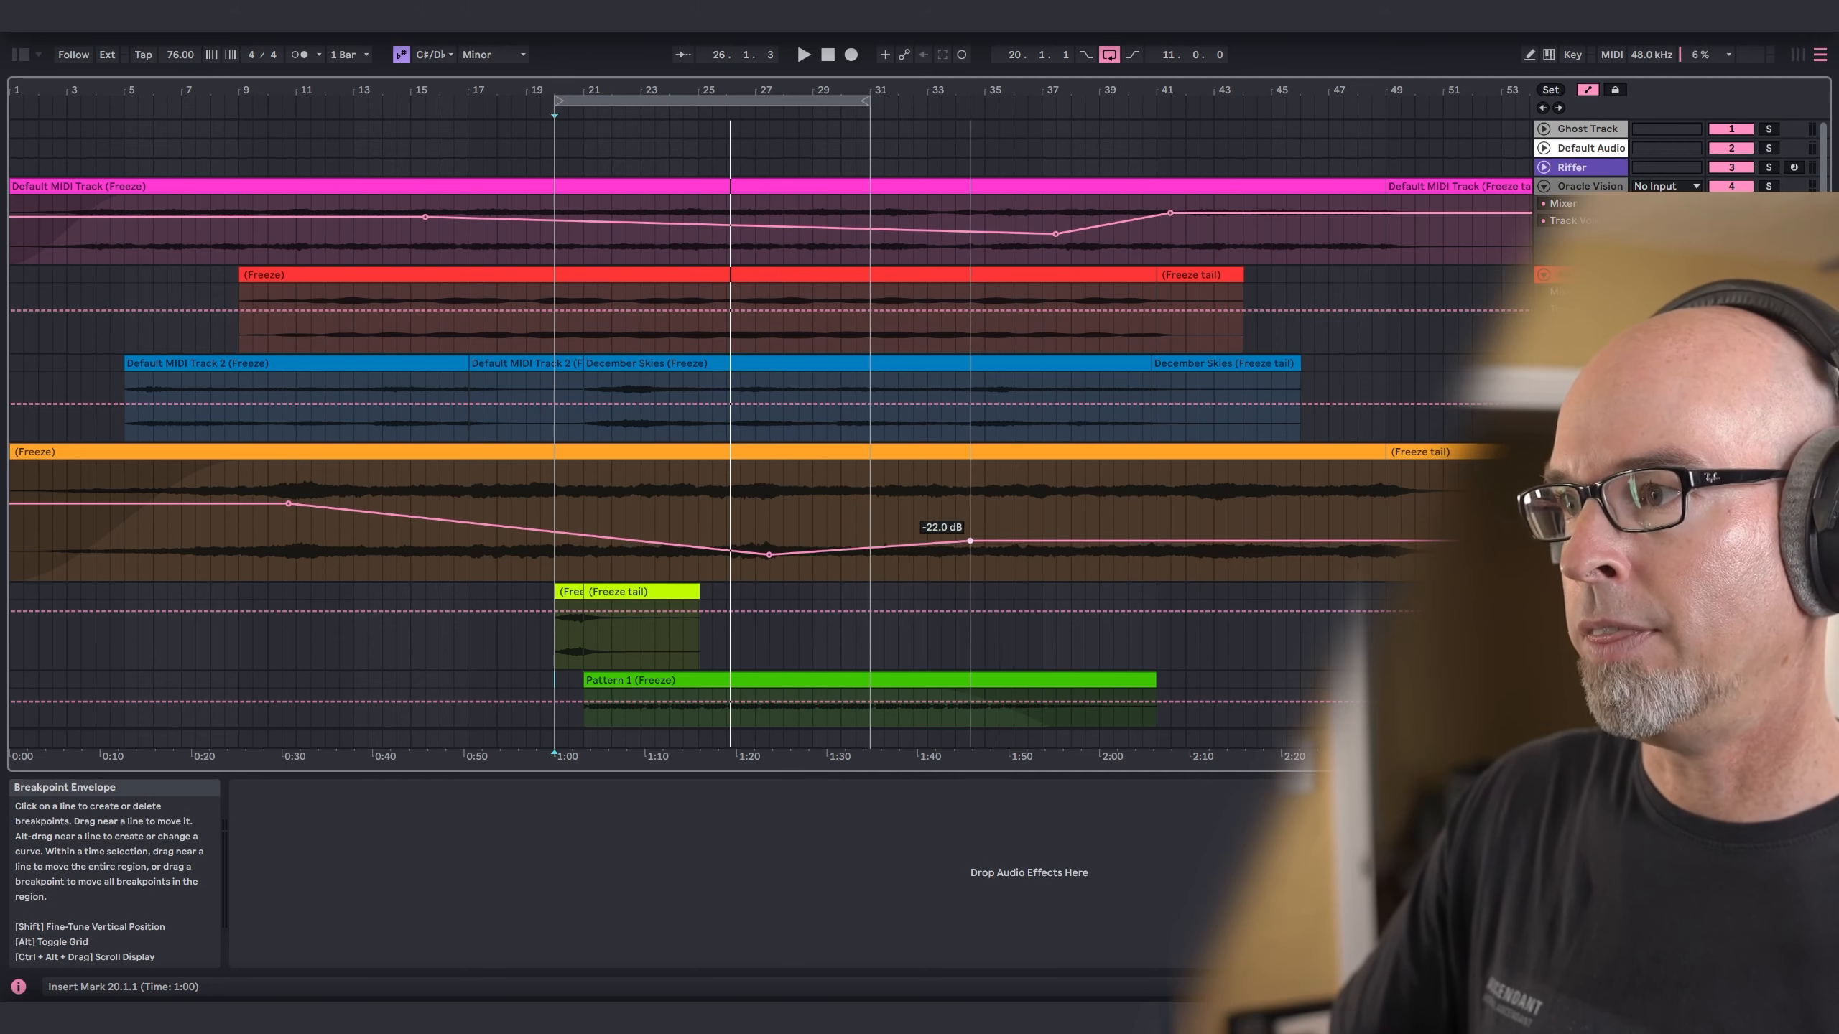
scroll(down, 3)
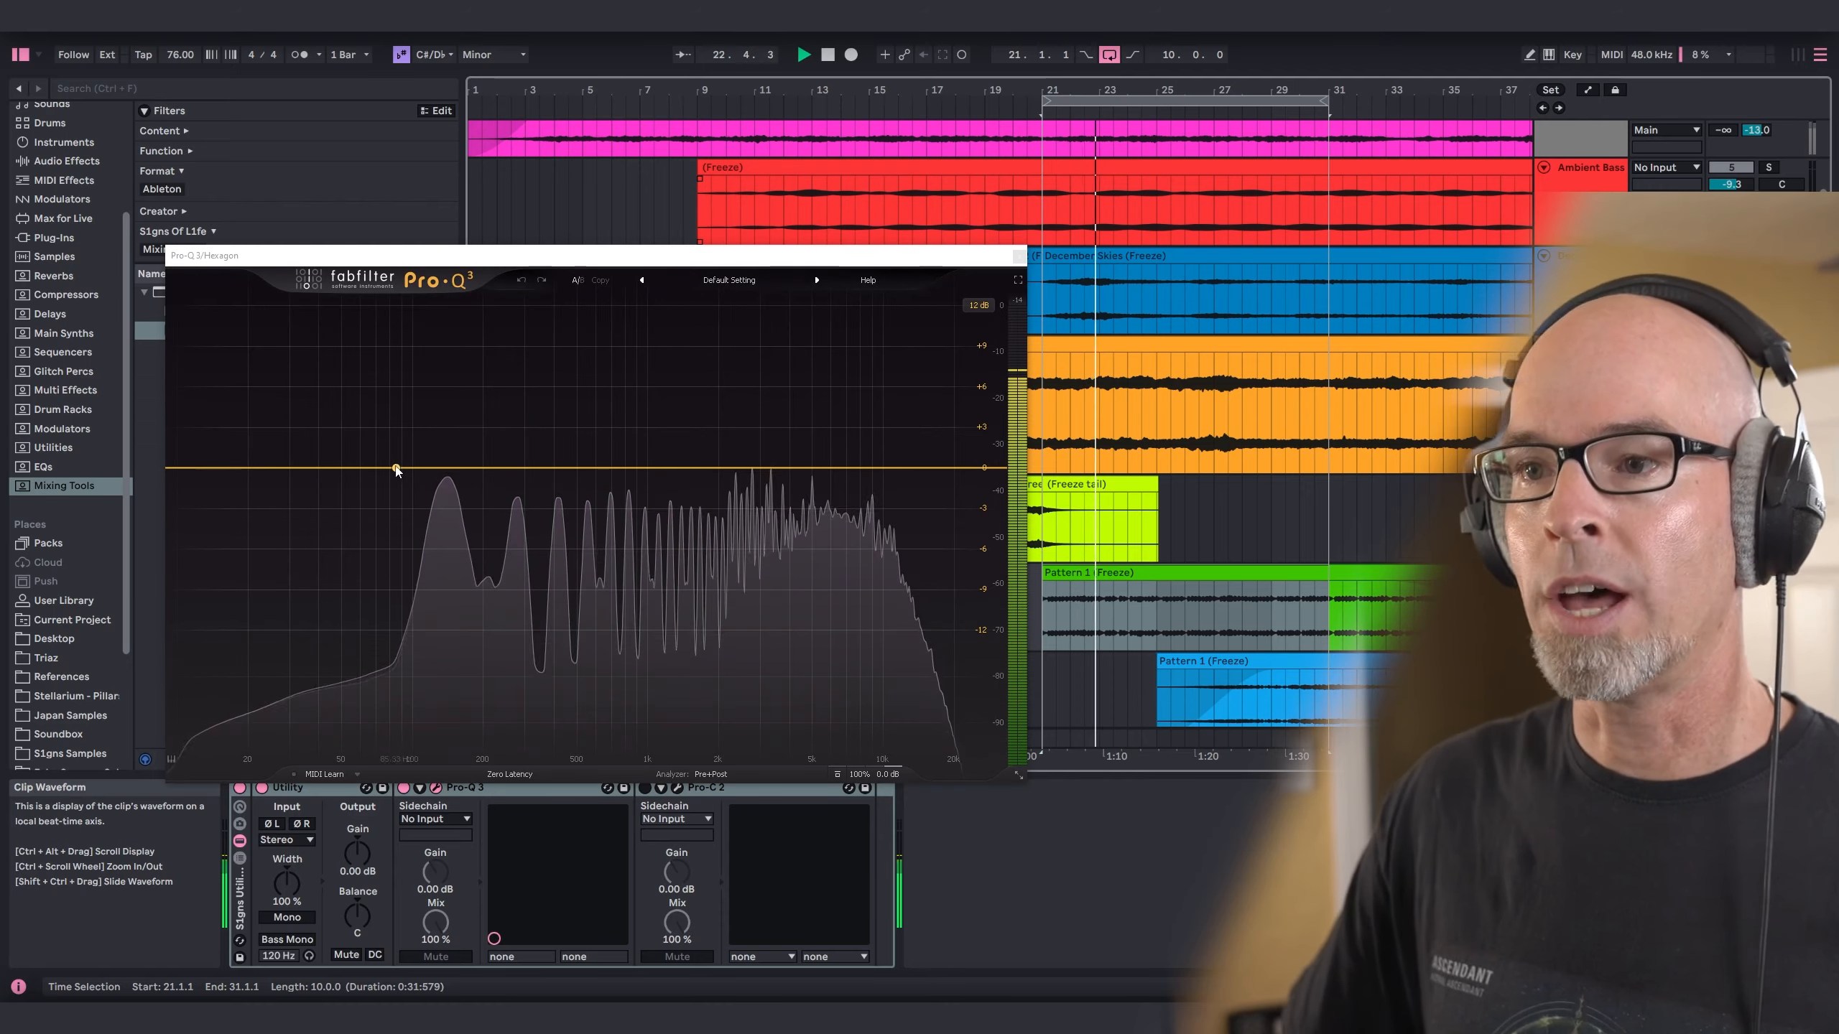
Open the pad track's Pro-Q 3 plugin window from its wrench icon.
click(395, 468)
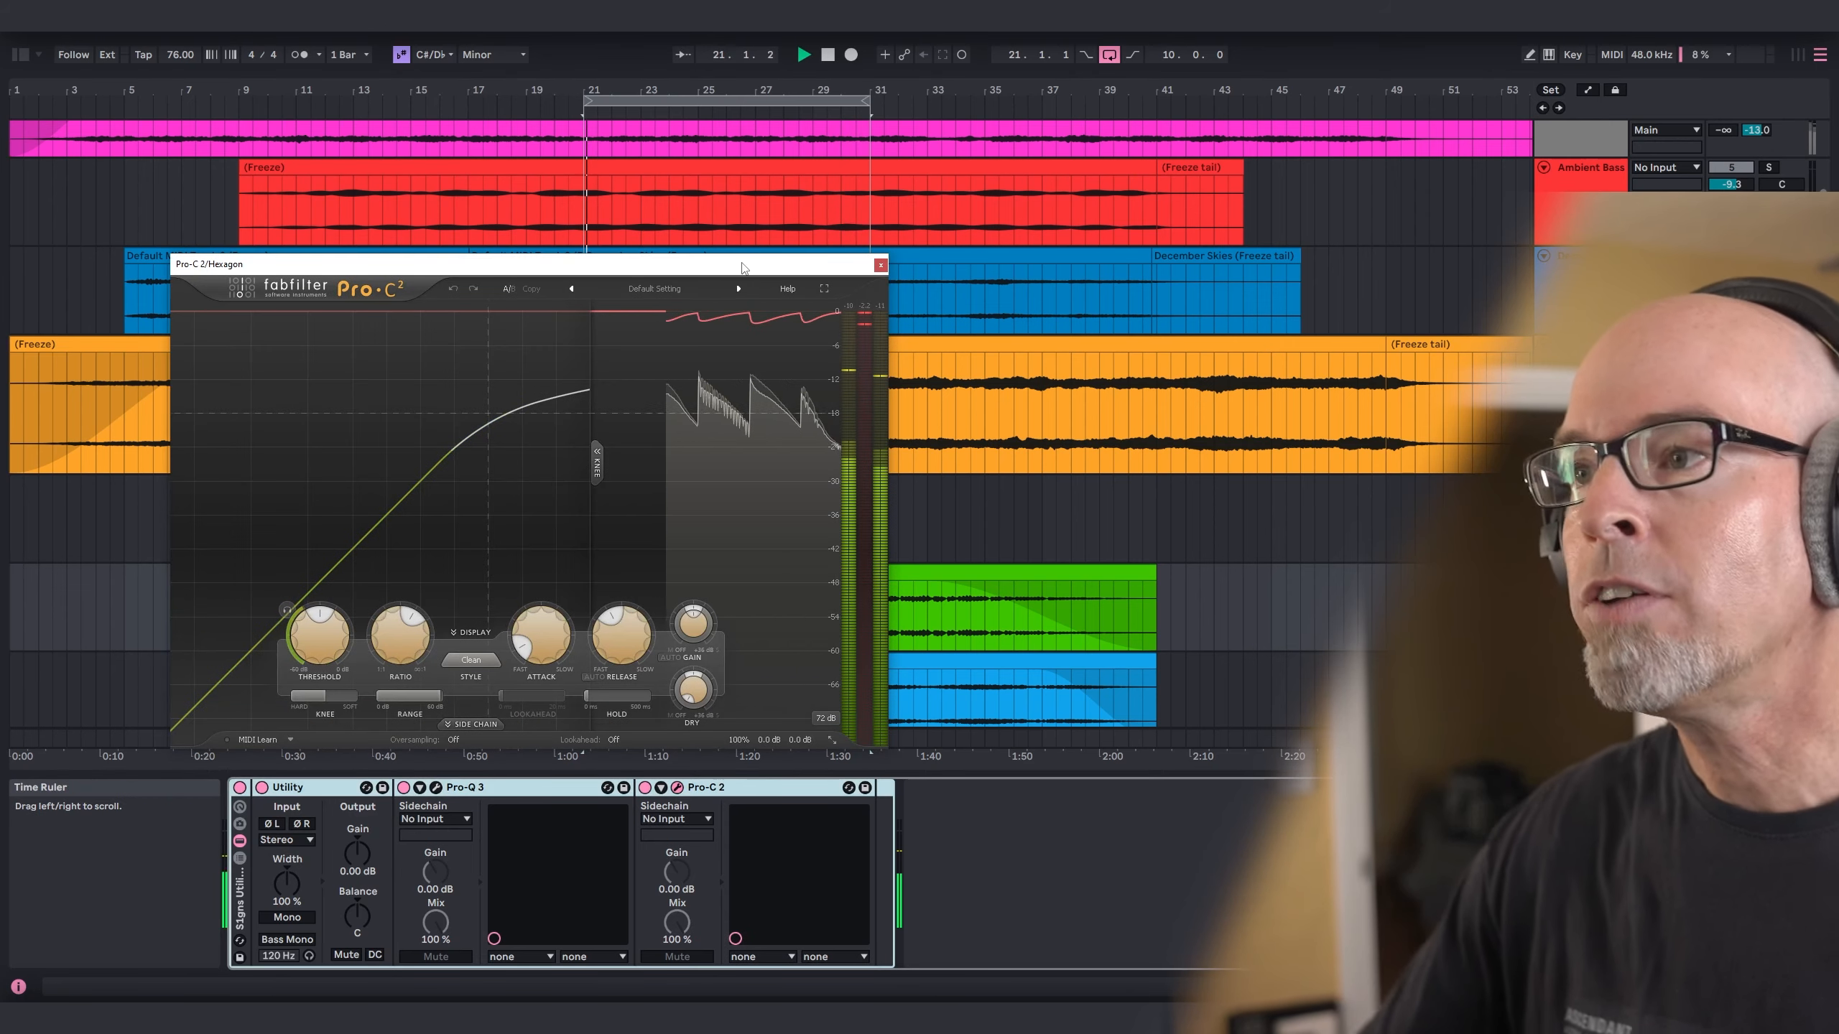
Move the Pro-C 2 compressor window over the arrangement.
drag(743, 263, 813, 251)
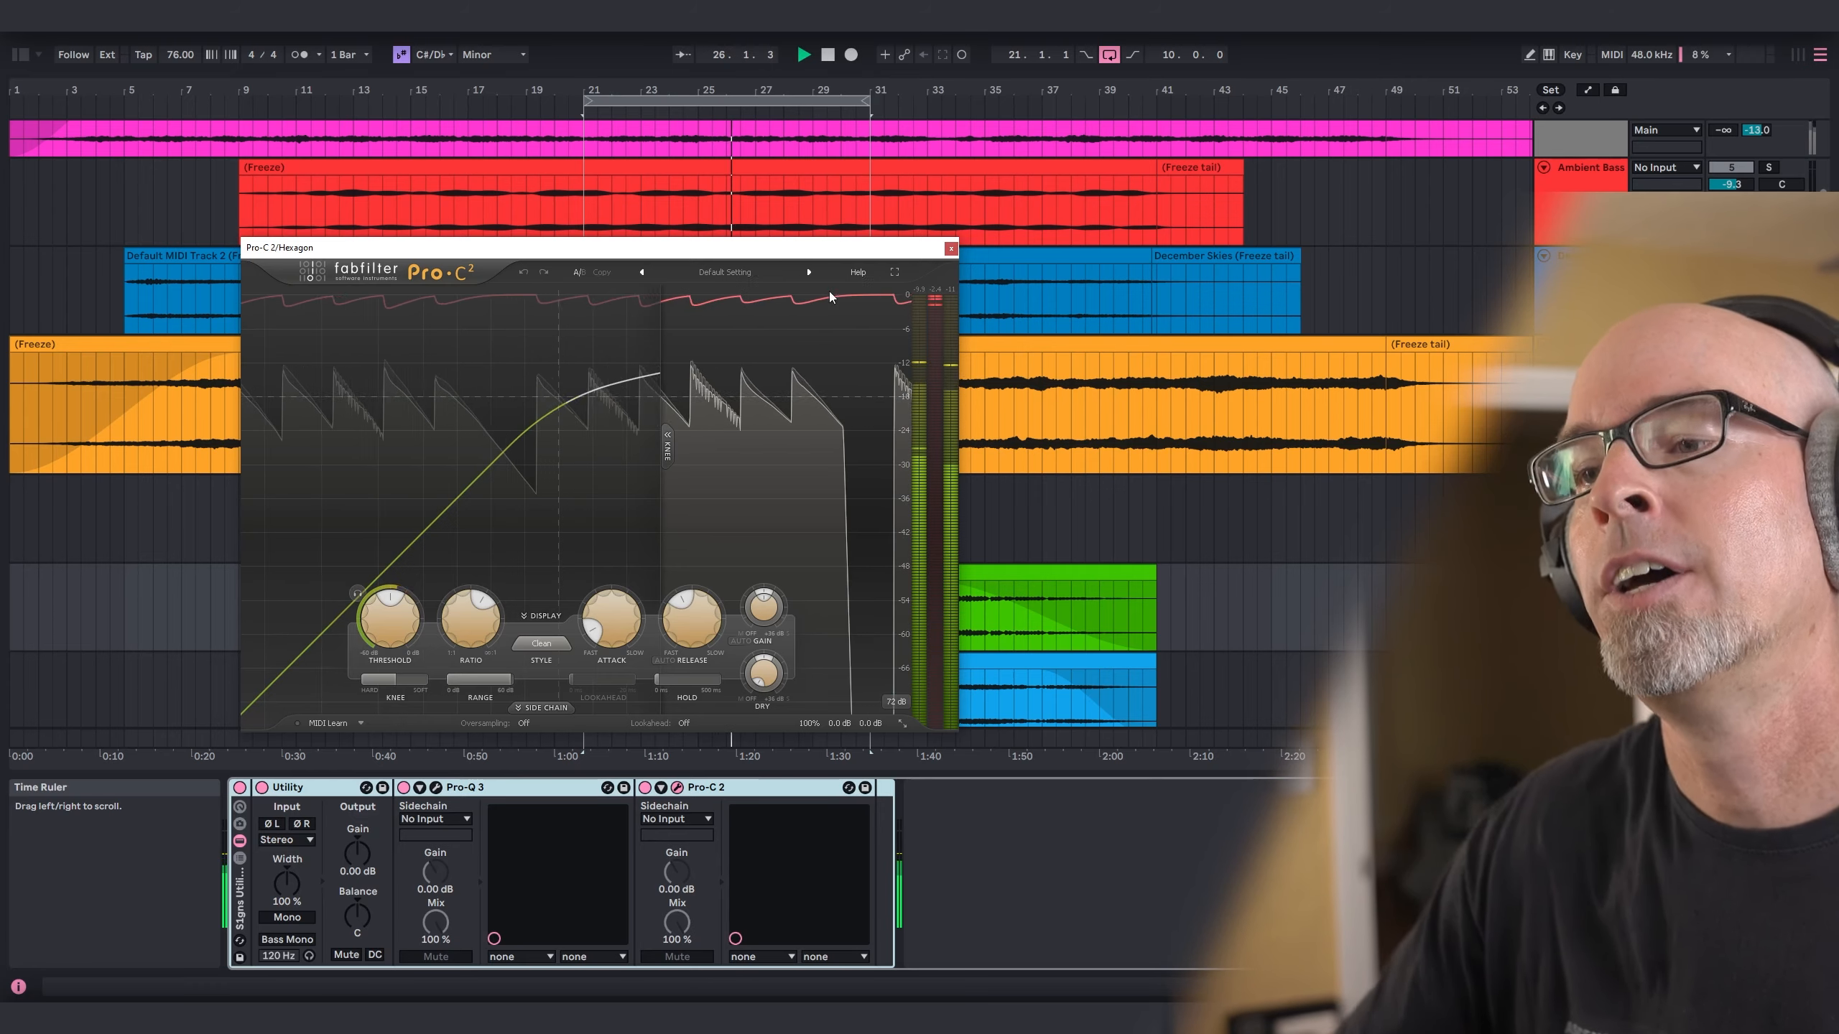
Set Pro-C 2 threshold near -15.7 dB and release around 209 ms, and adjust output gain.
drag(387, 610, 388, 622)
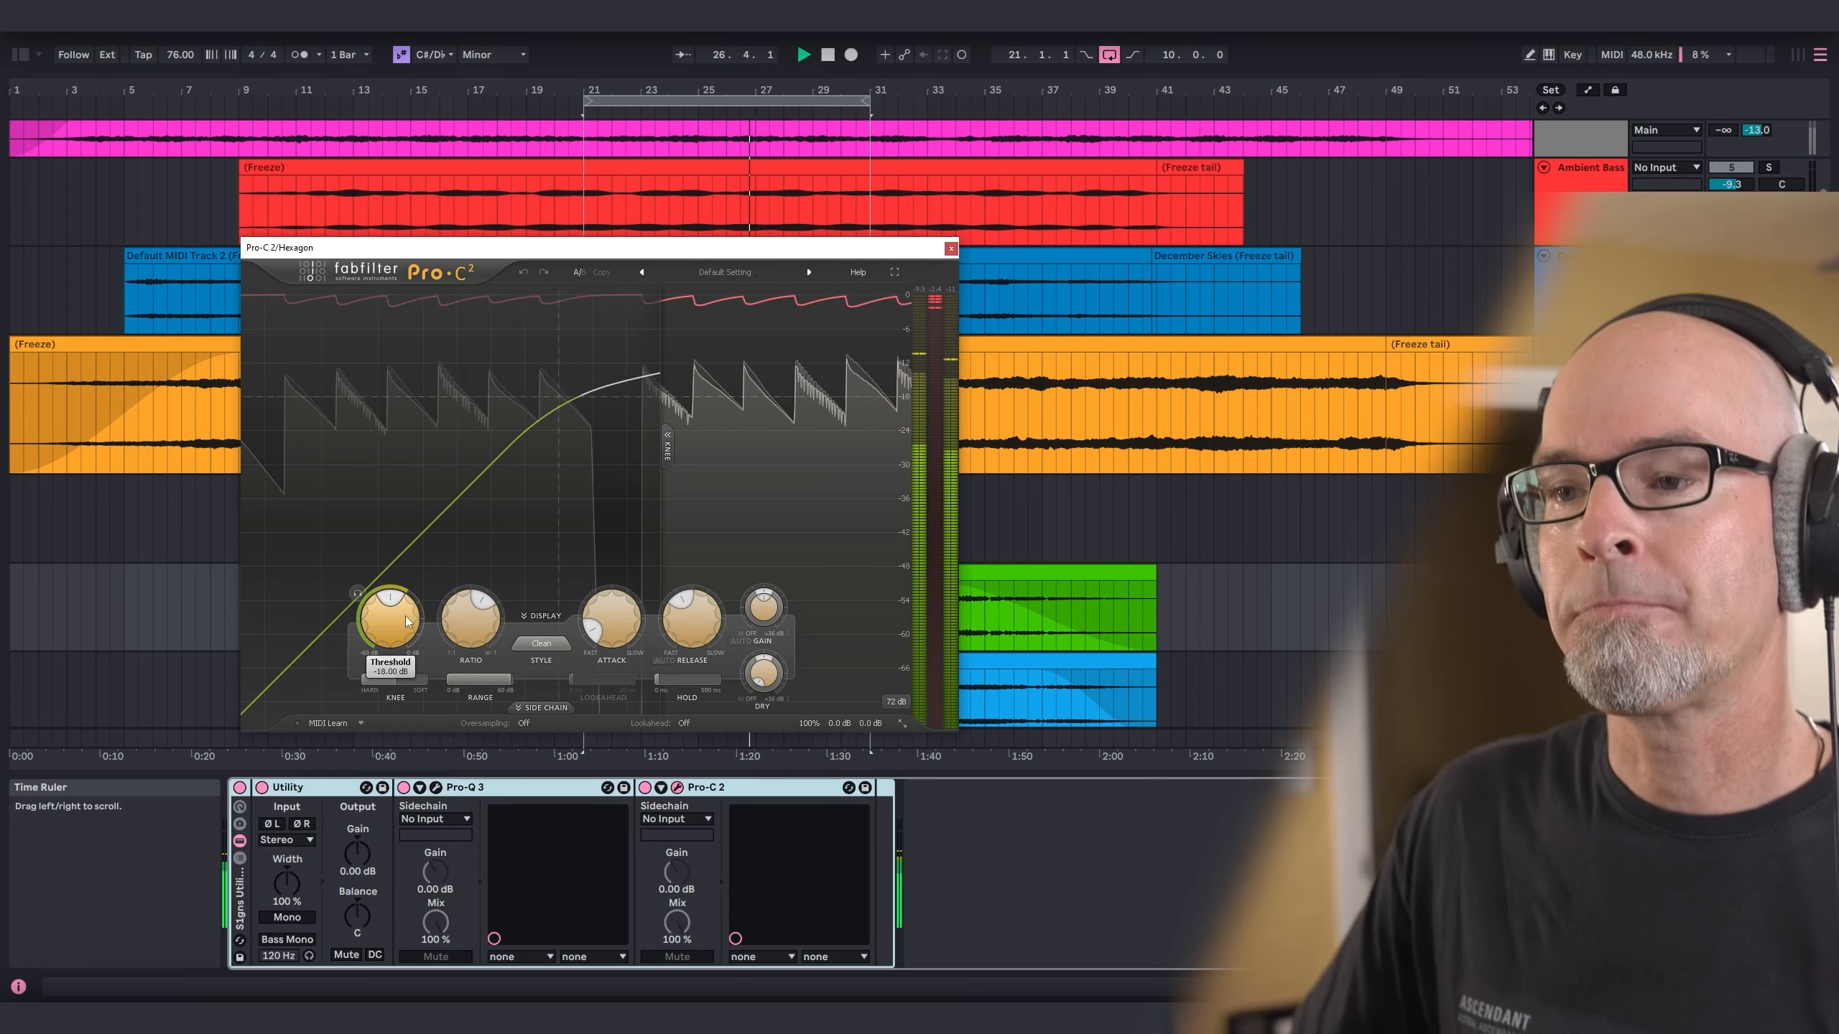
mouse_move(389, 615)
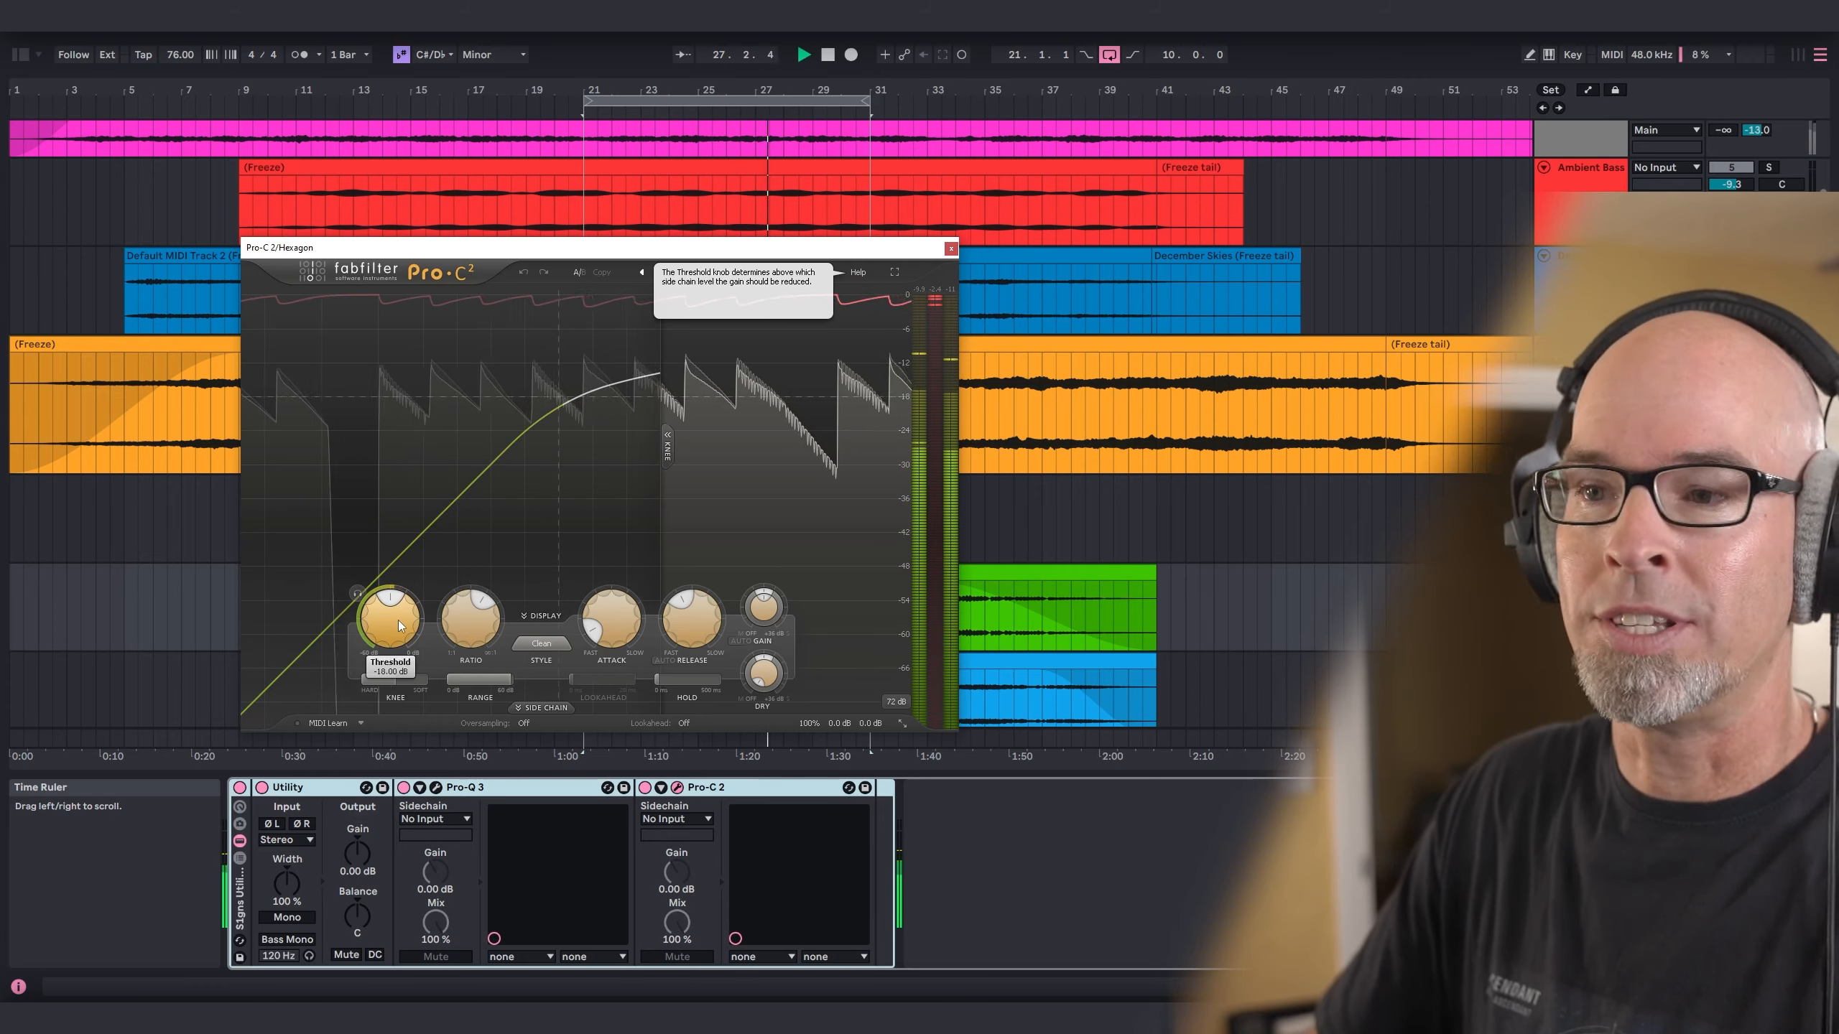
drag(390, 616, 390, 604)
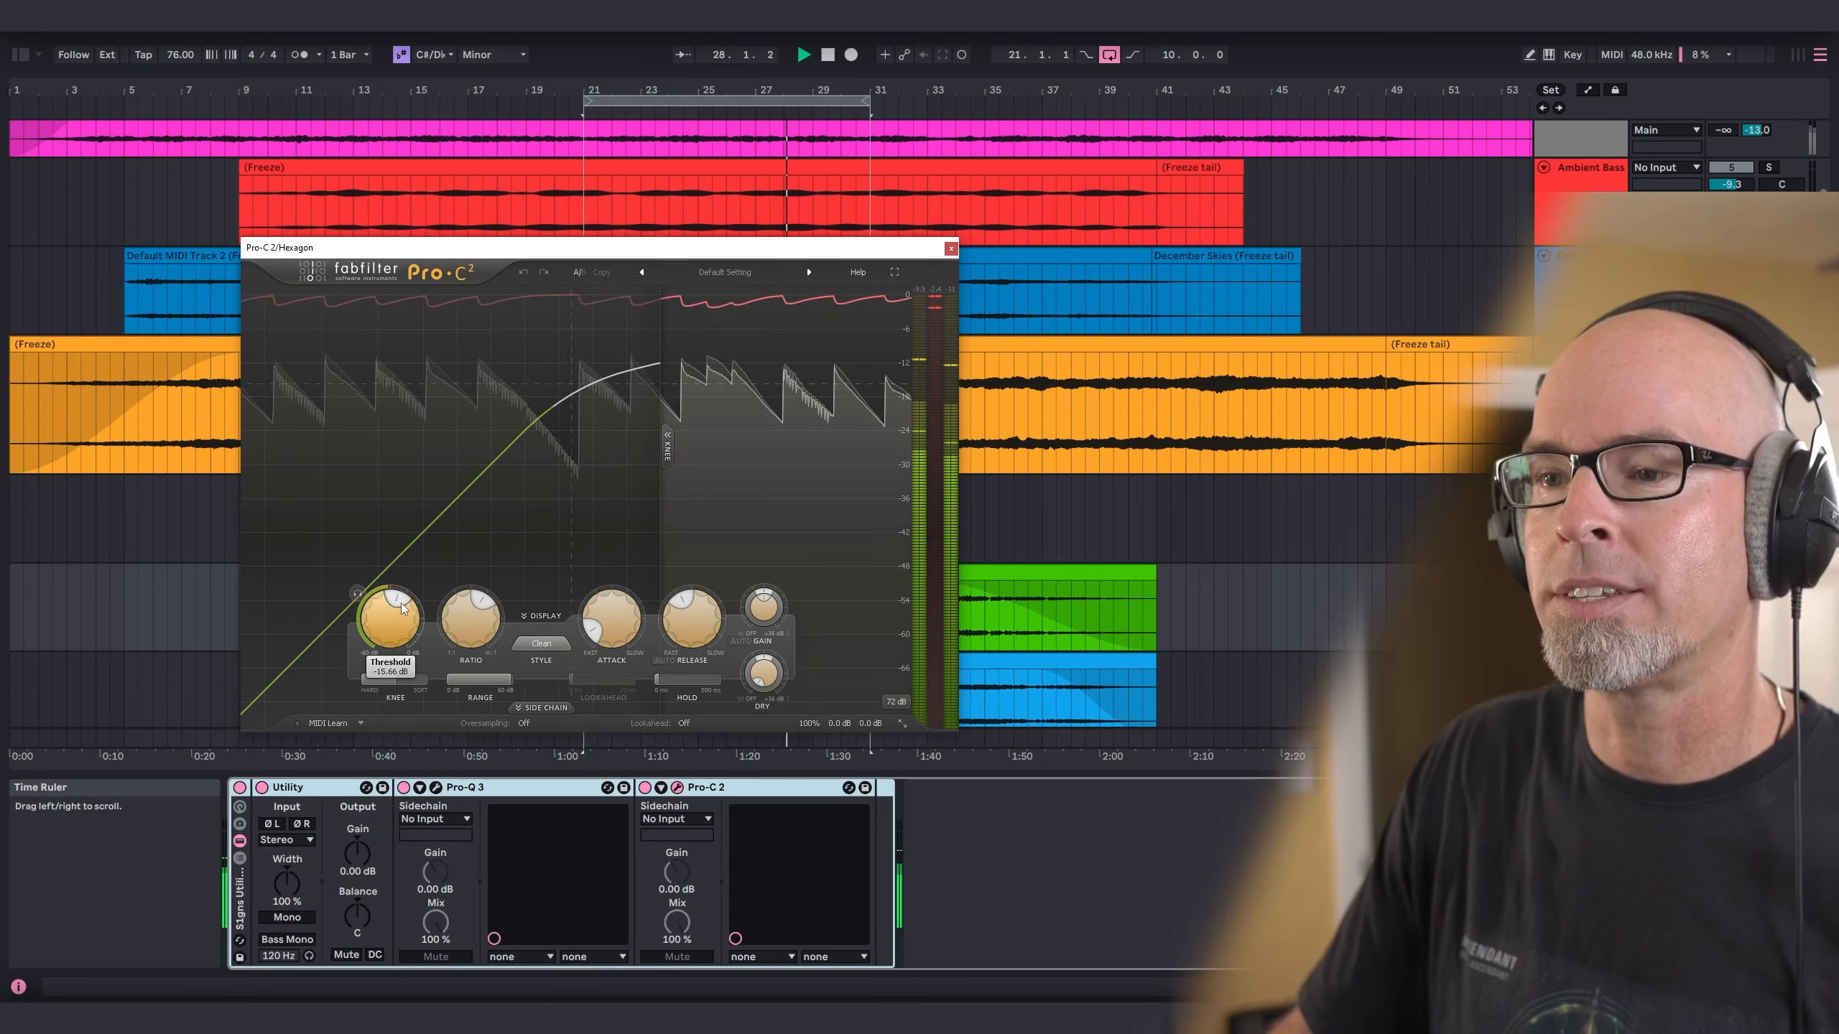
drag(391, 609, 395, 605)
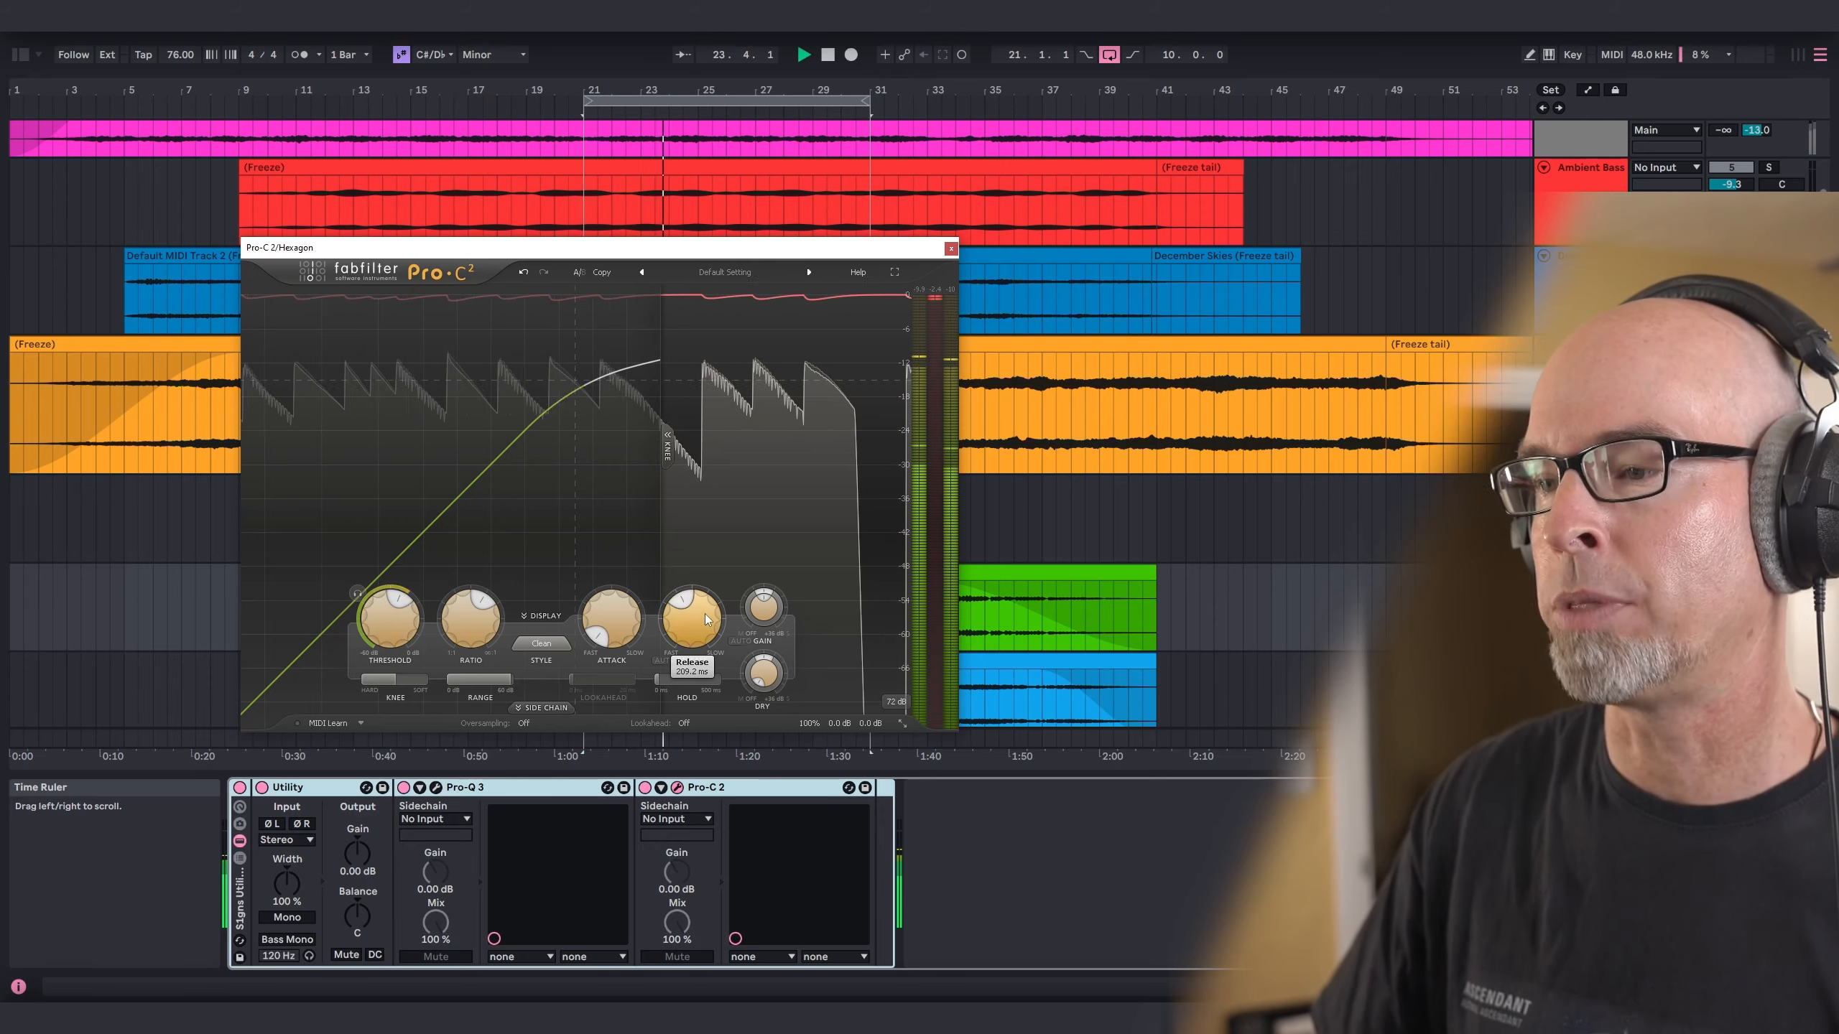
drag(692, 614, 690, 633)
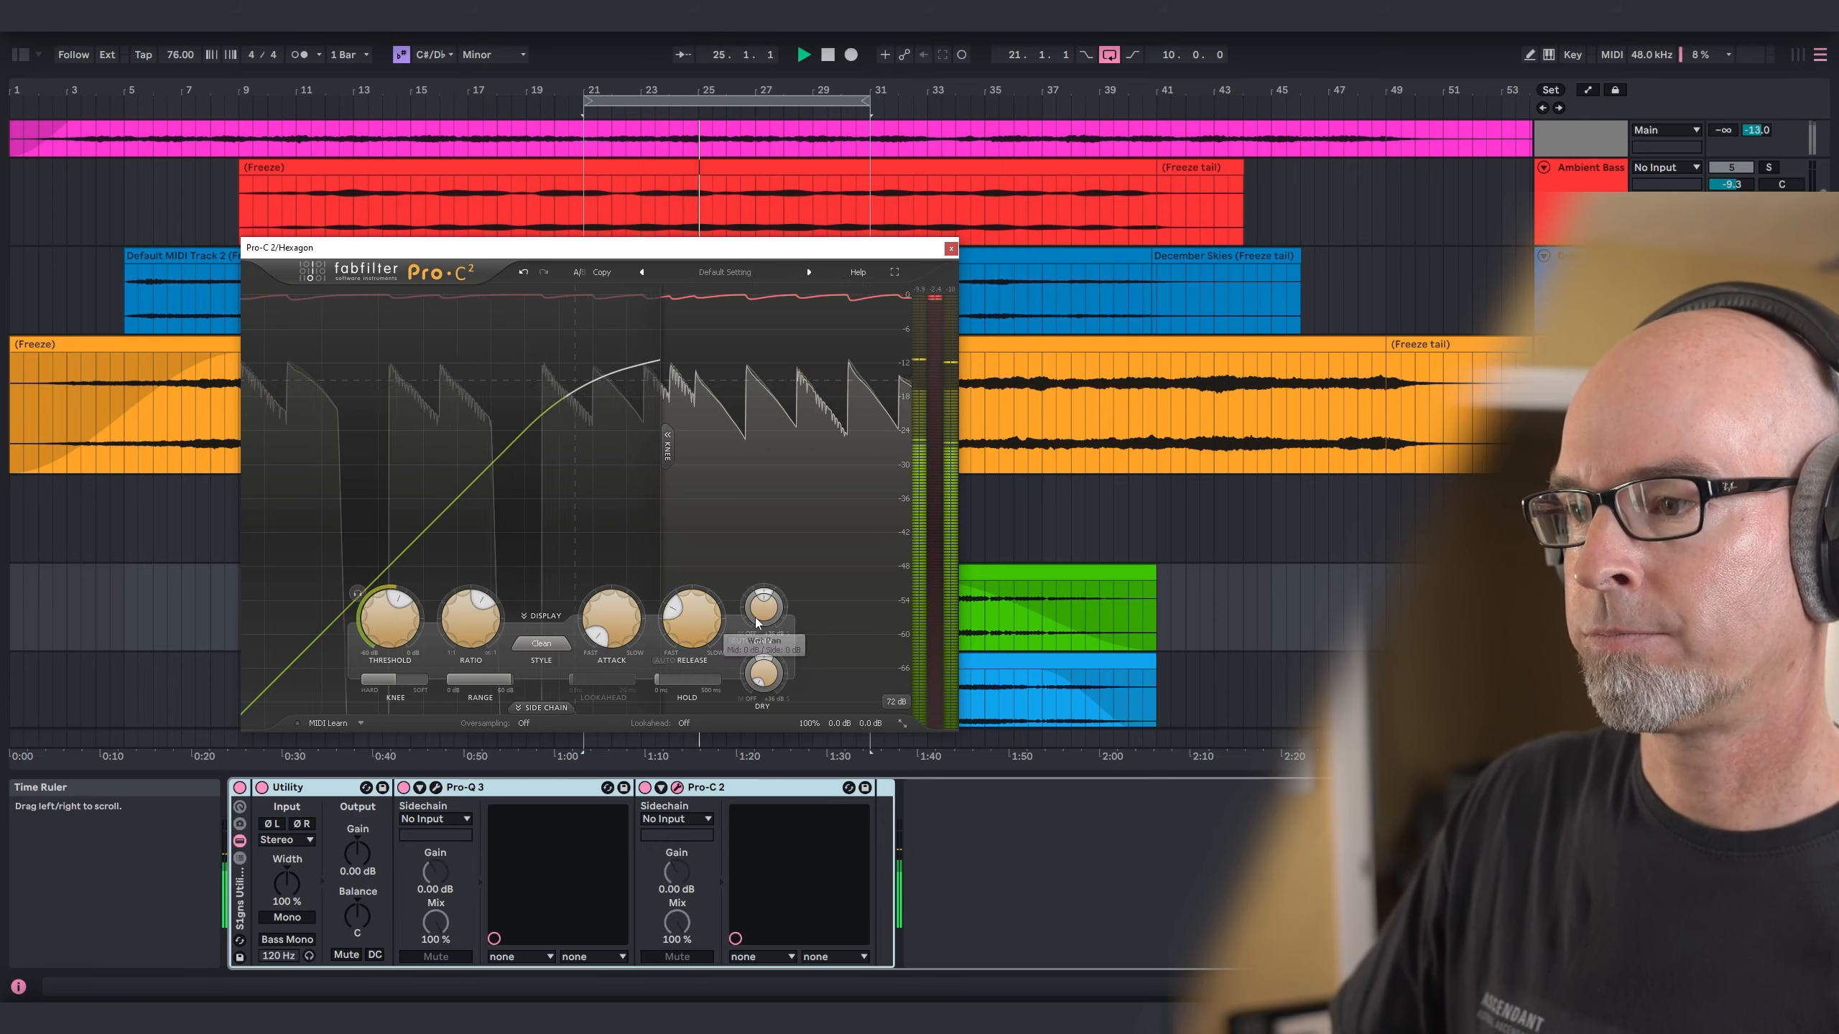
drag(760, 609, 760, 587)
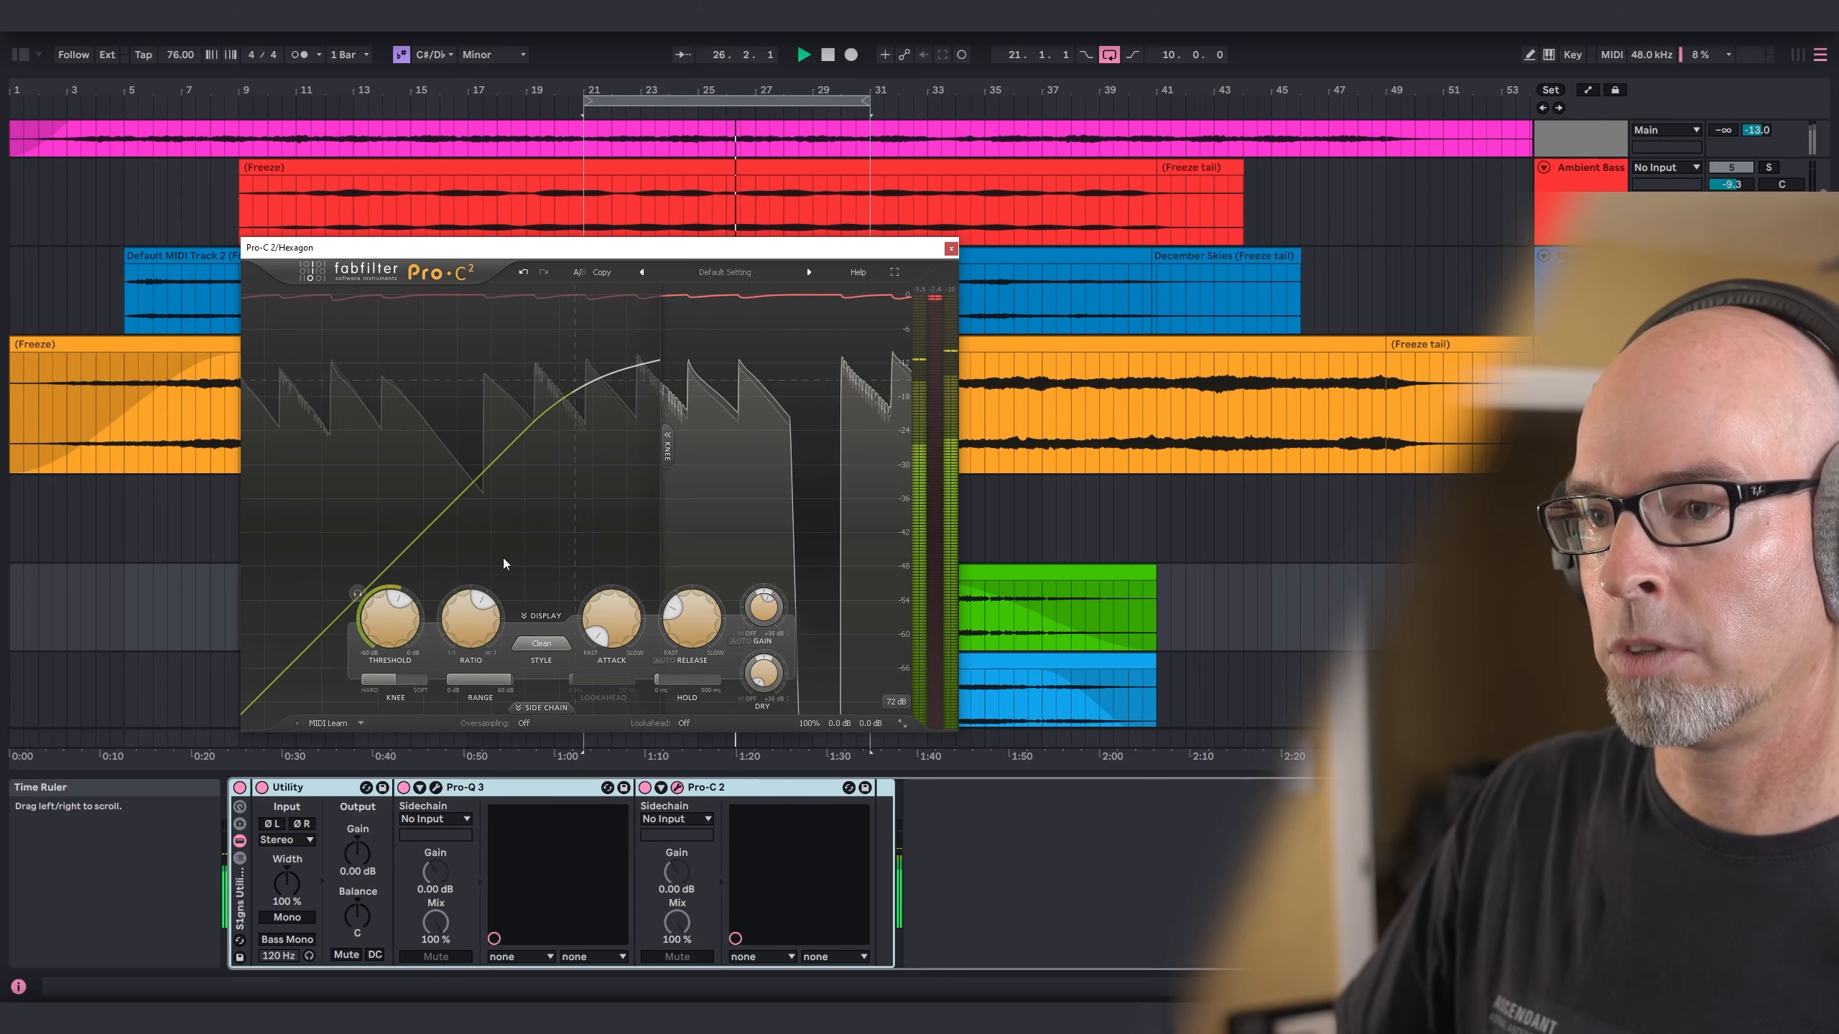
drag(391, 607, 395, 619)
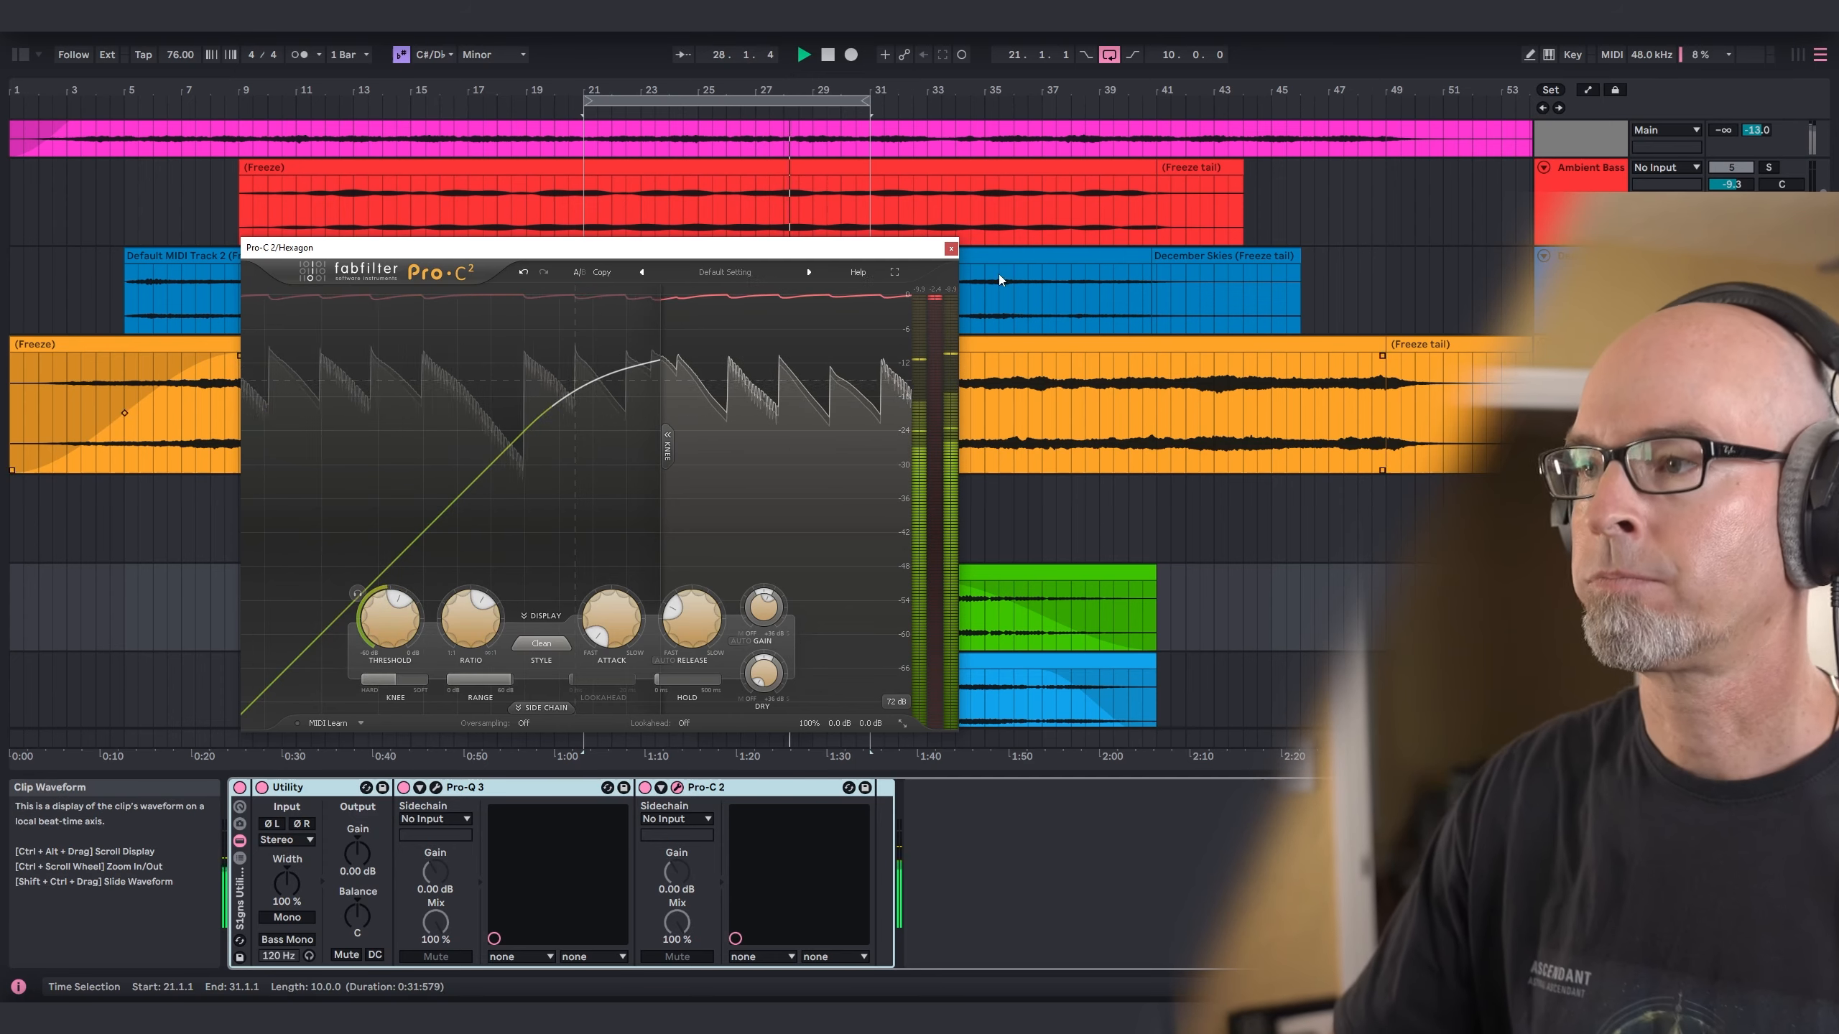
Close the Pro-C 2 window and reveal the tracks' volume automation lines.
click(949, 249)
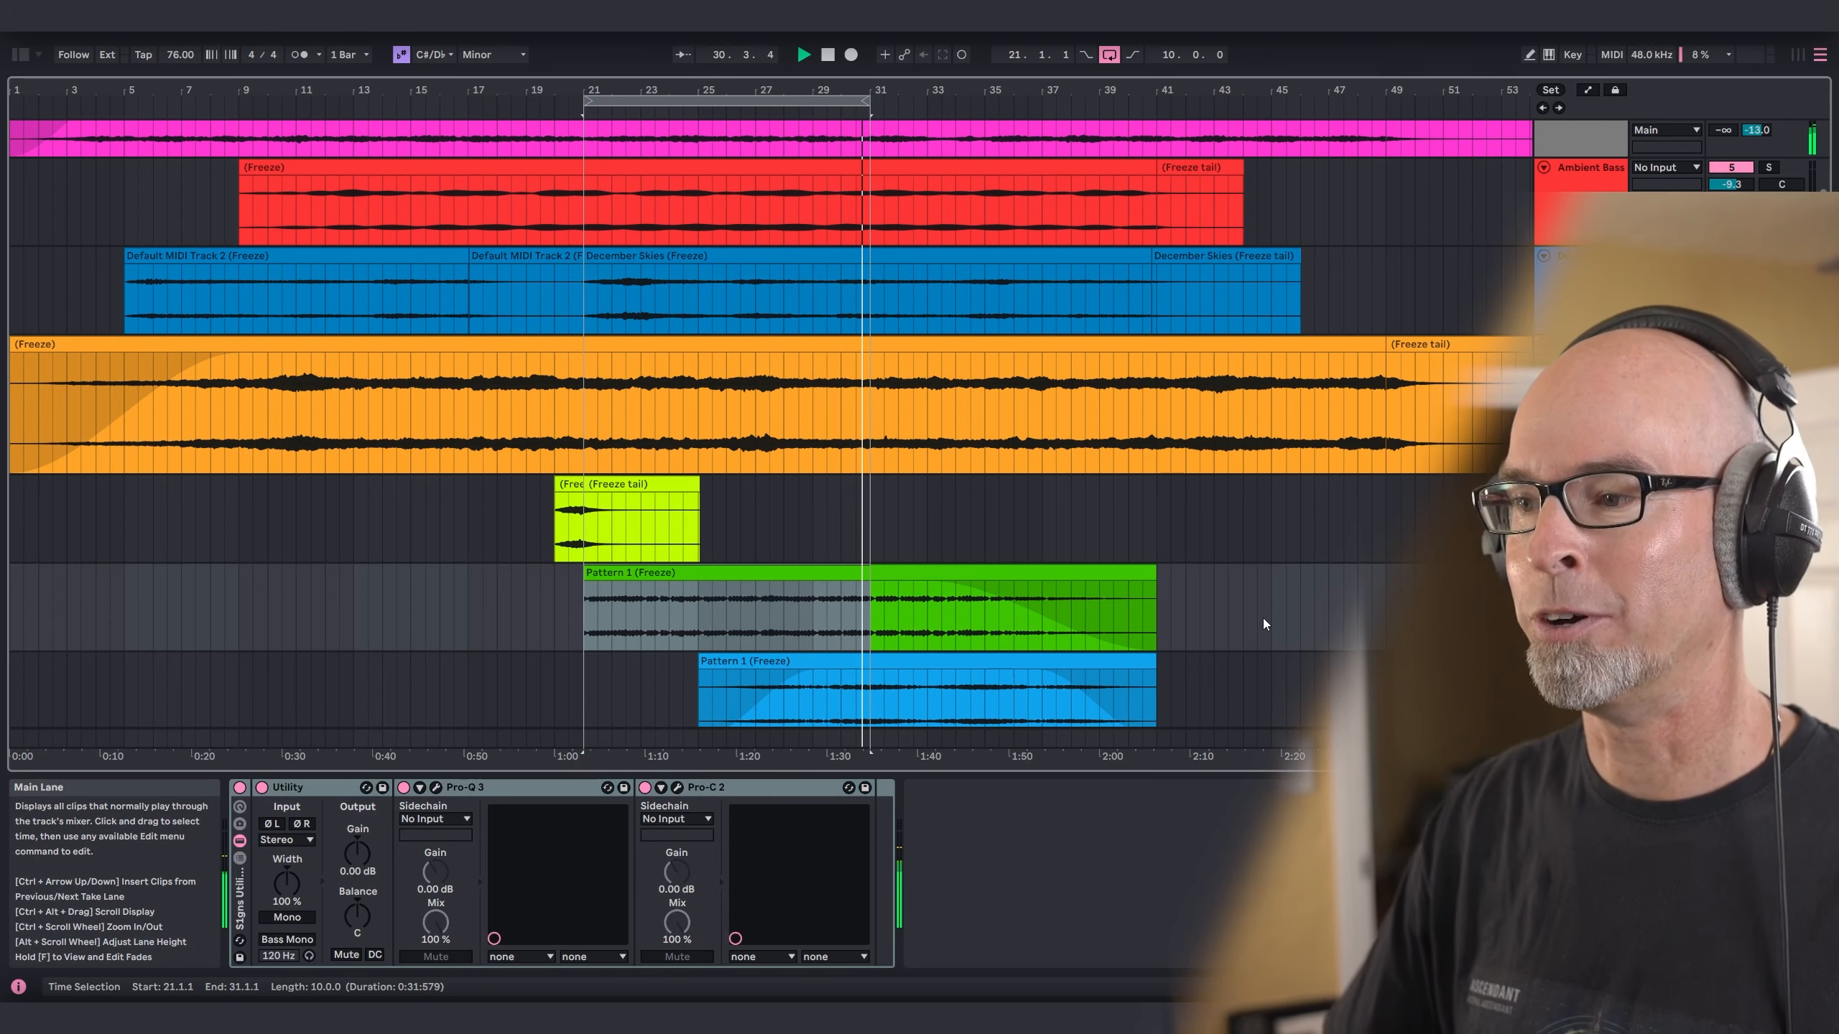
click(956, 569)
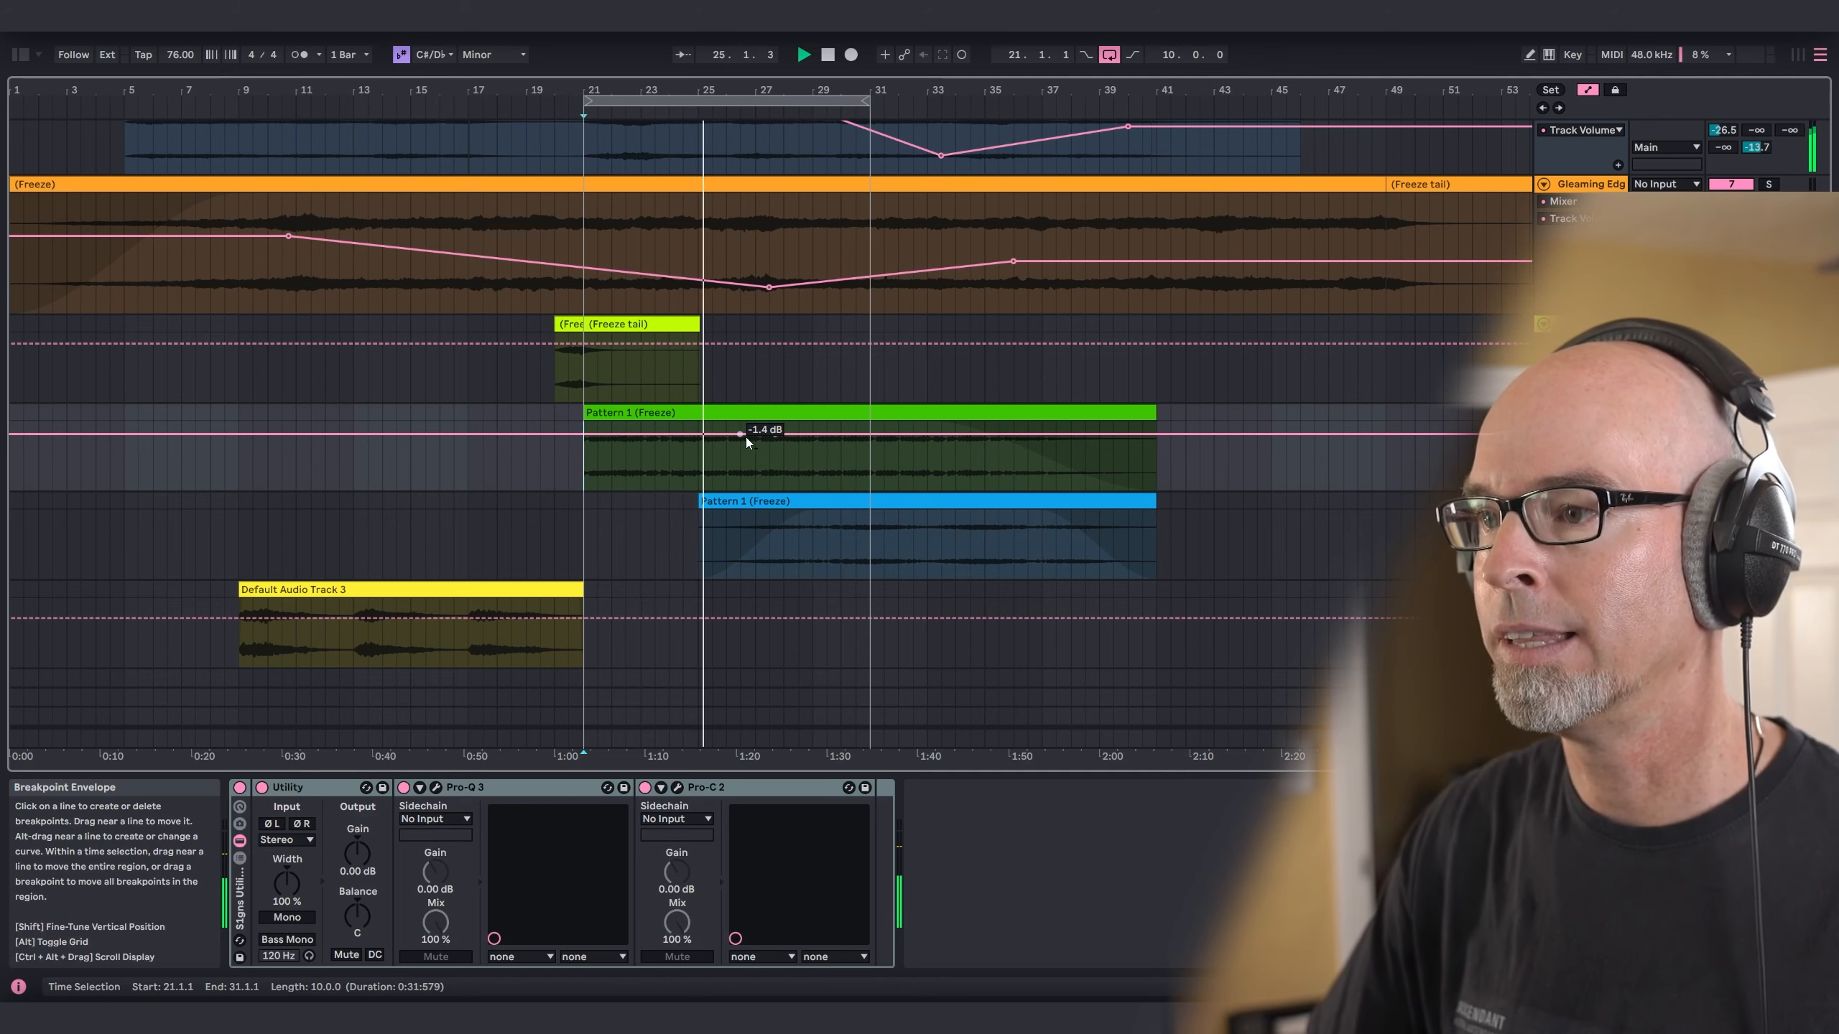
Shape a -20 dB volume dip on Pattern 1 and extend the loop end to bar 37.
drag(739, 440, 827, 469)
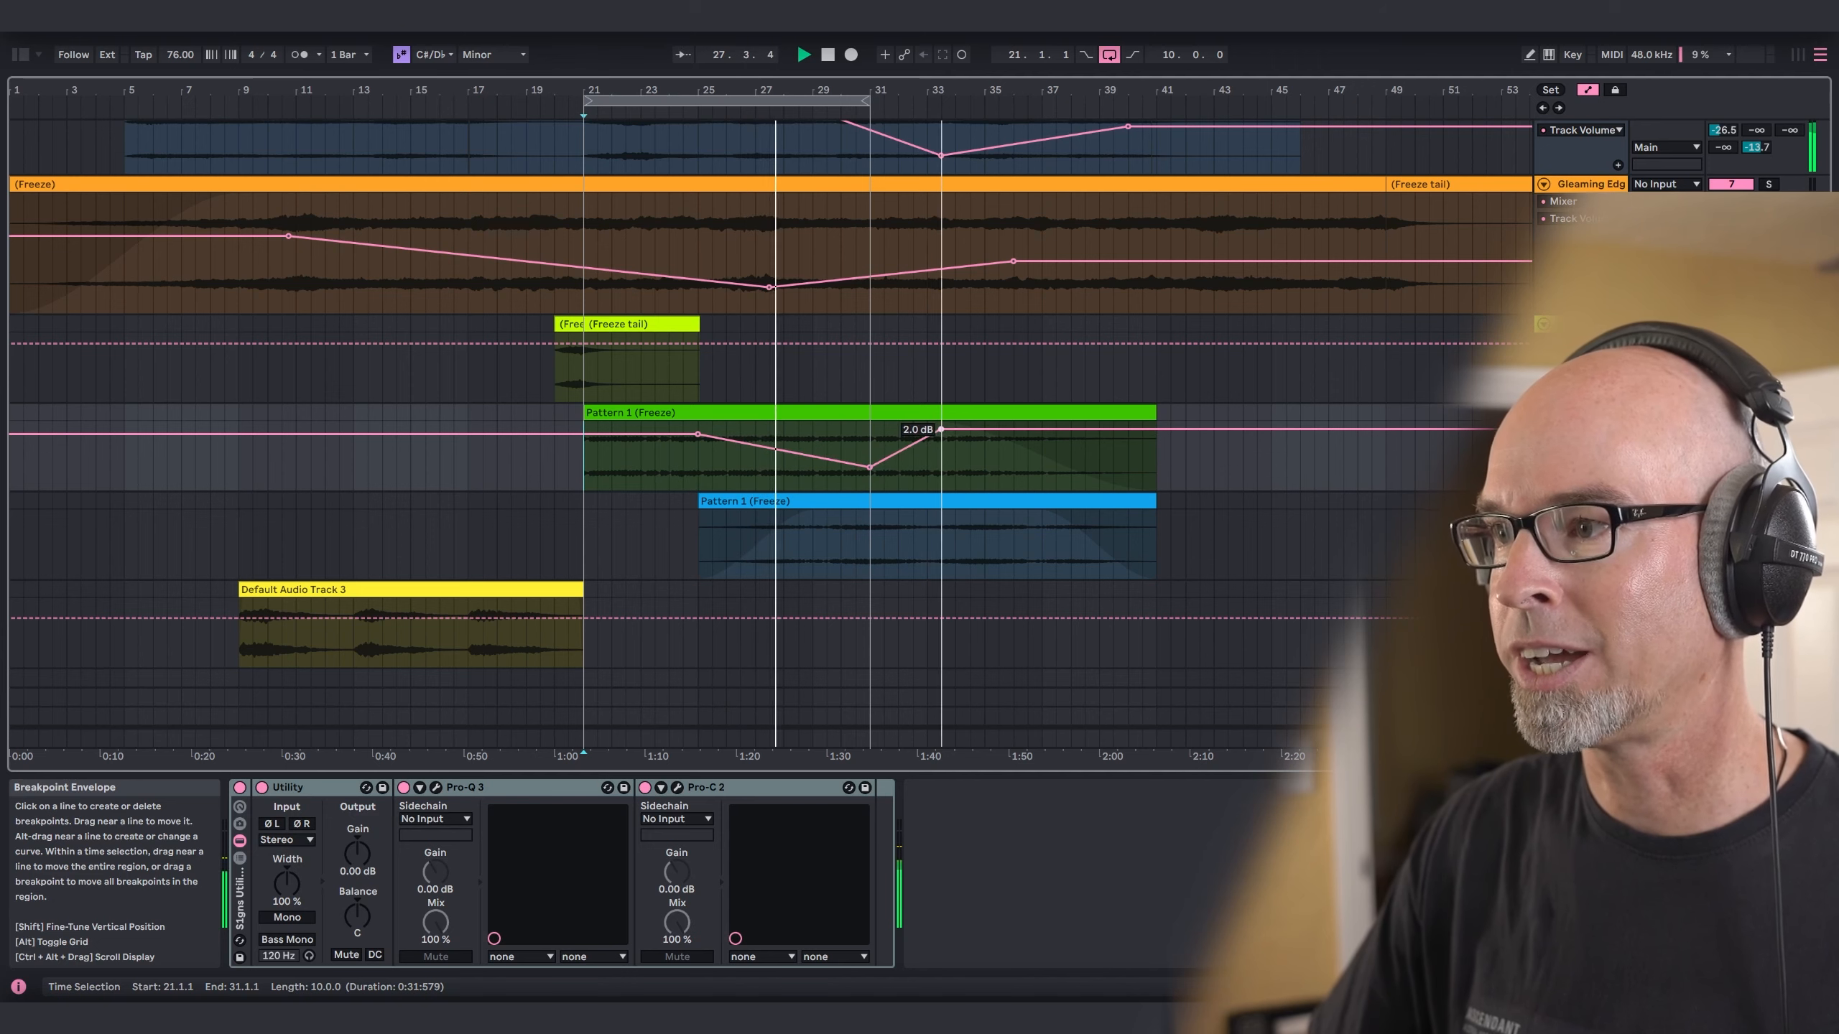
drag(944, 427, 957, 434)
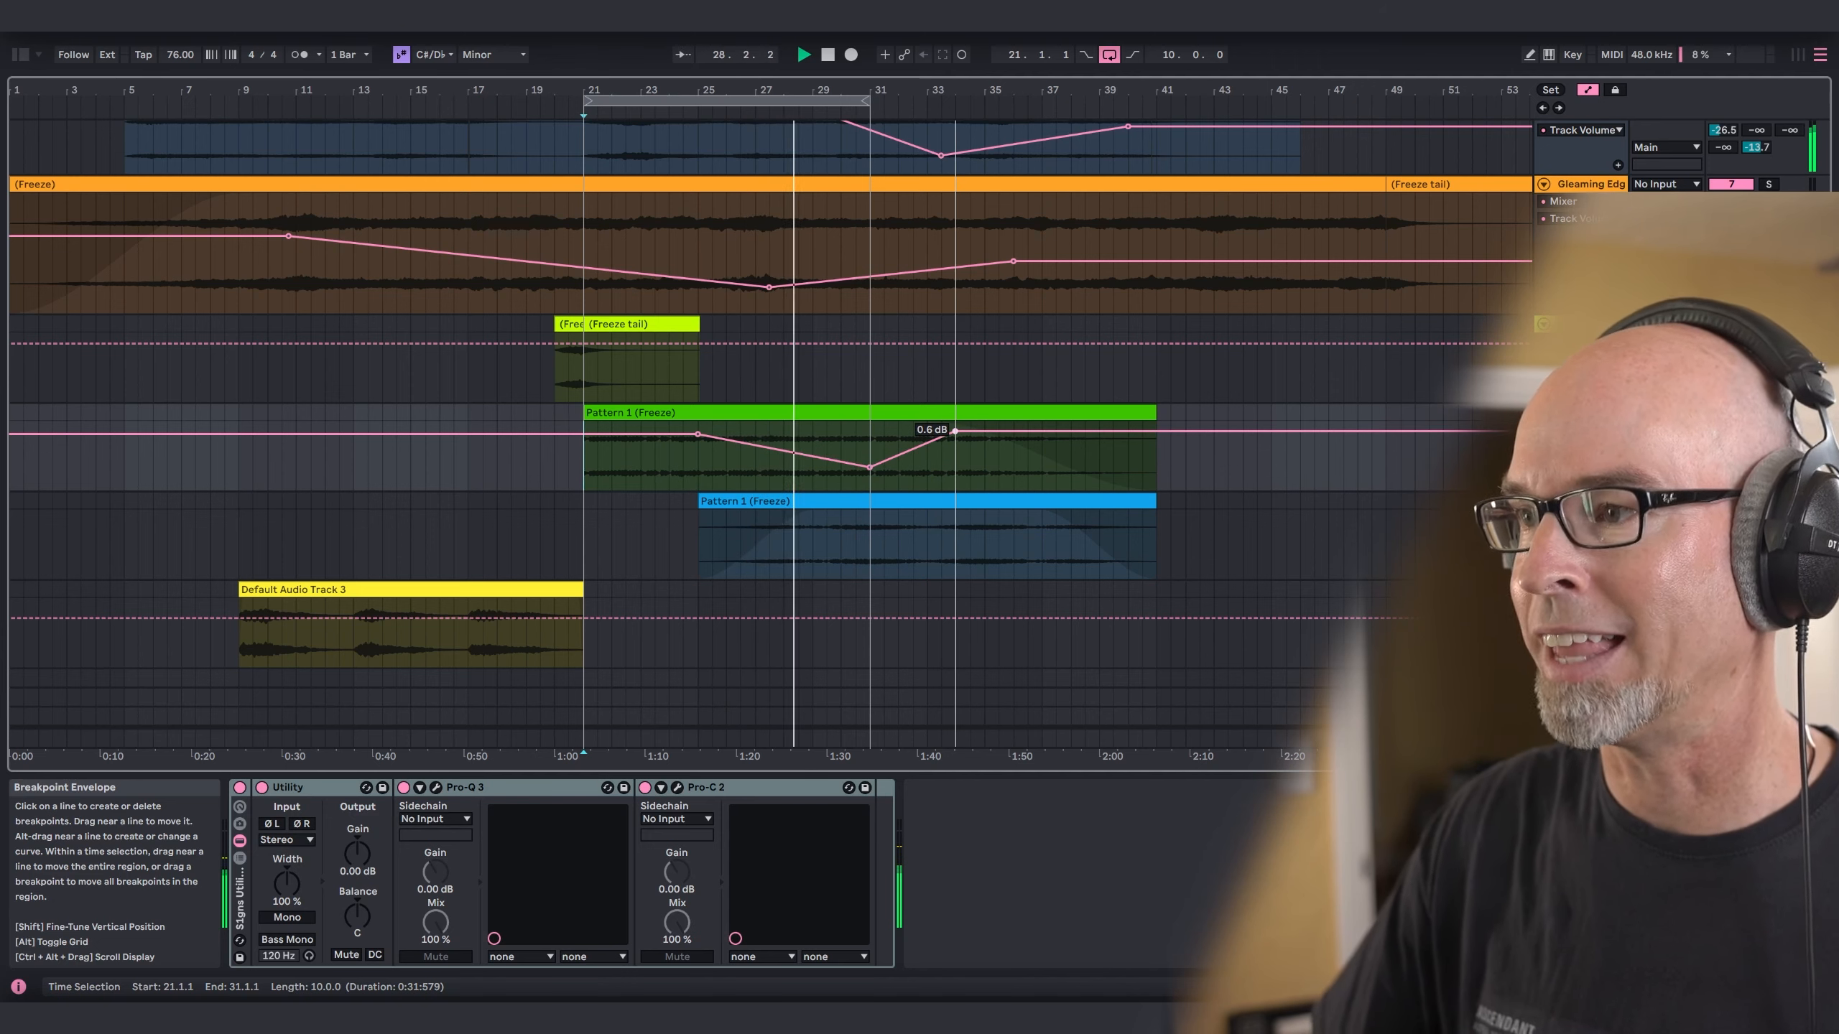
drag(957, 432, 868, 472)
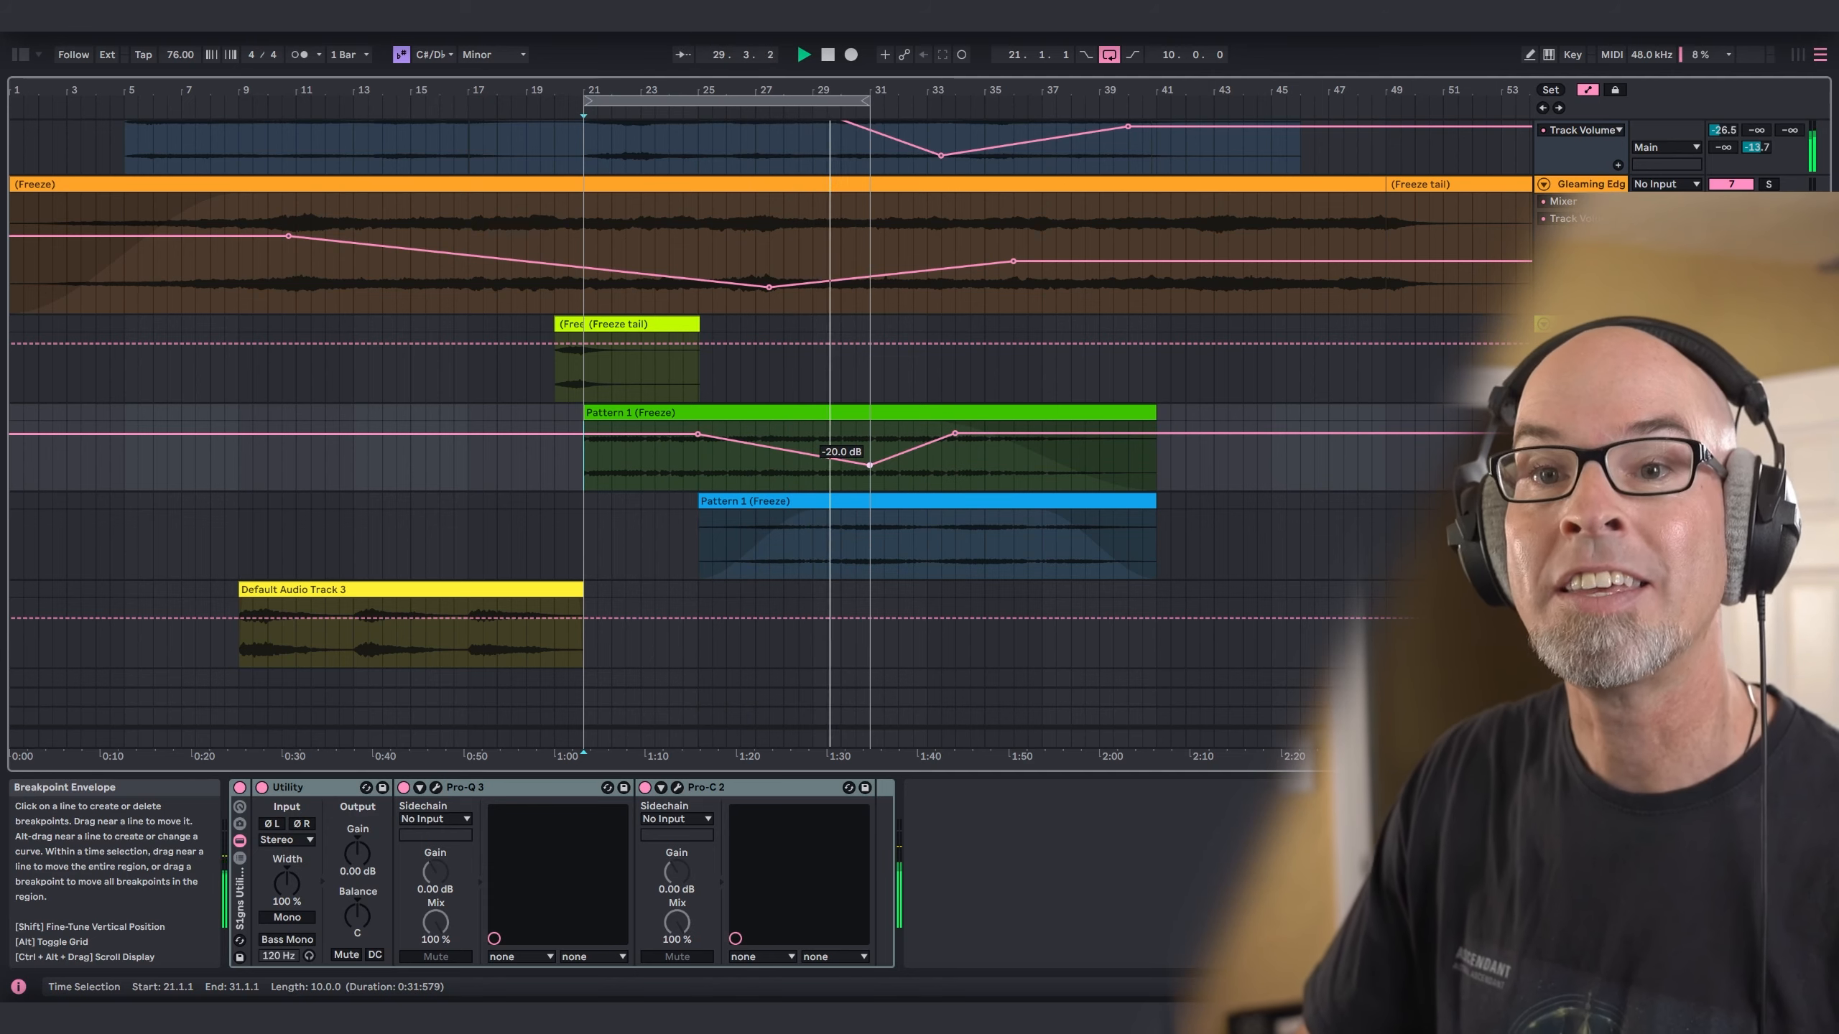
drag(868, 466, 868, 449)
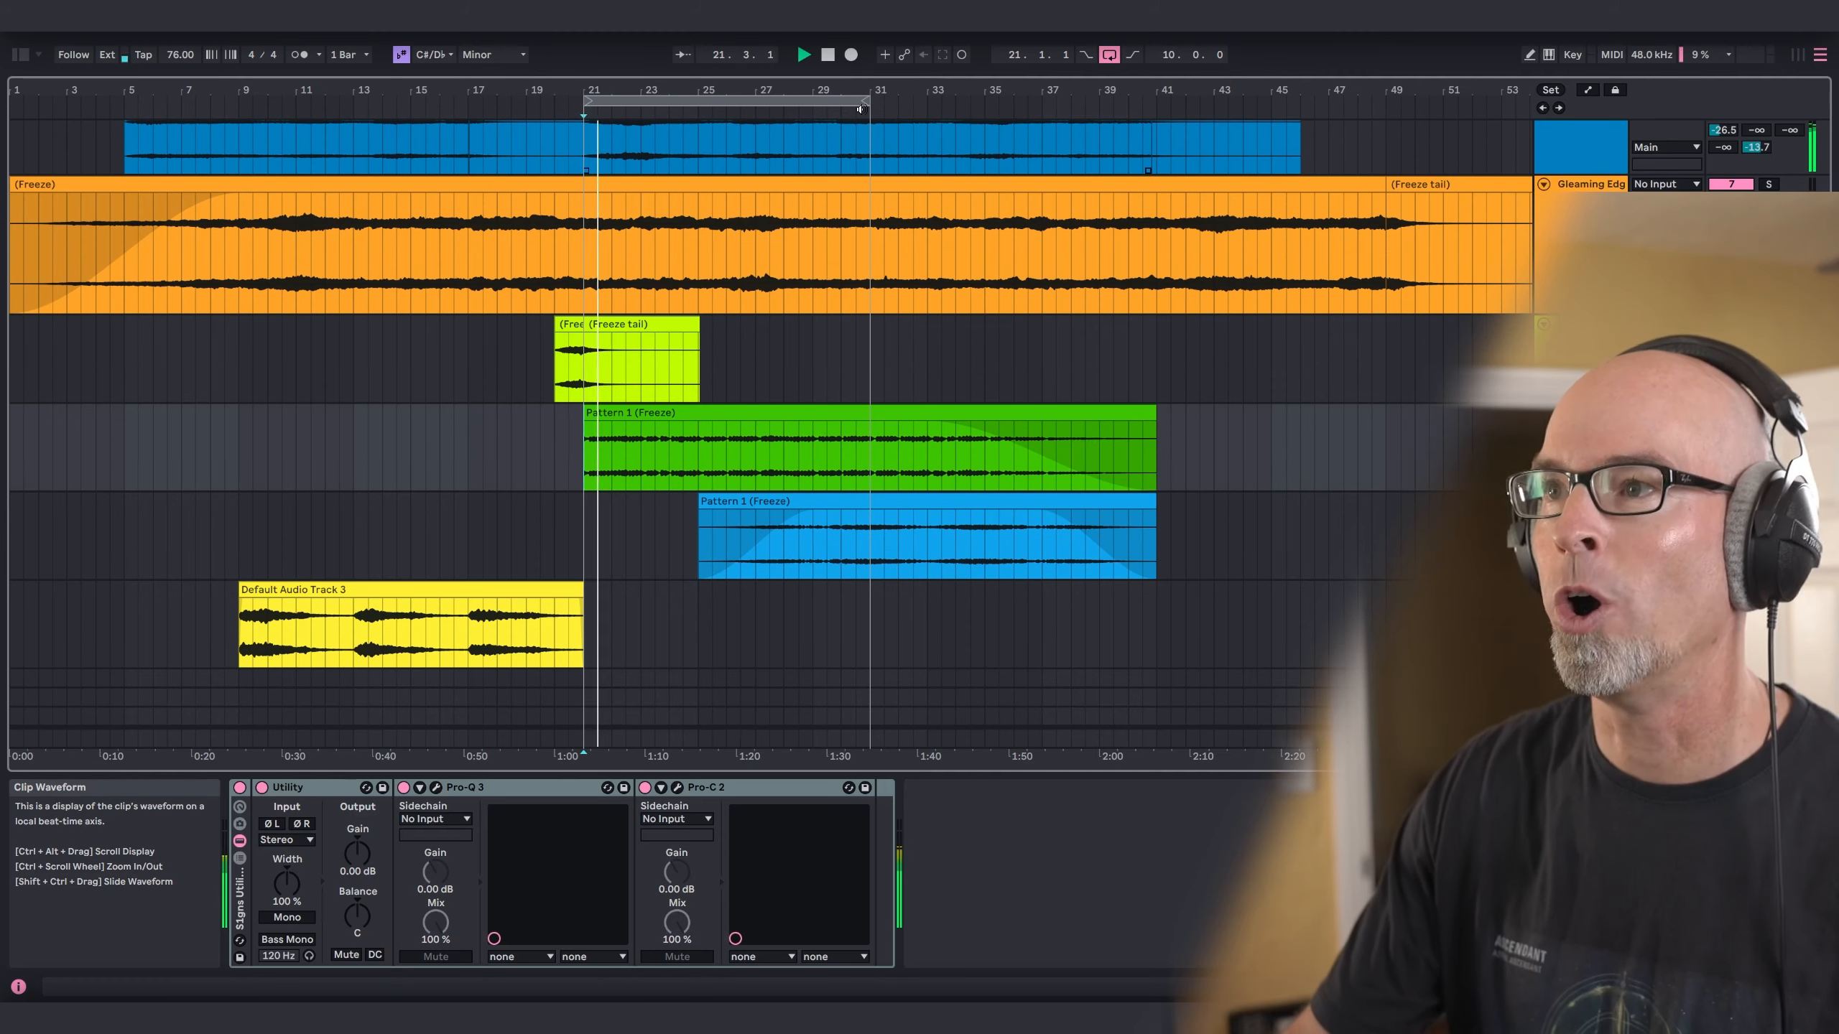
drag(864, 103, 1036, 104)
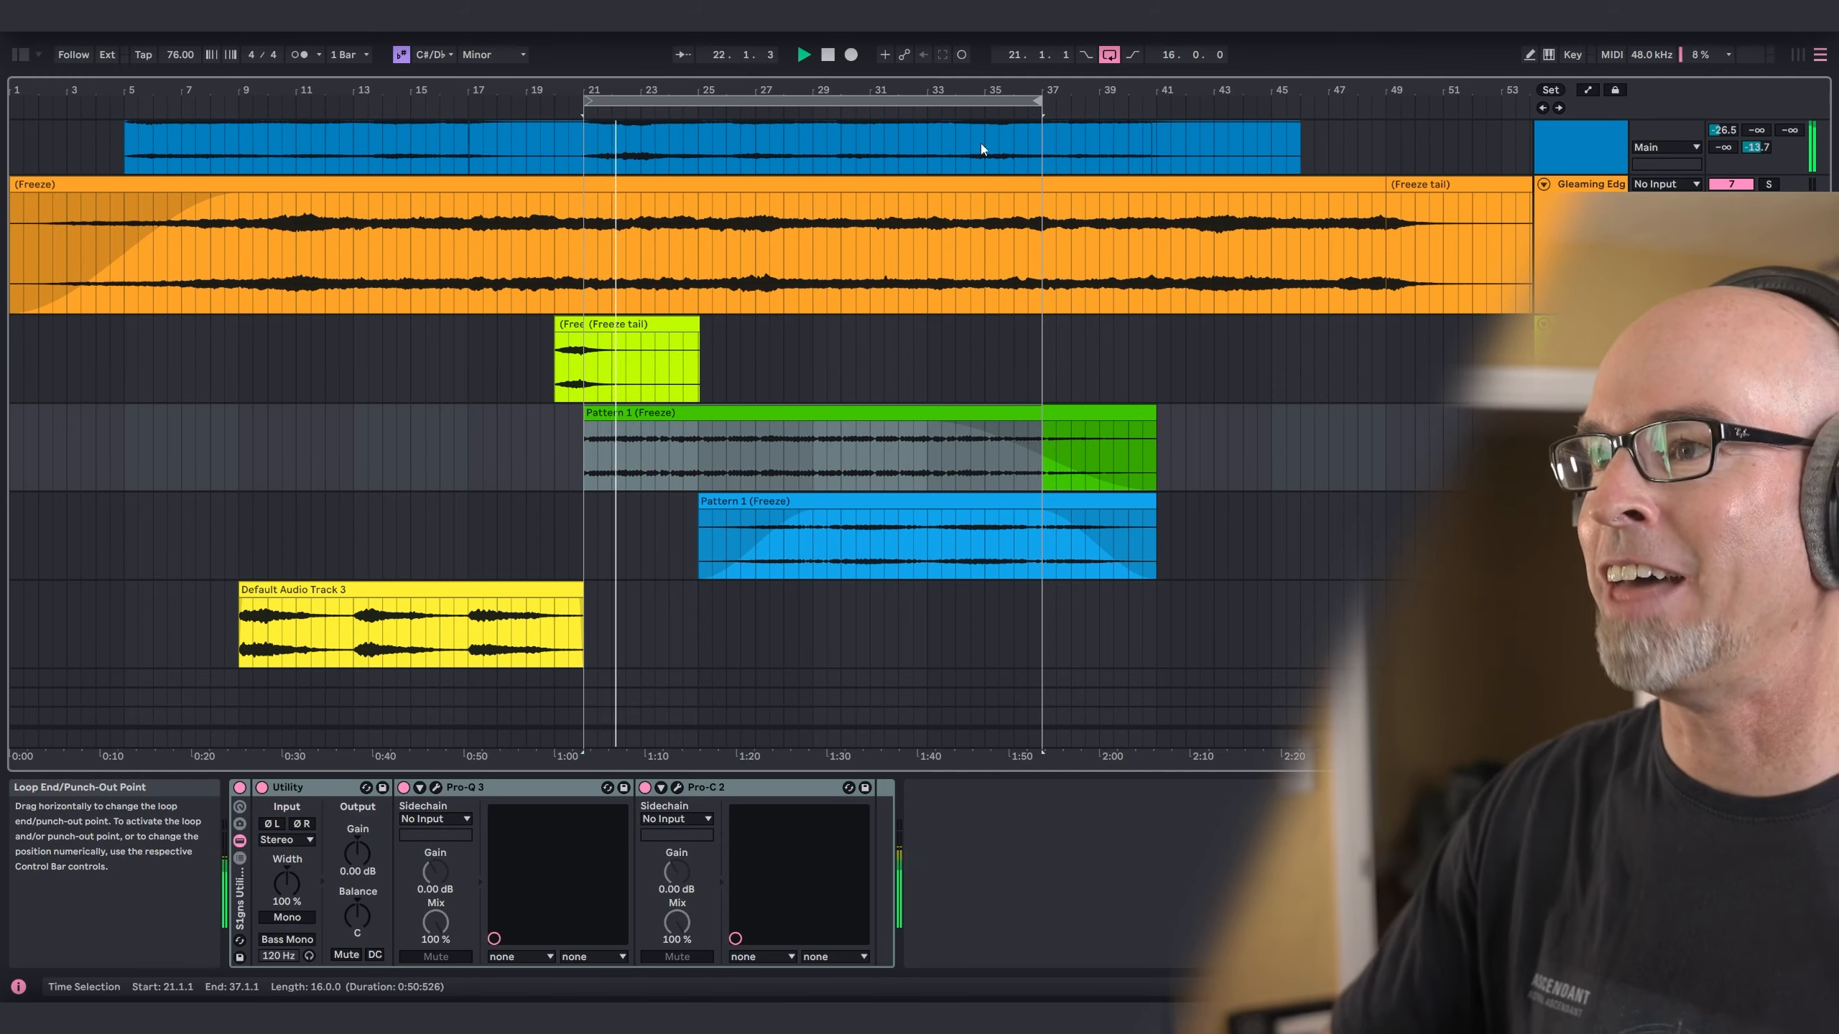